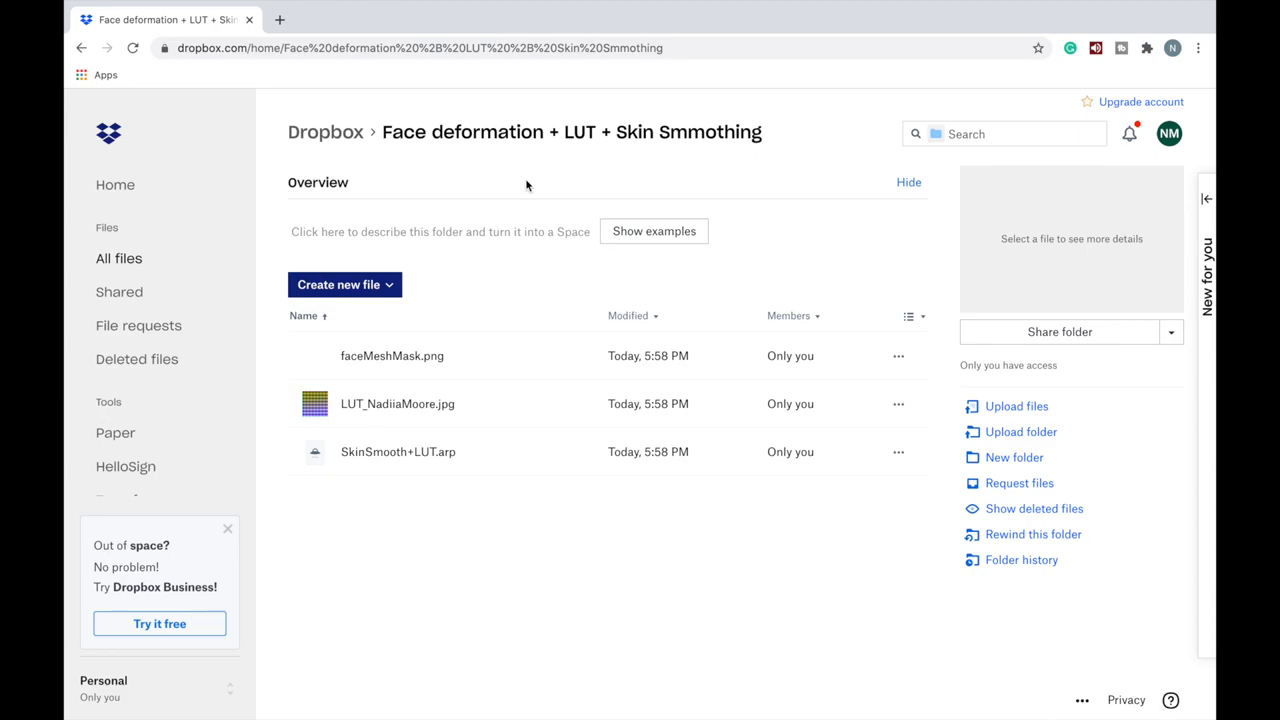
mouse_move(430, 498)
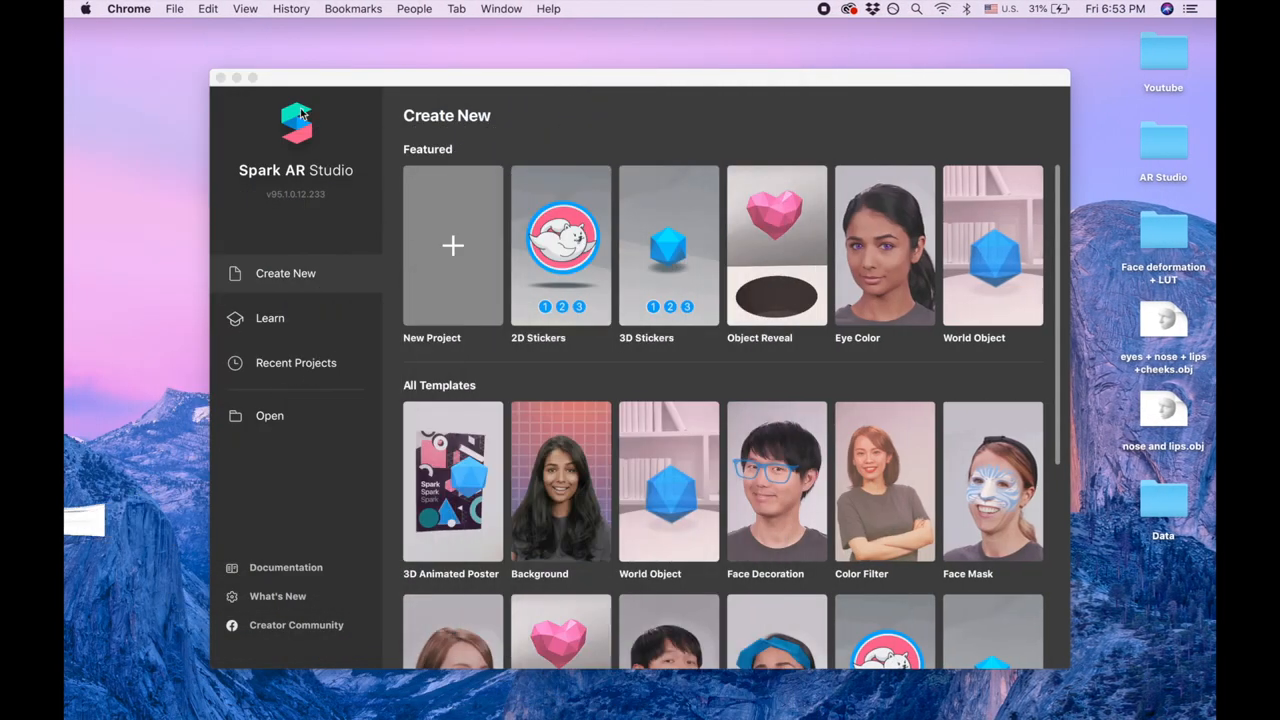
Start a new blank project with the default camera, lights and microphone.
click(452, 245)
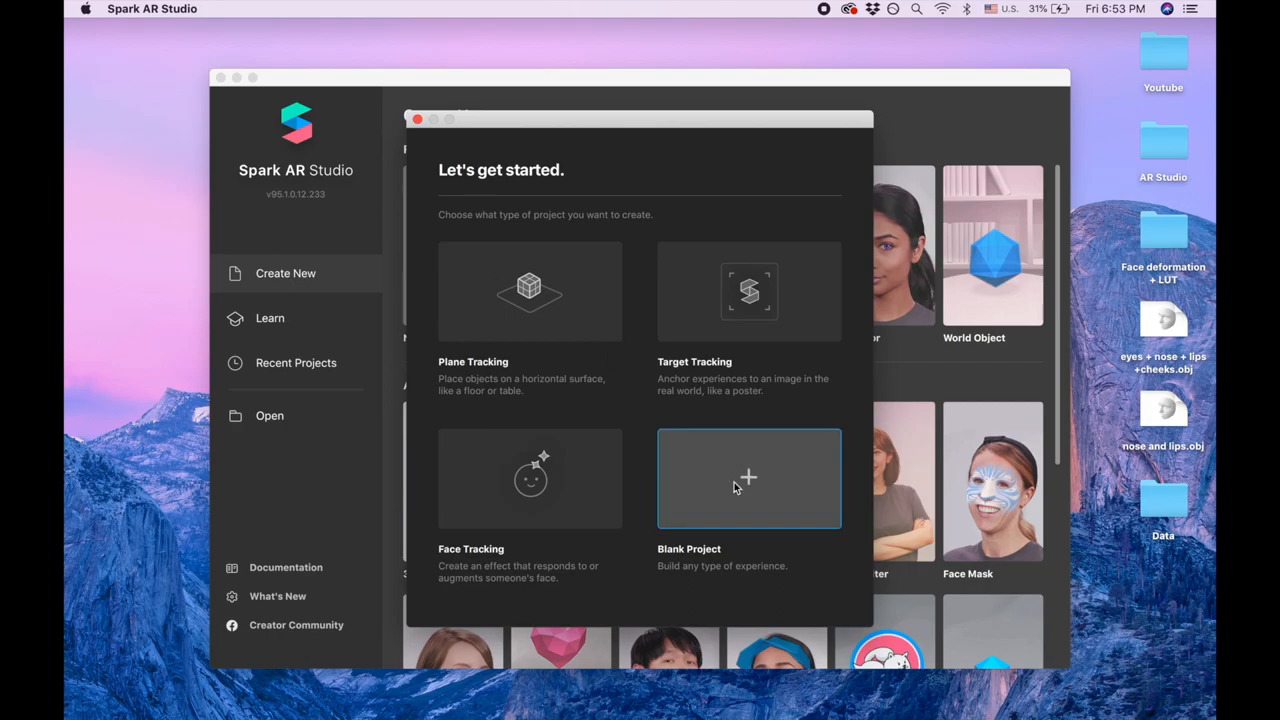
click(748, 478)
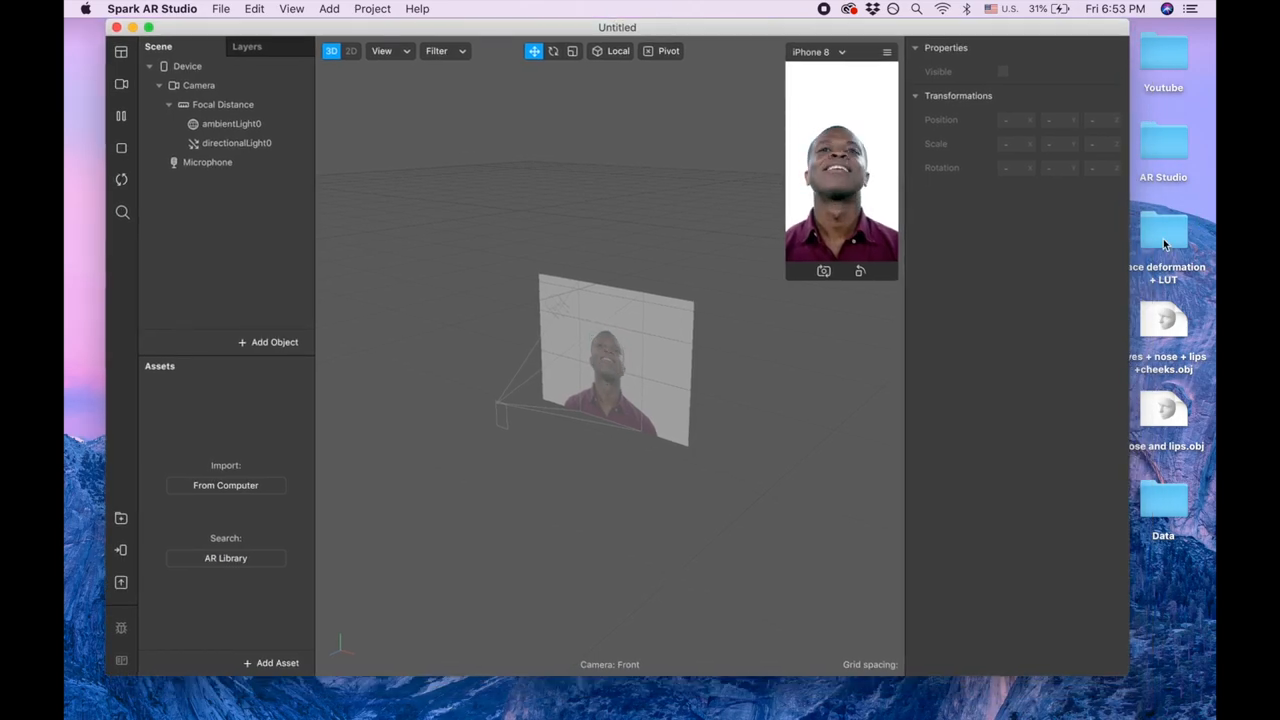
Import faceMeshMask, LUT_NadiiaMoore and the SkinSmooth+LUT patch into the project's Assets.
double_click(1163, 230)
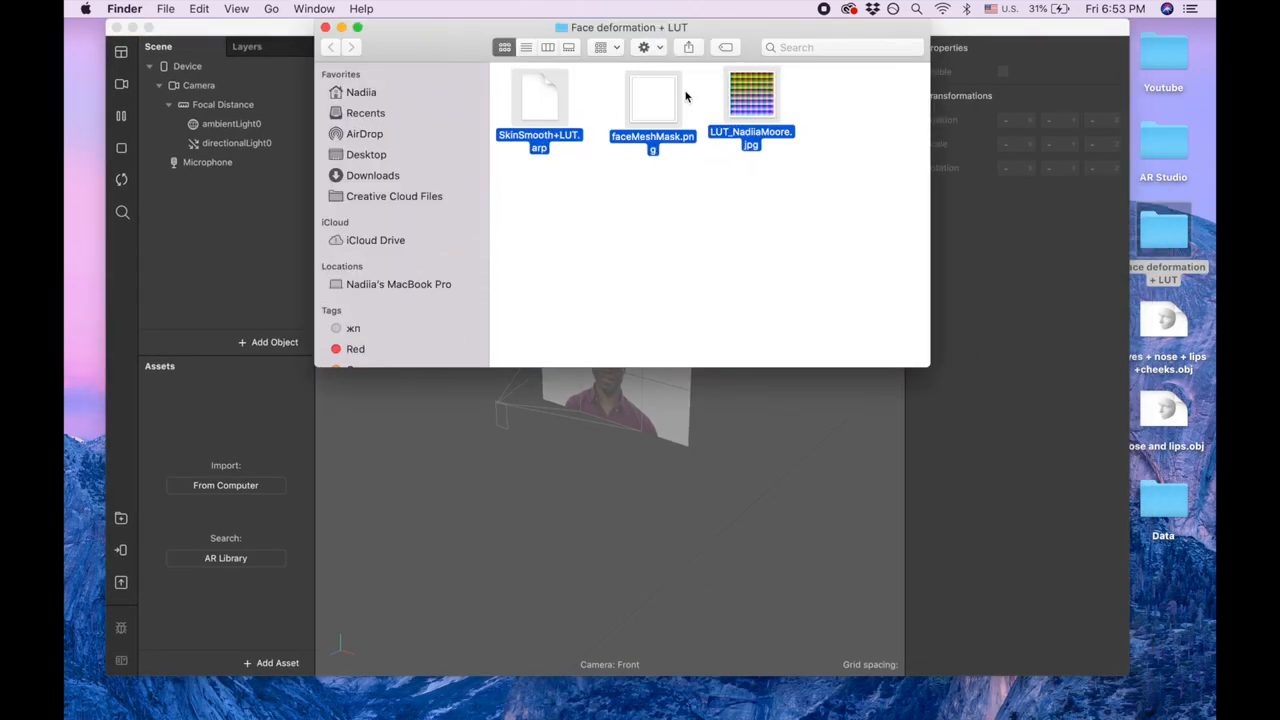
drag(653, 100, 318, 390)
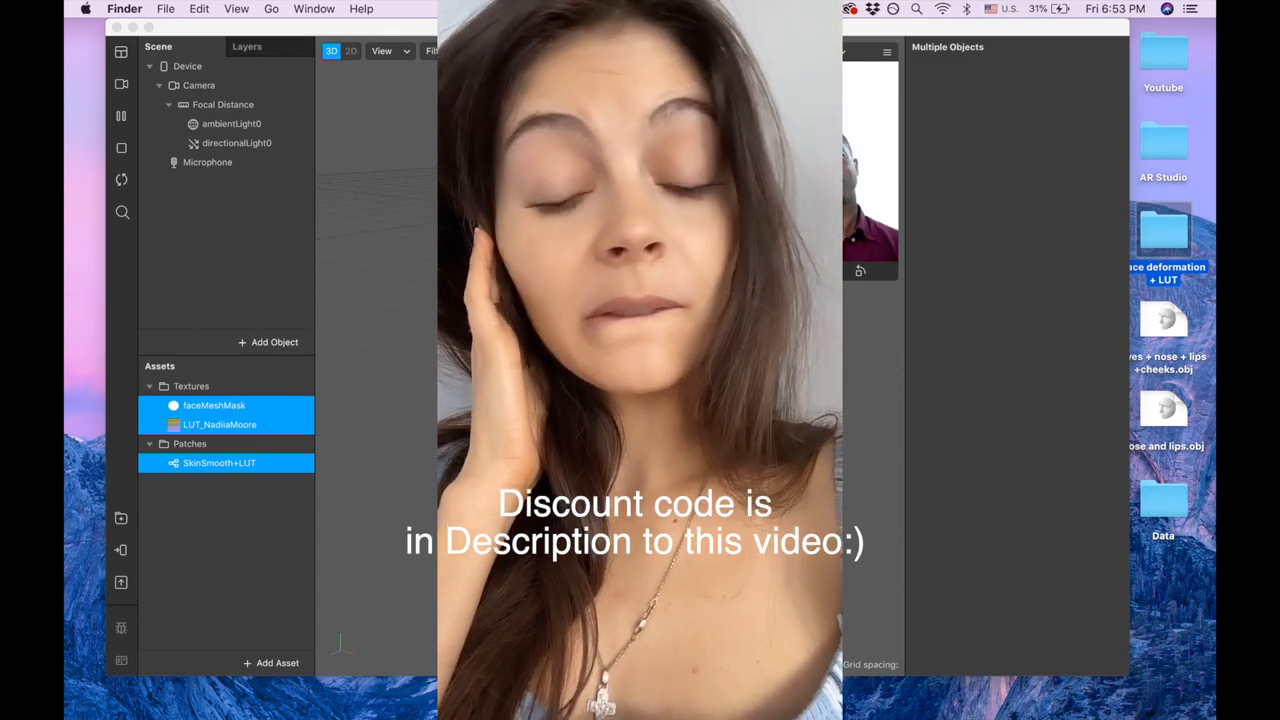
Set the LUT_NadiiaMoore texture's sampling filter to None.
click(219, 424)
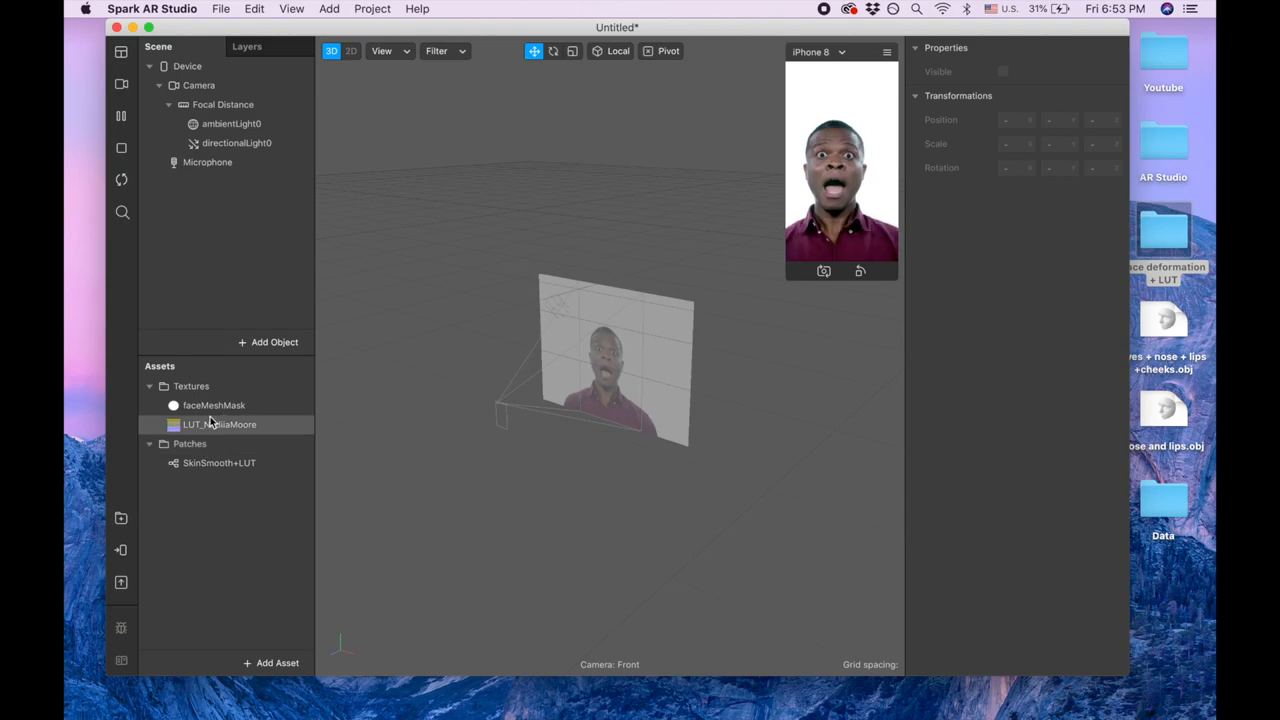
click(220, 424)
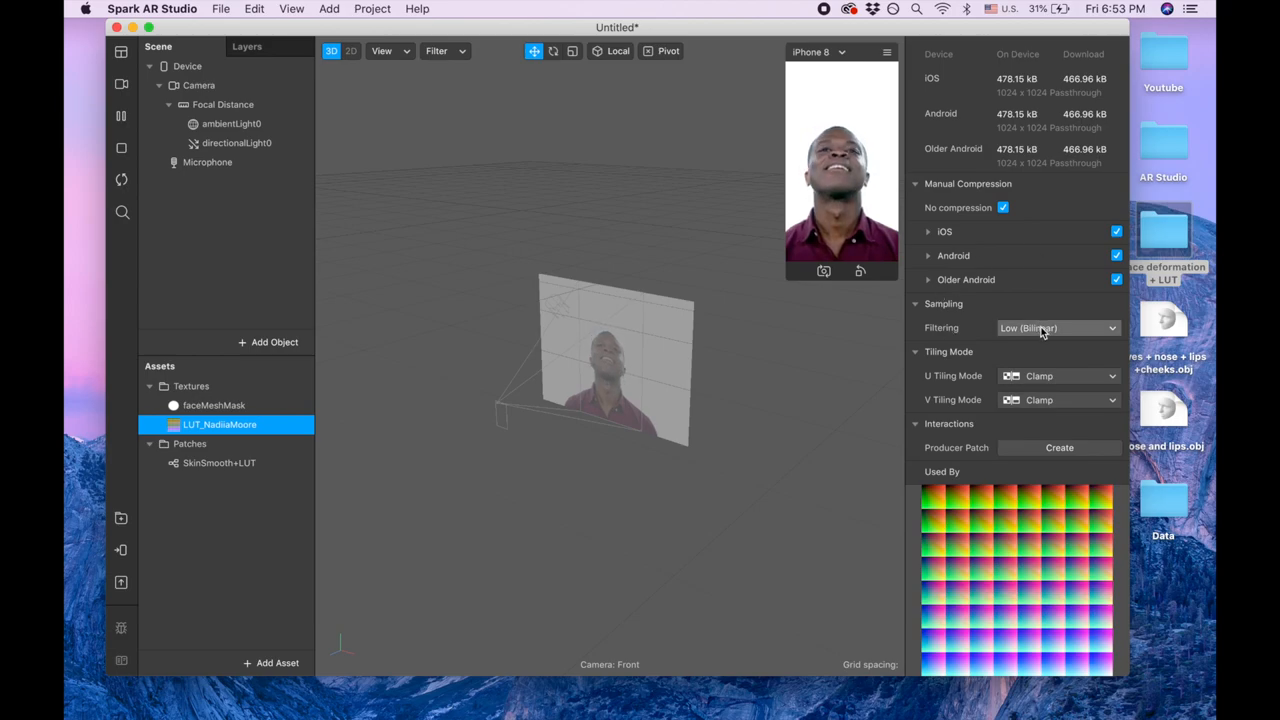
click(1057, 328)
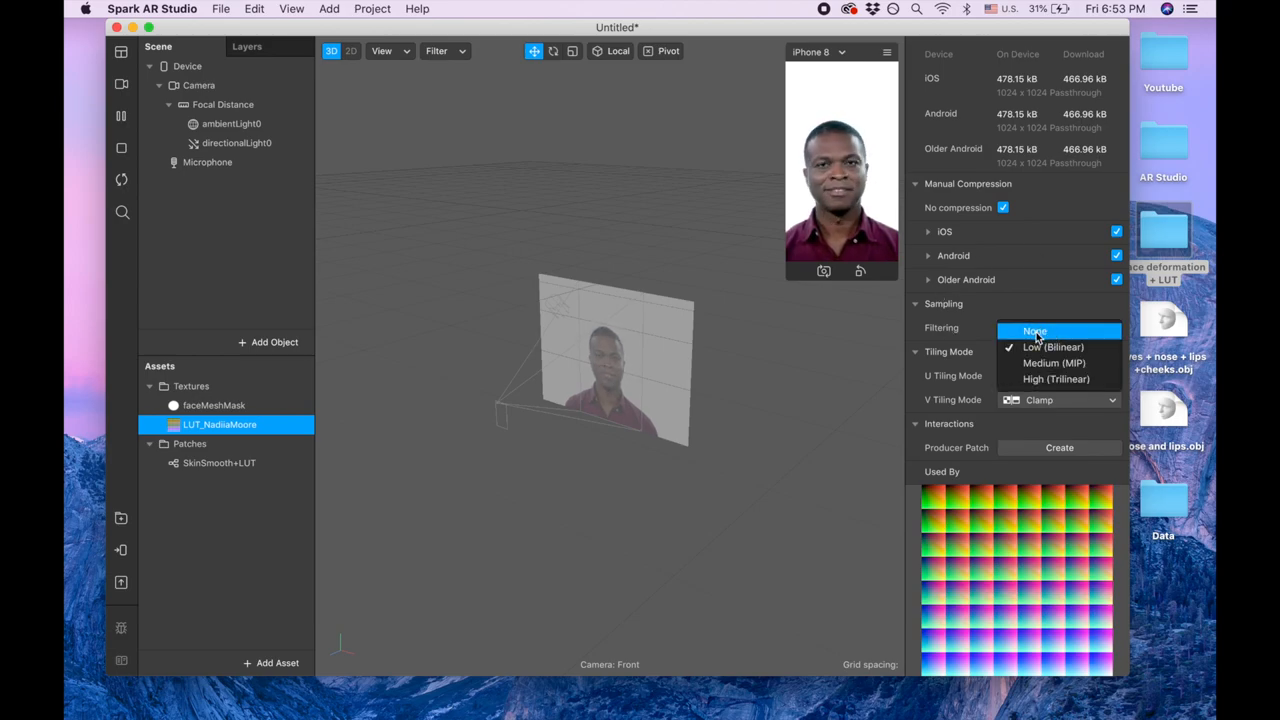
click(1034, 330)
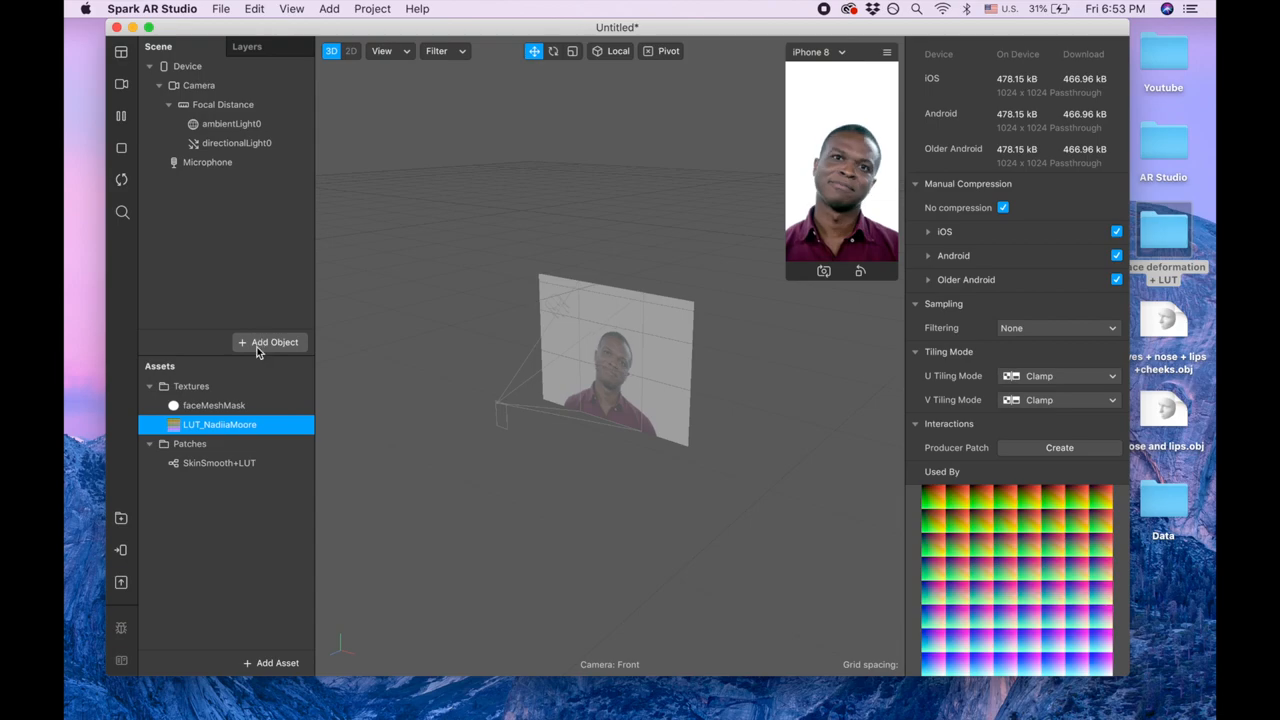
Add a face mesh to the scene and rename it 'retouch'.
click(275, 342)
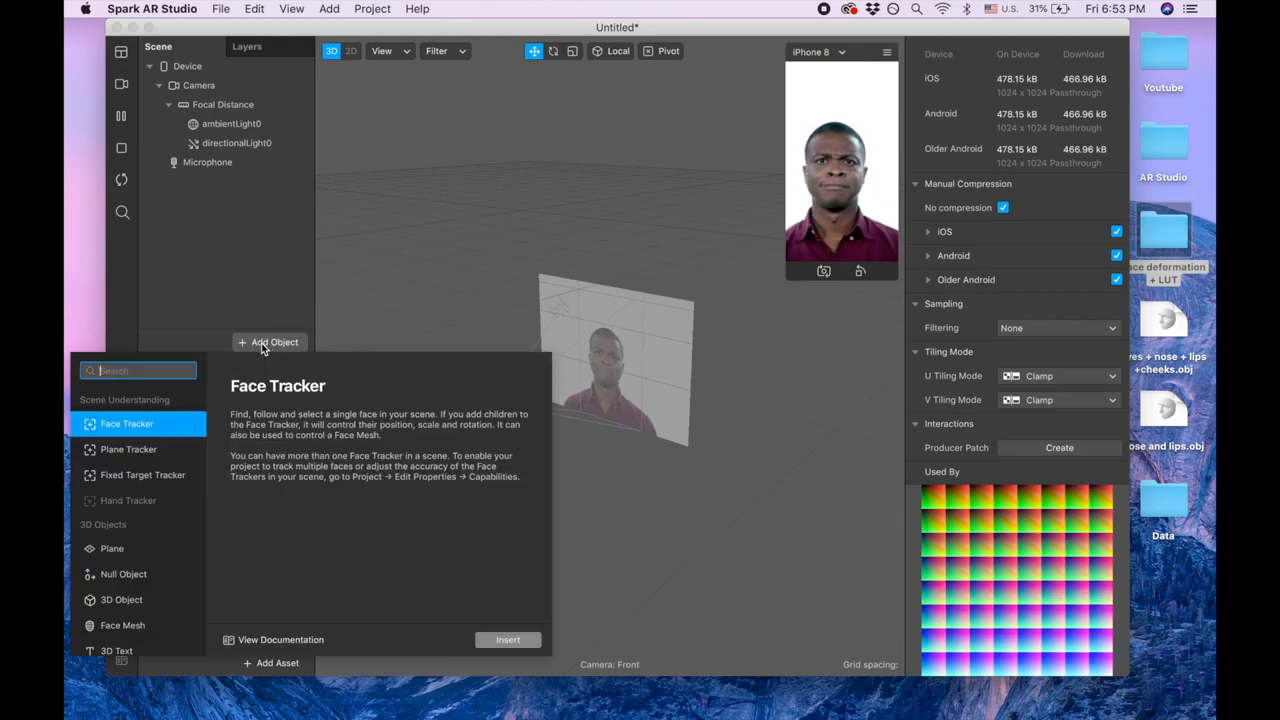
text(fe)
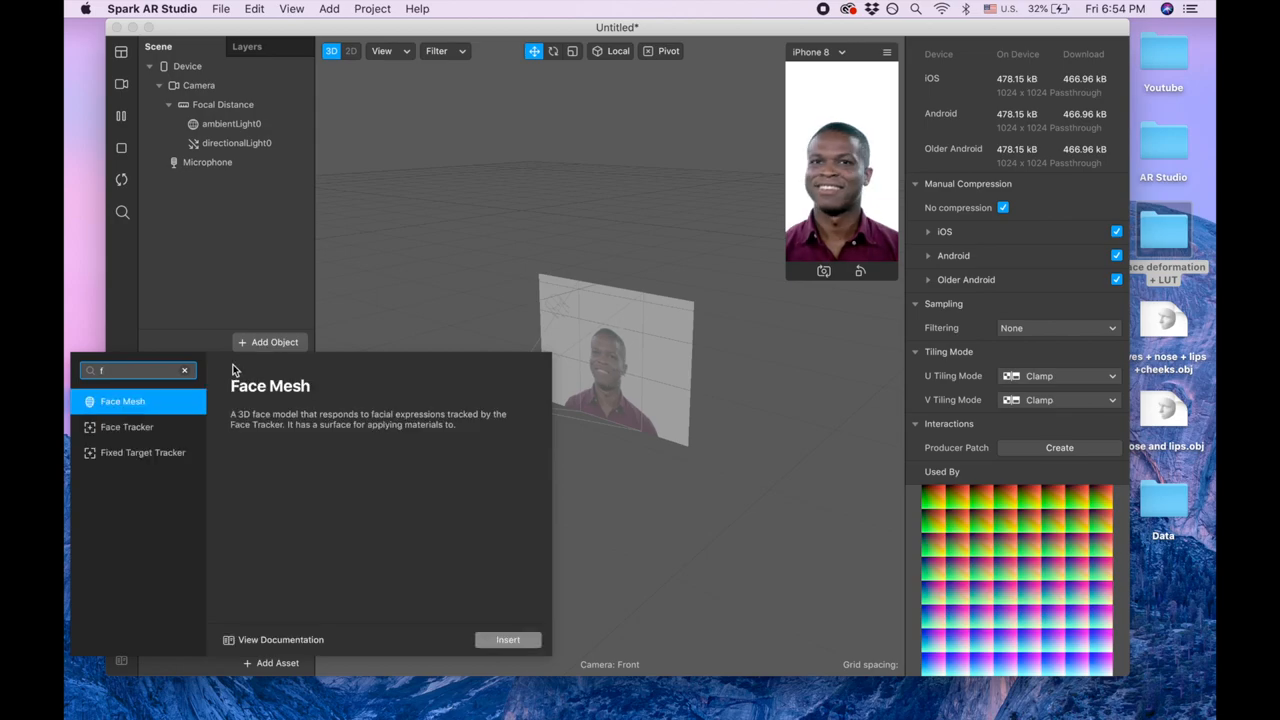
click(508, 639)
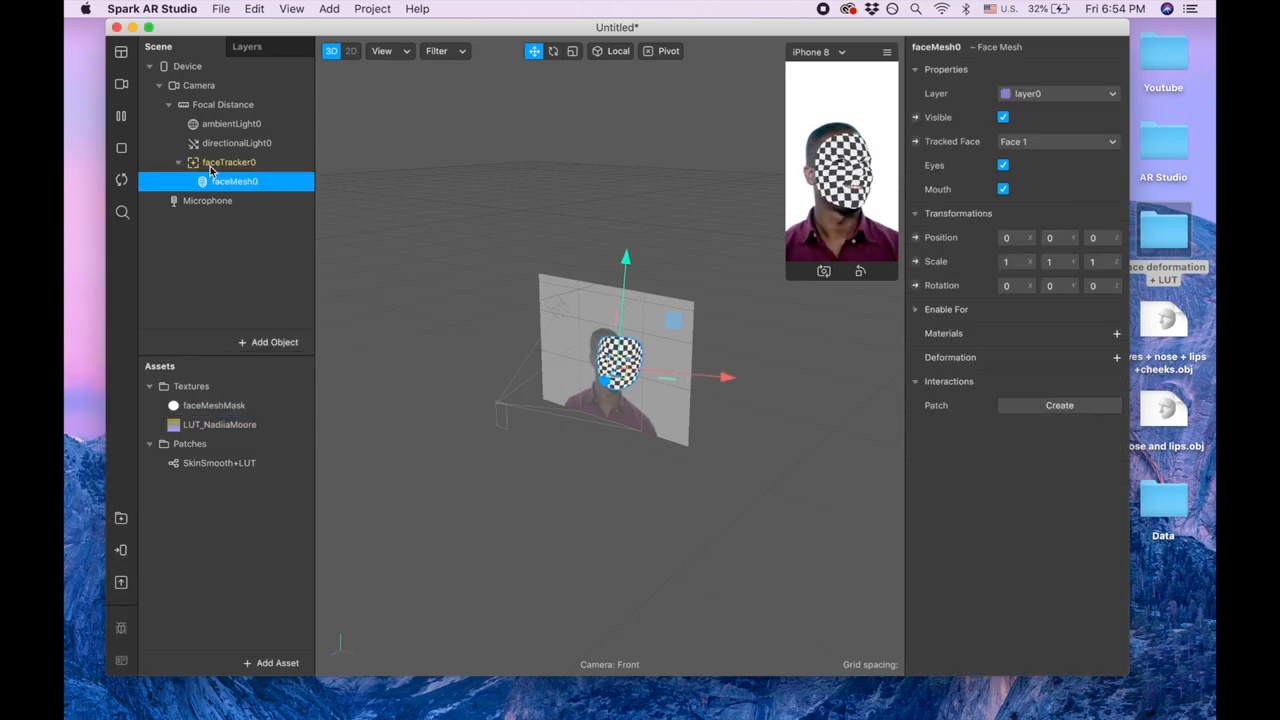
double_click(235, 181)
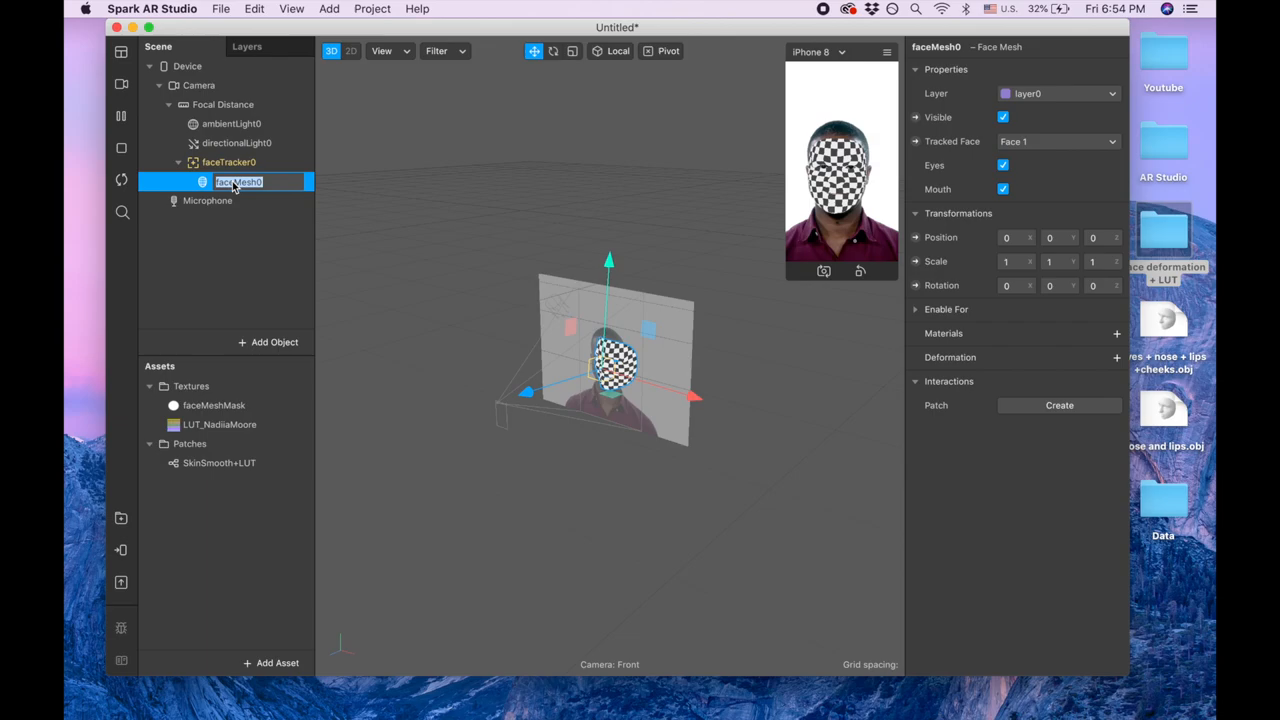
text(retouch)
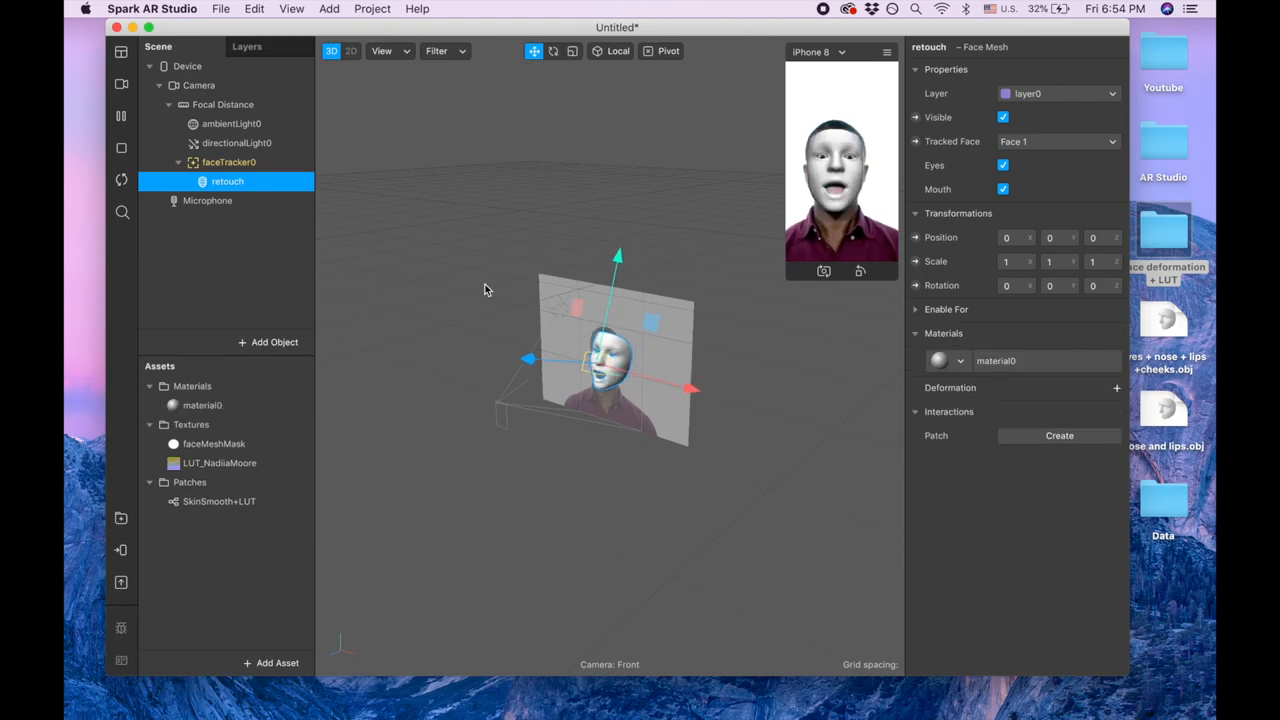
Give the face mesh a material named retouch using the Retouching shader.
double_click(202, 405)
text(retouch)
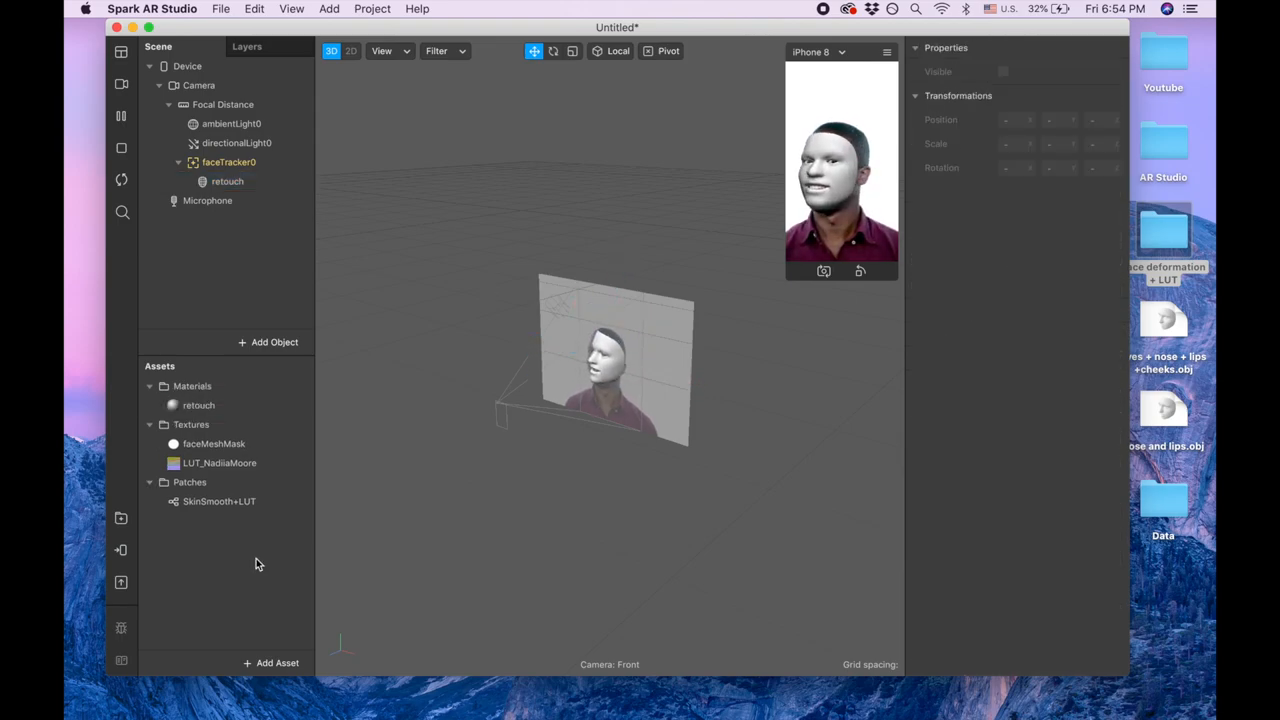
click(198, 405)
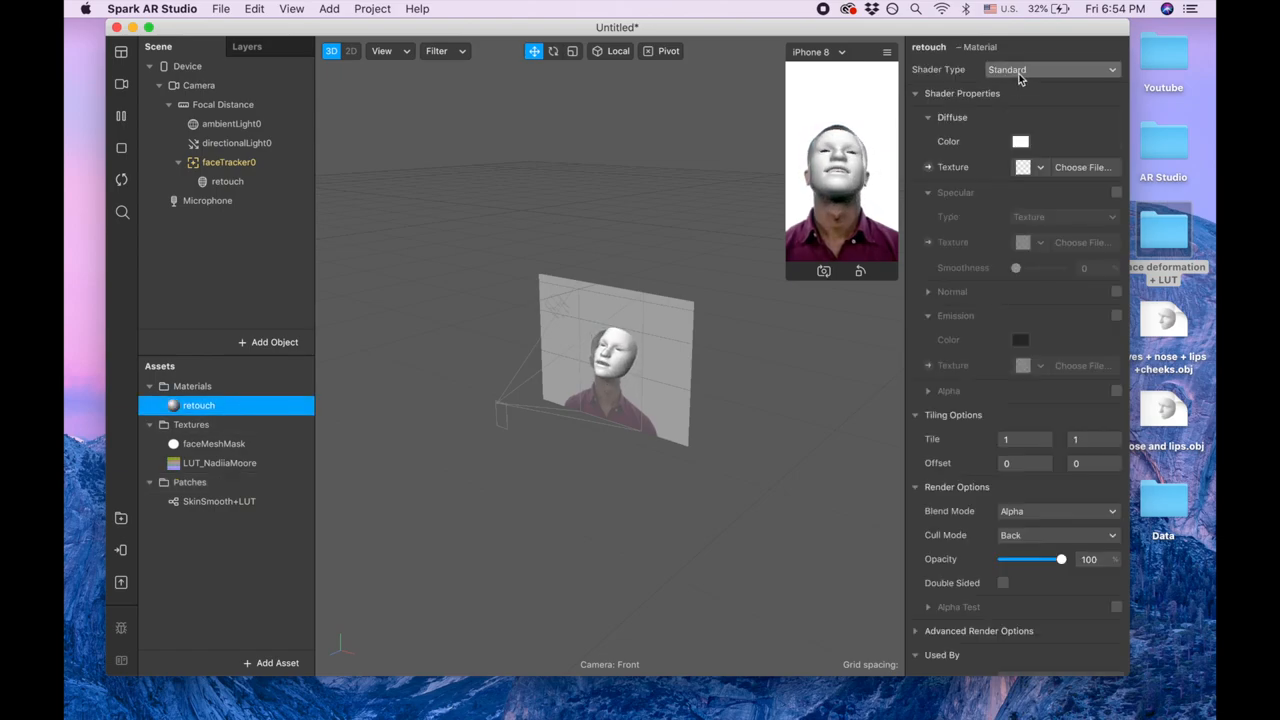
click(1050, 69)
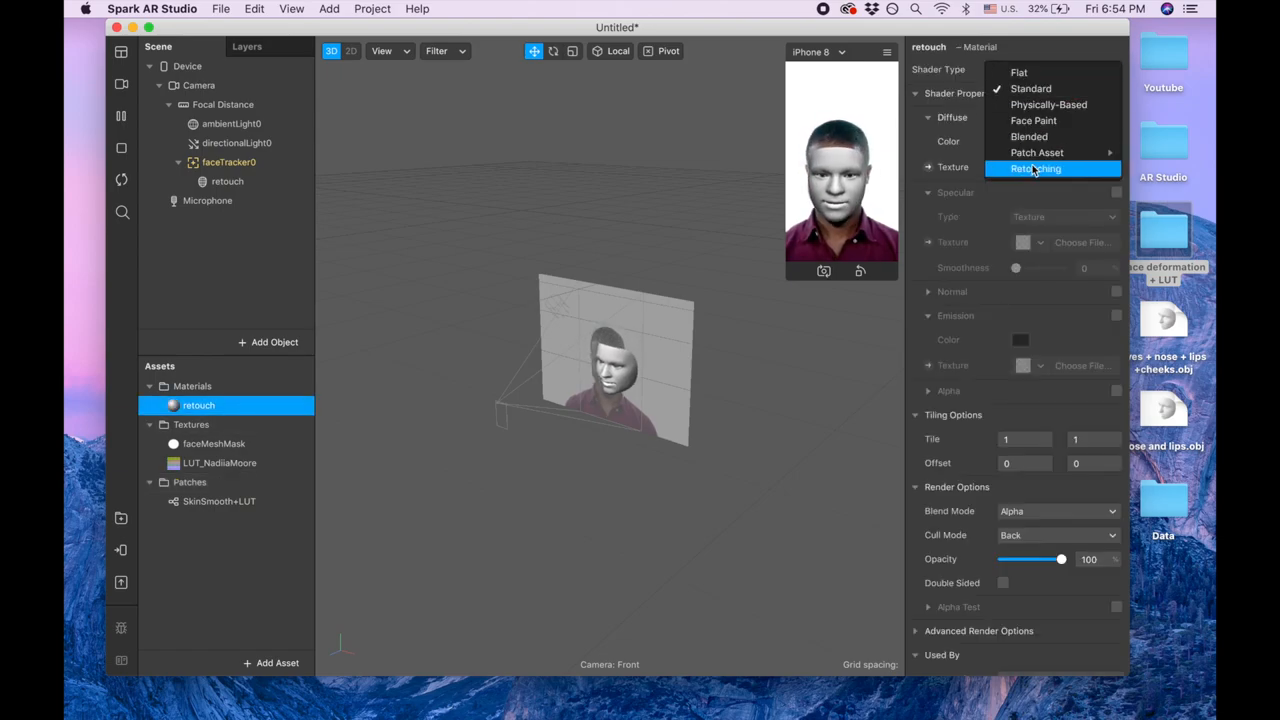
click(1036, 168)
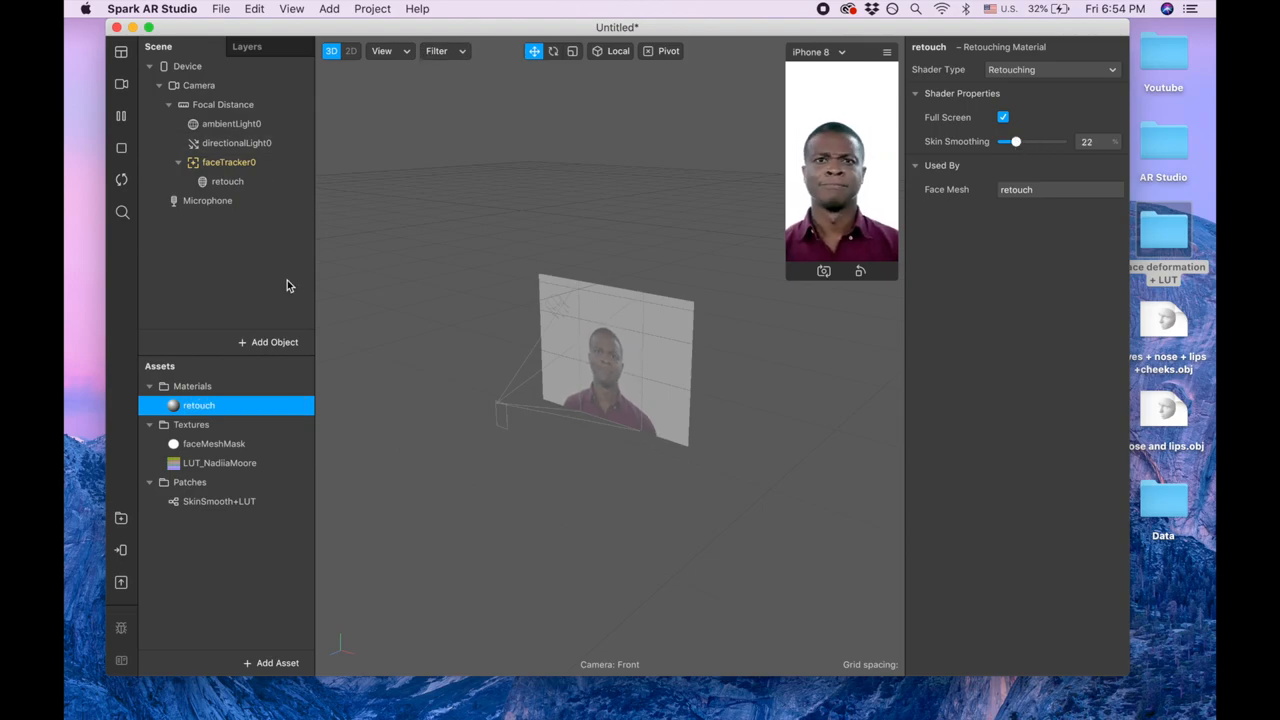
Add a rectangle on a canvas and size it 375 by 667.
click(269, 341)
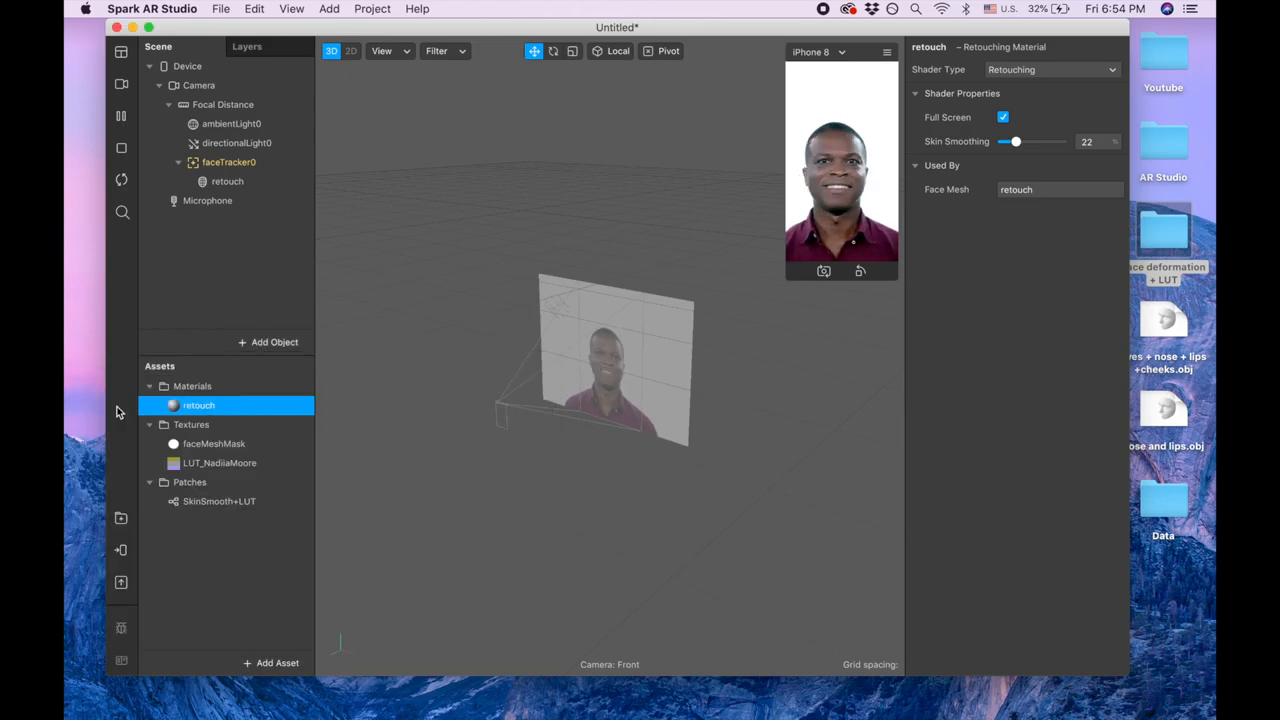
click(219, 200)
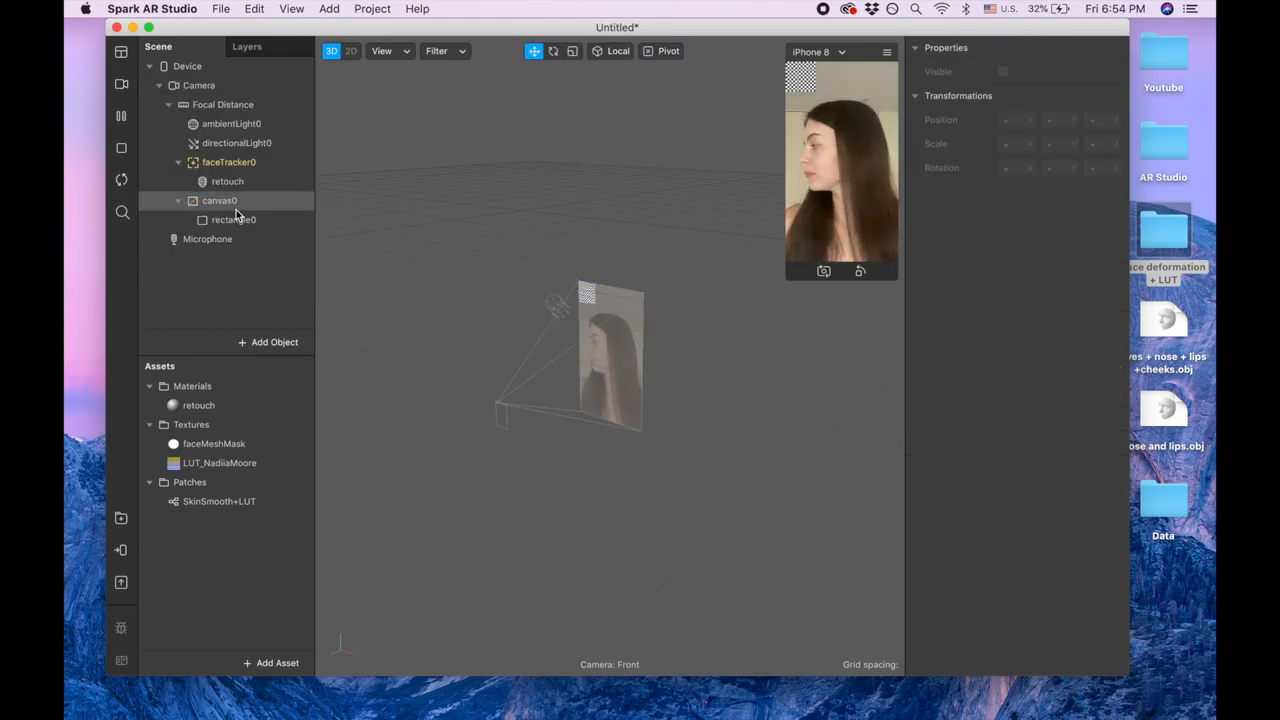
click(234, 219)
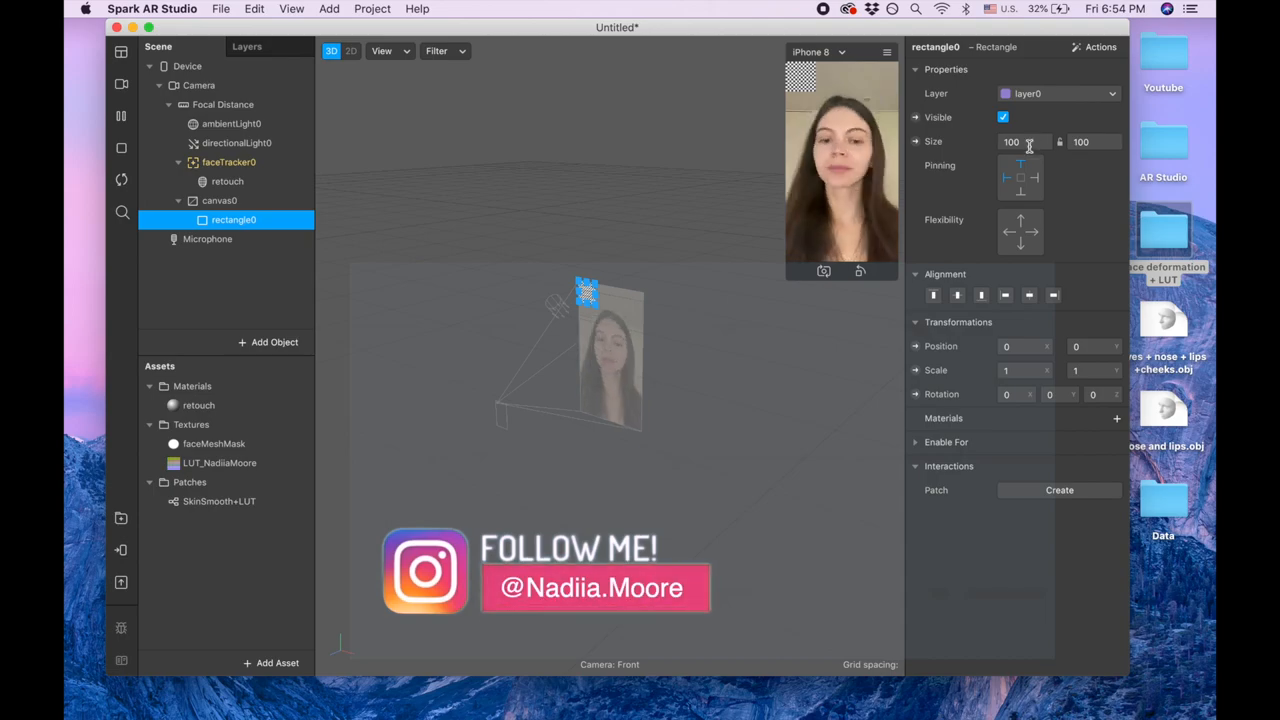
text(375)
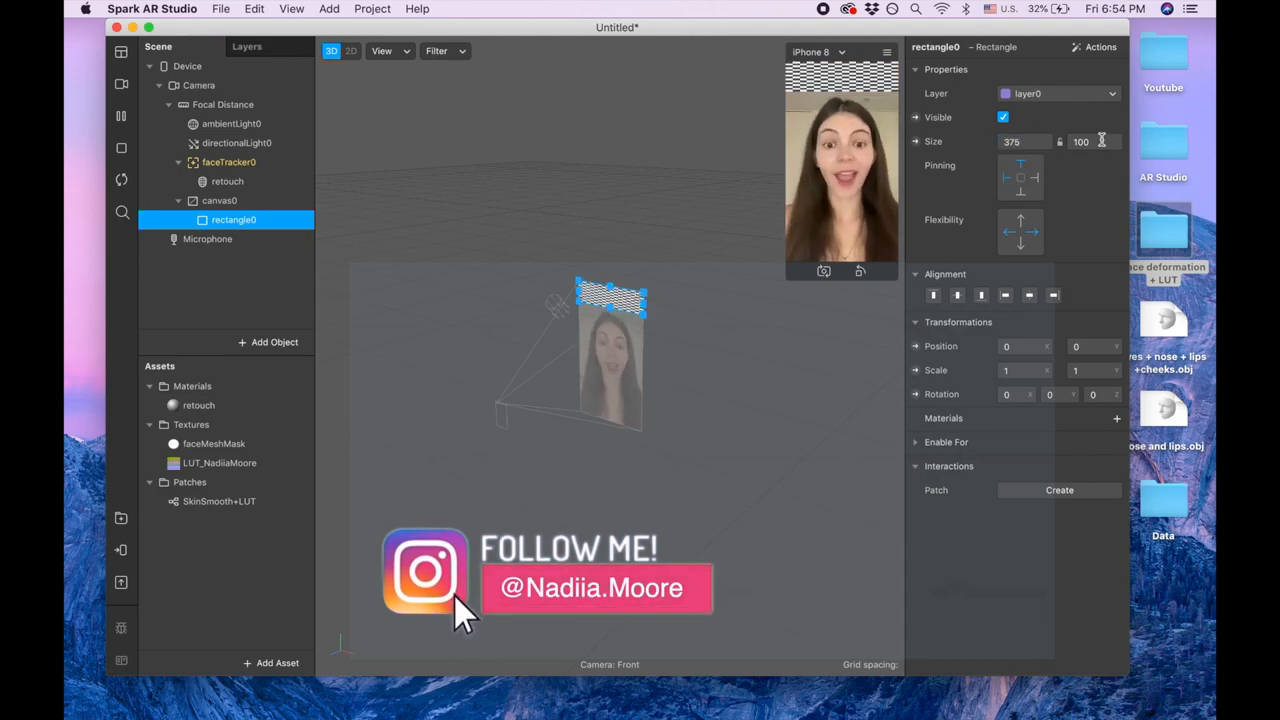
text(667)
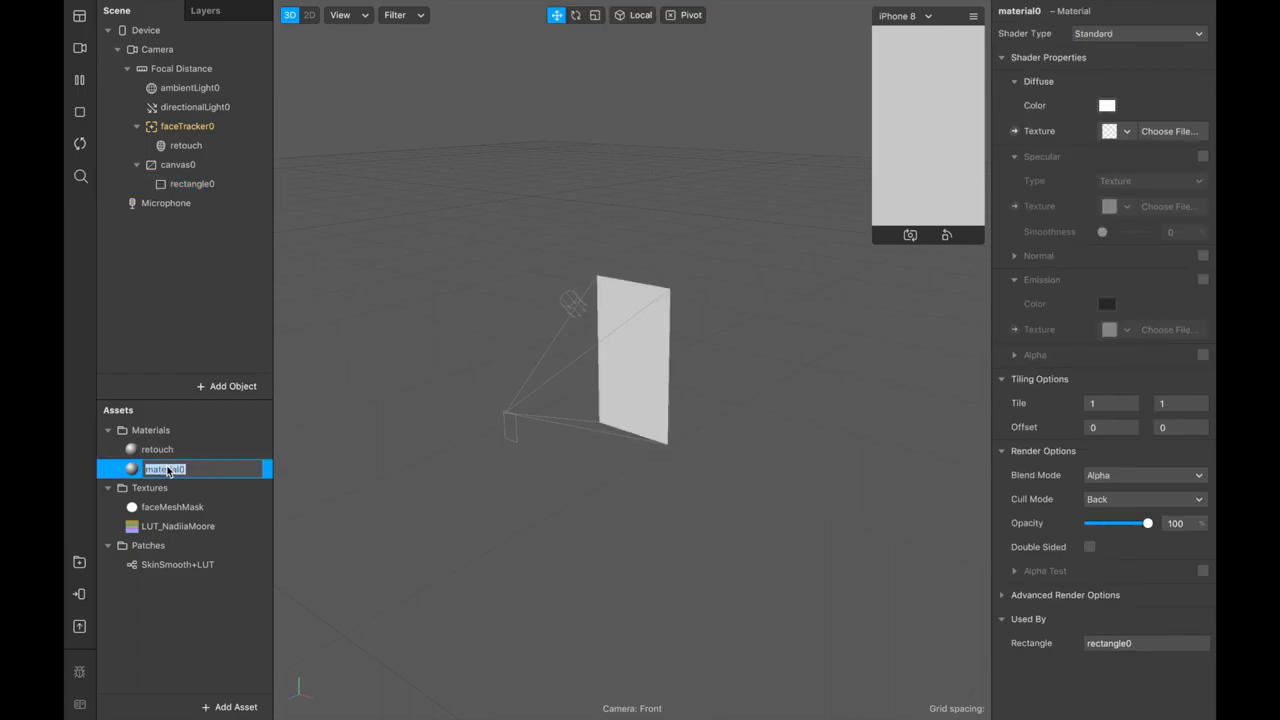
Rename the rectangle's material LUT BG and the rectangle Lut background.
text(LUT BG)
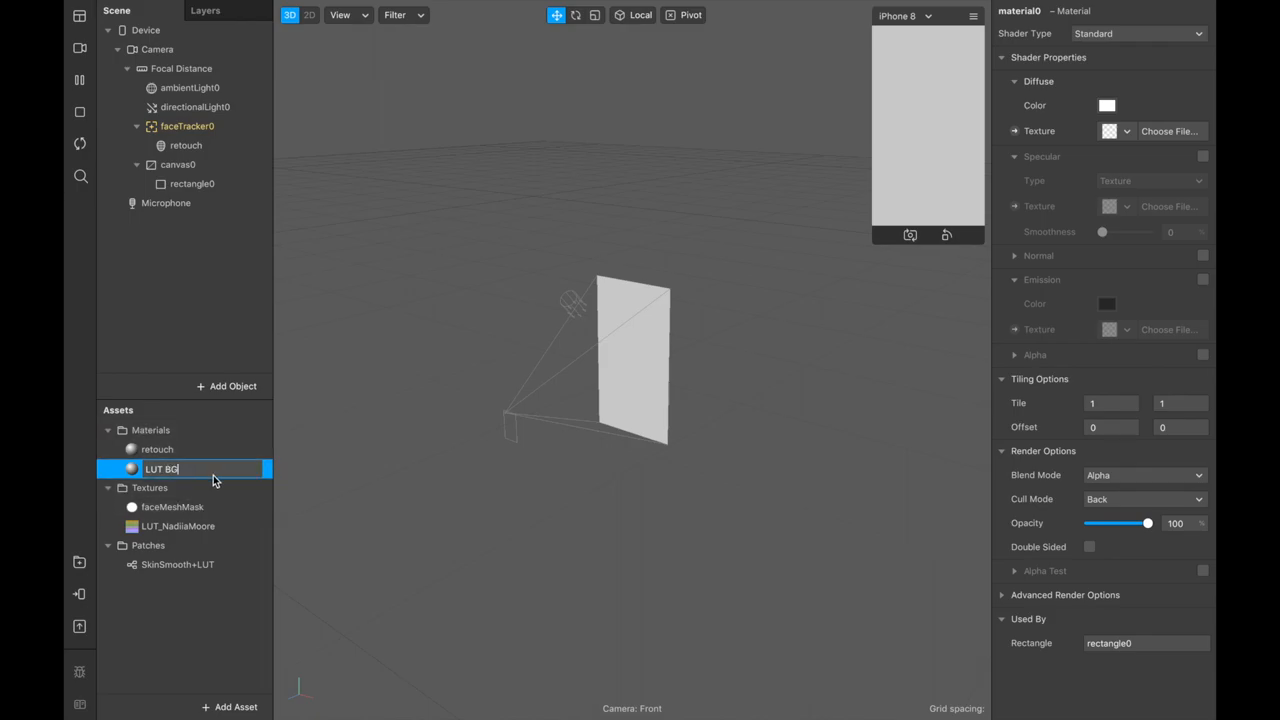
click(192, 183)
text(Lut)
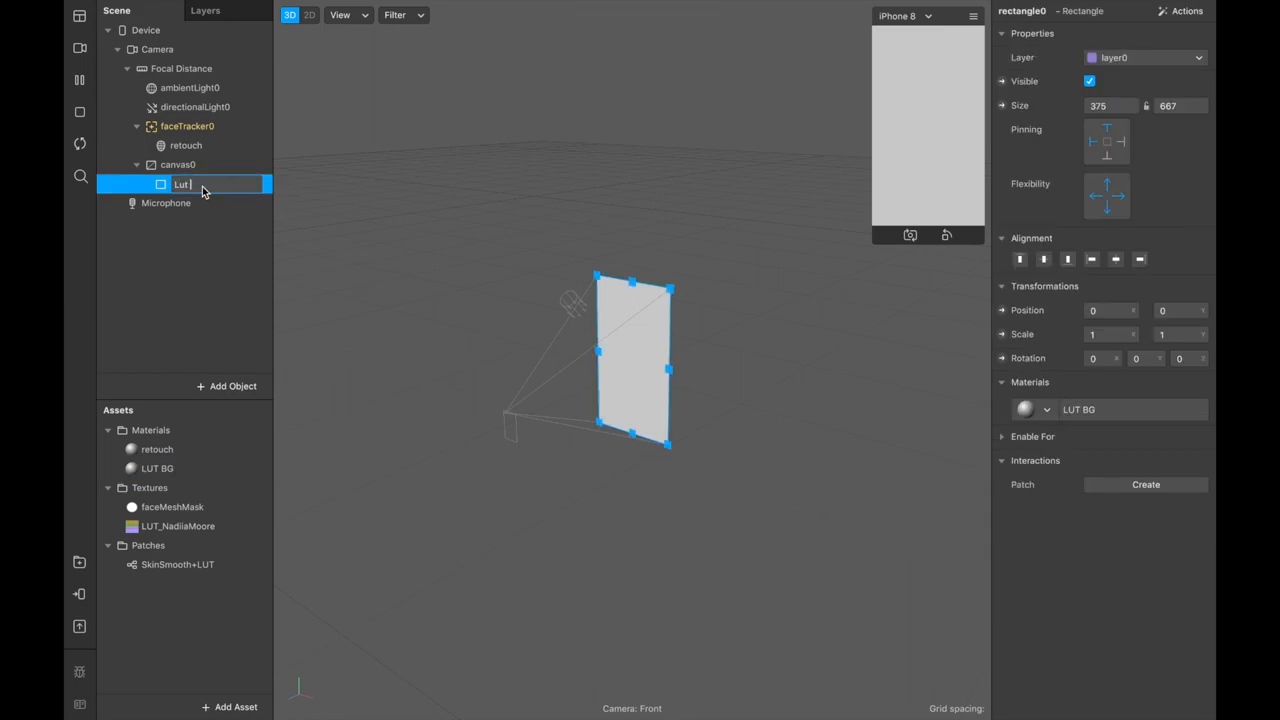
text(background)
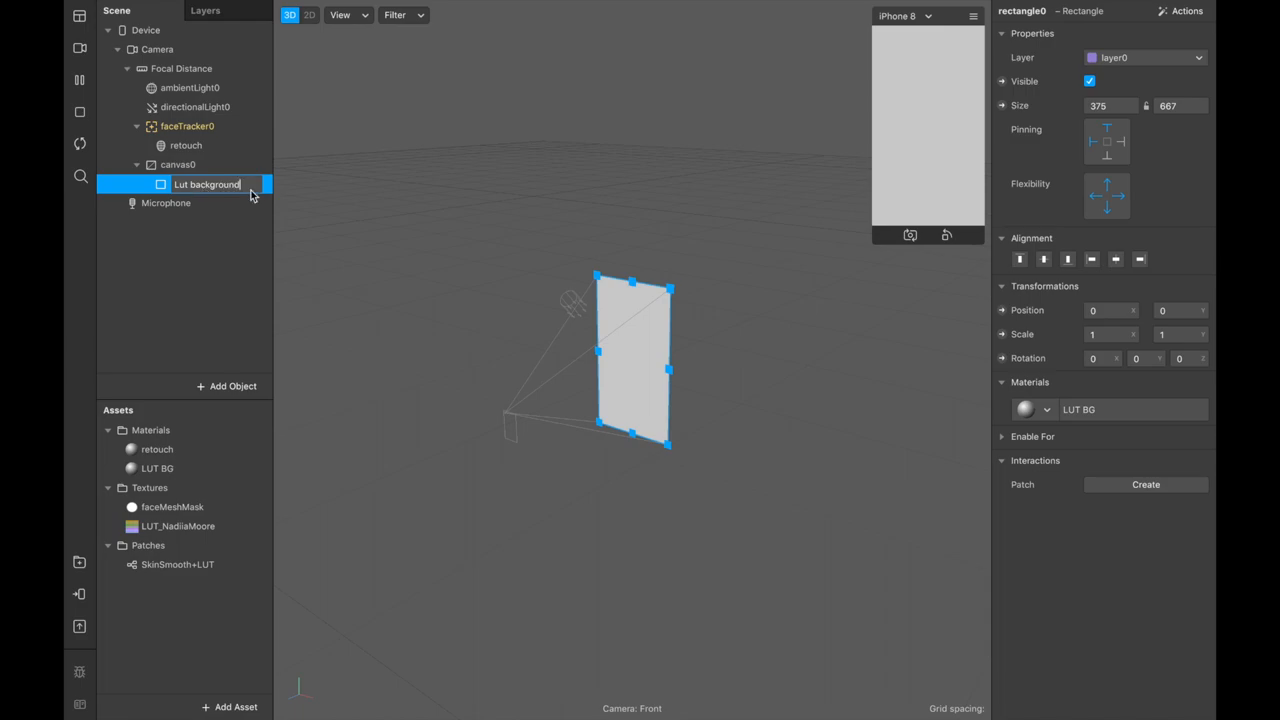
mouse_move(436, 331)
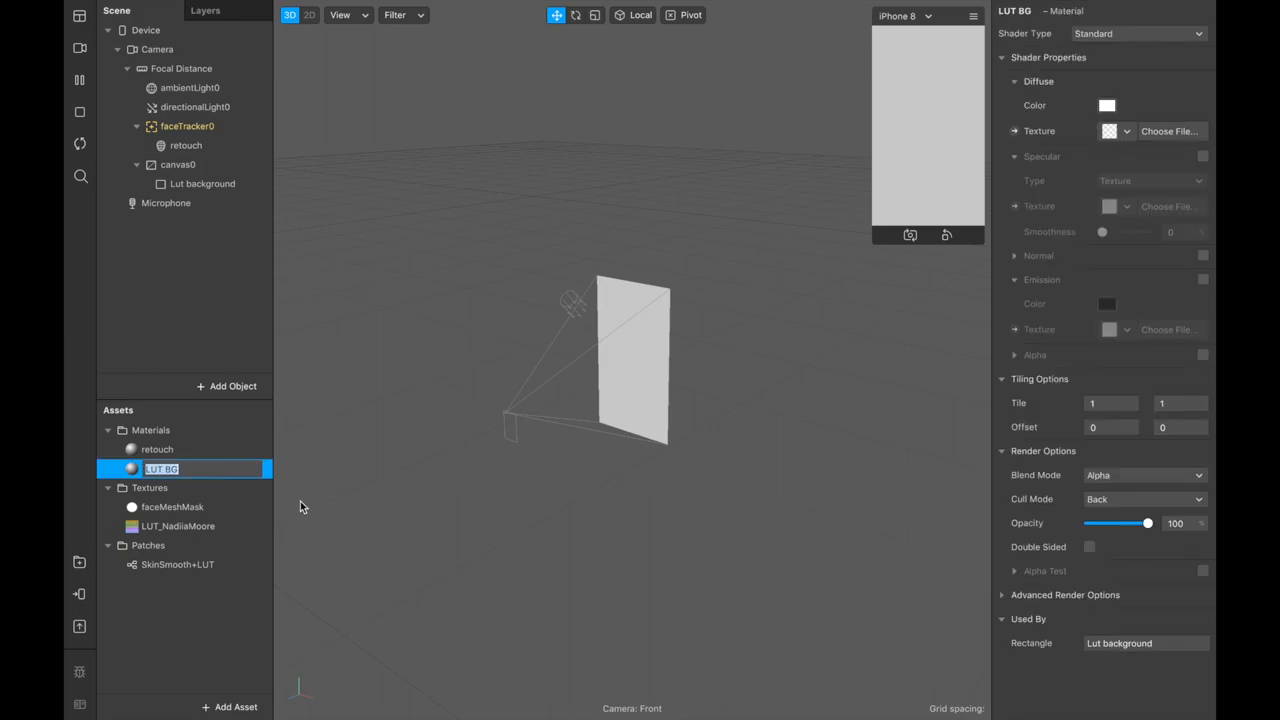
click(291, 8)
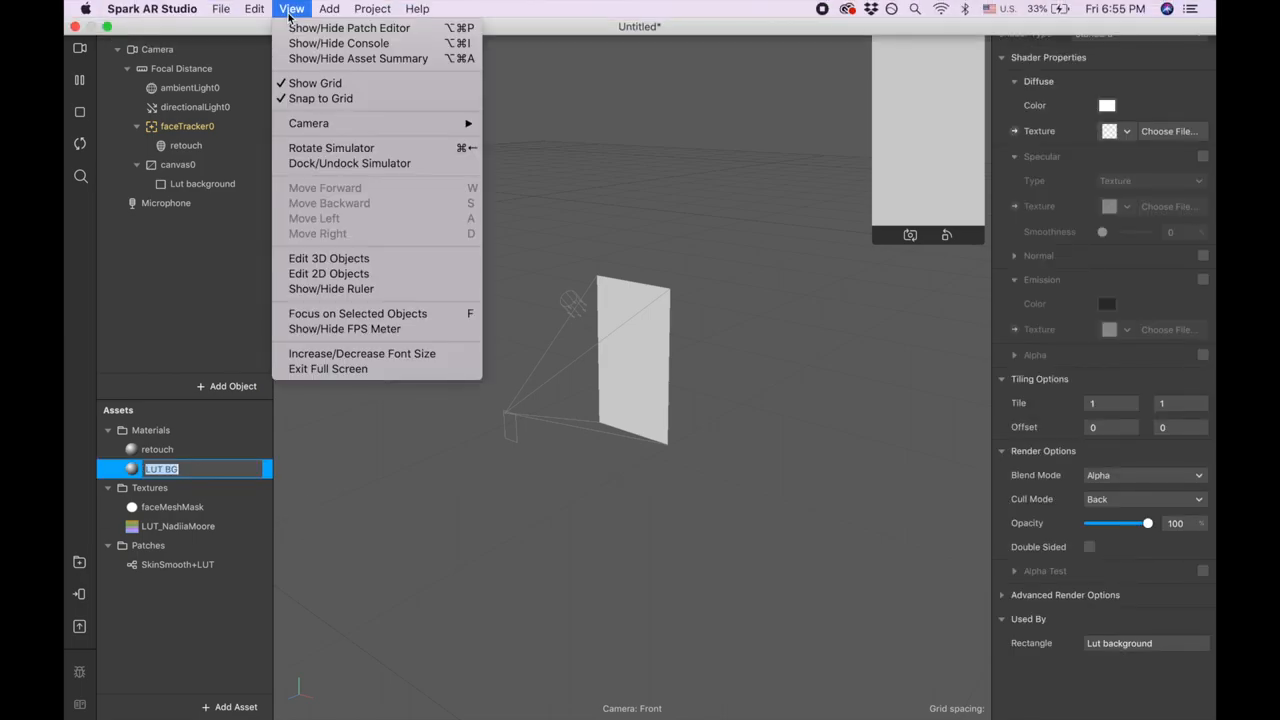
mouse_move(349, 27)
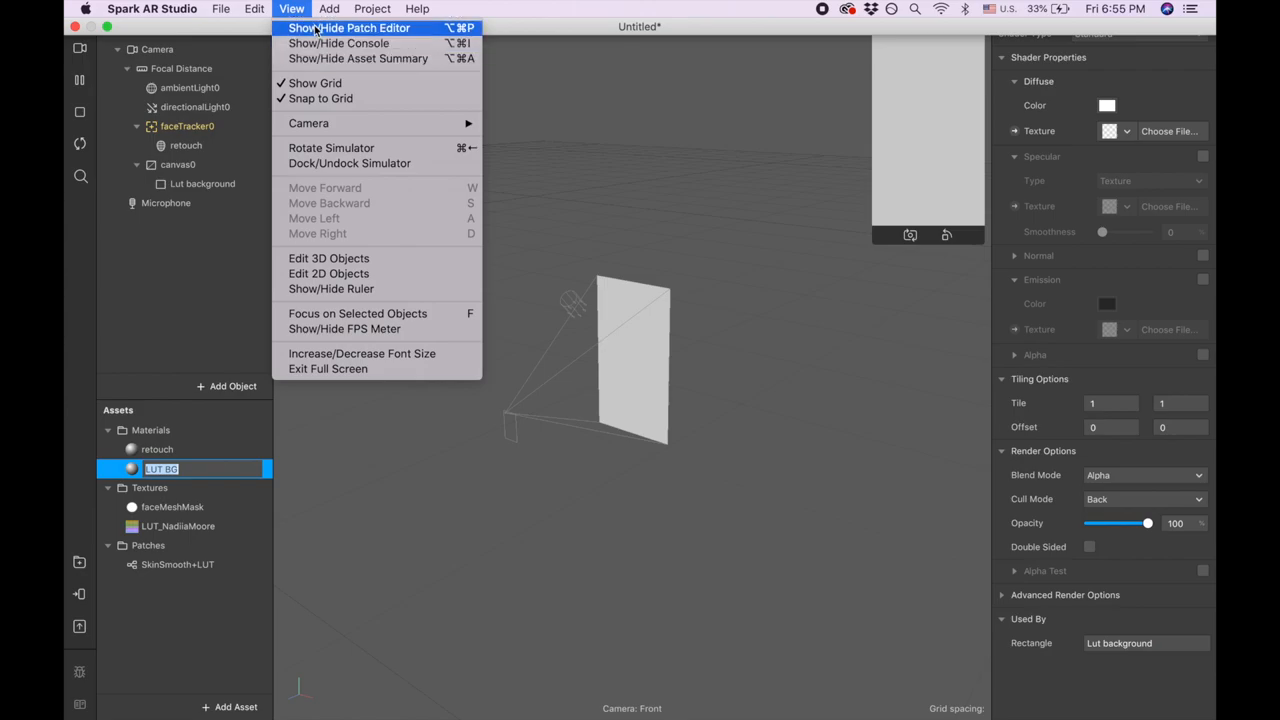
Show the Patch Editor and move the Color LUTs (Skin smooth) patch left of centre.
click(349, 27)
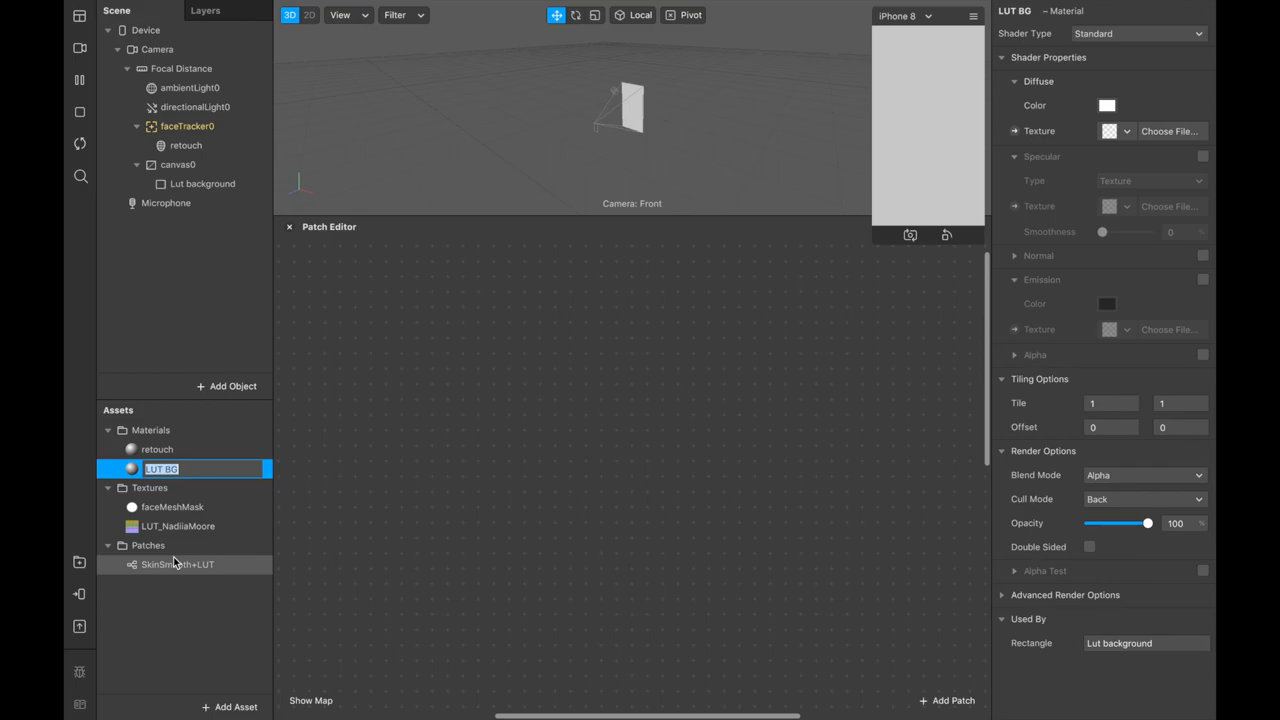
click(178, 564)
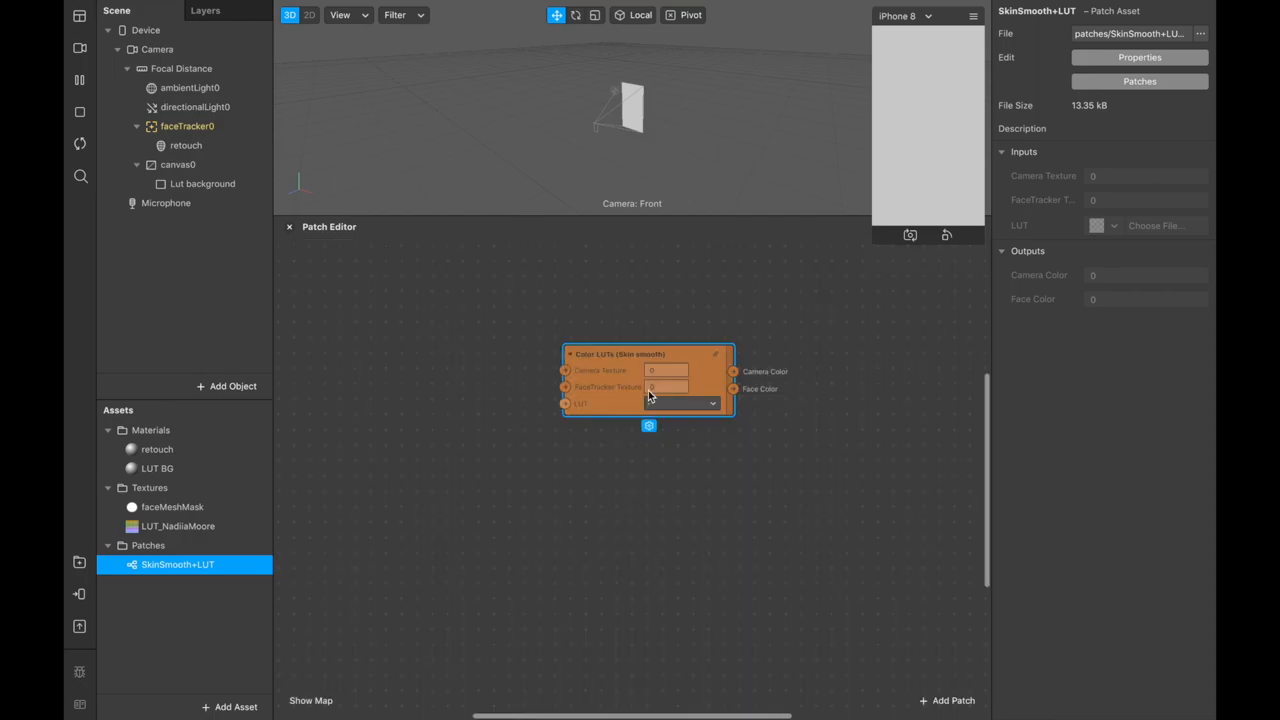
drag(620, 354, 567, 347)
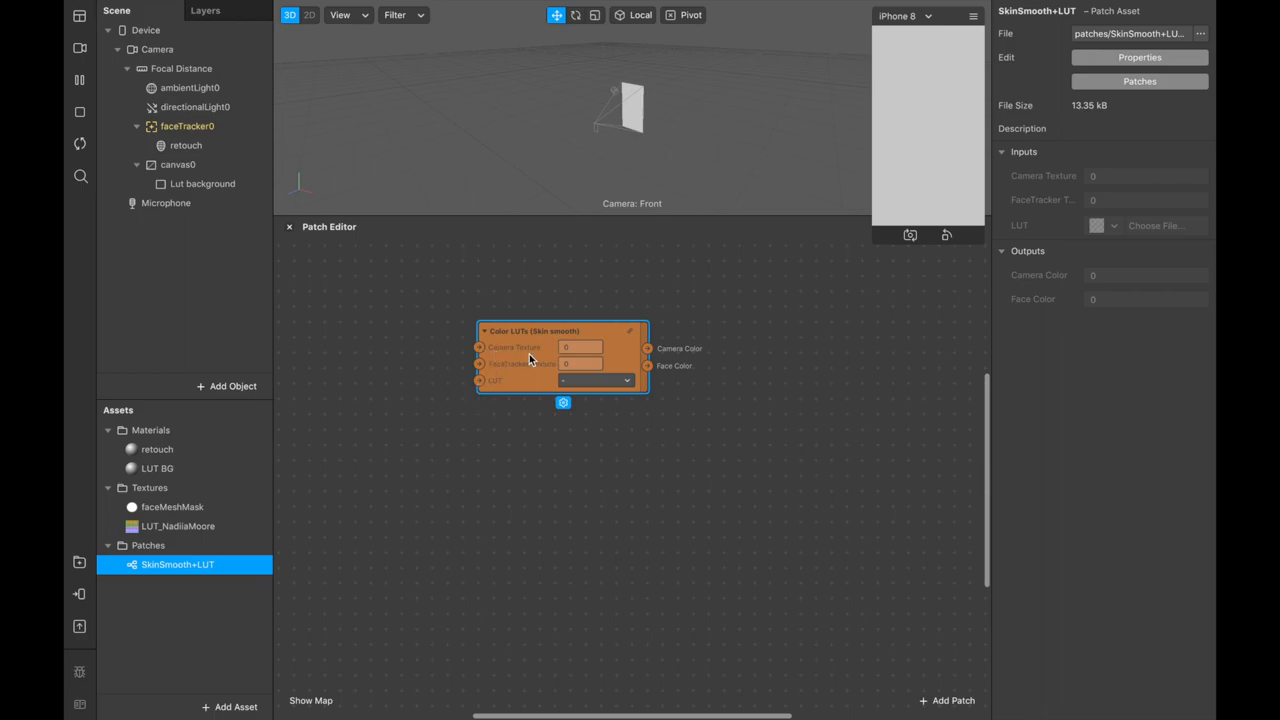
Extract cameraTexture0 from the Camera and wire it into the patch's Camera Texture input.
click(156, 49)
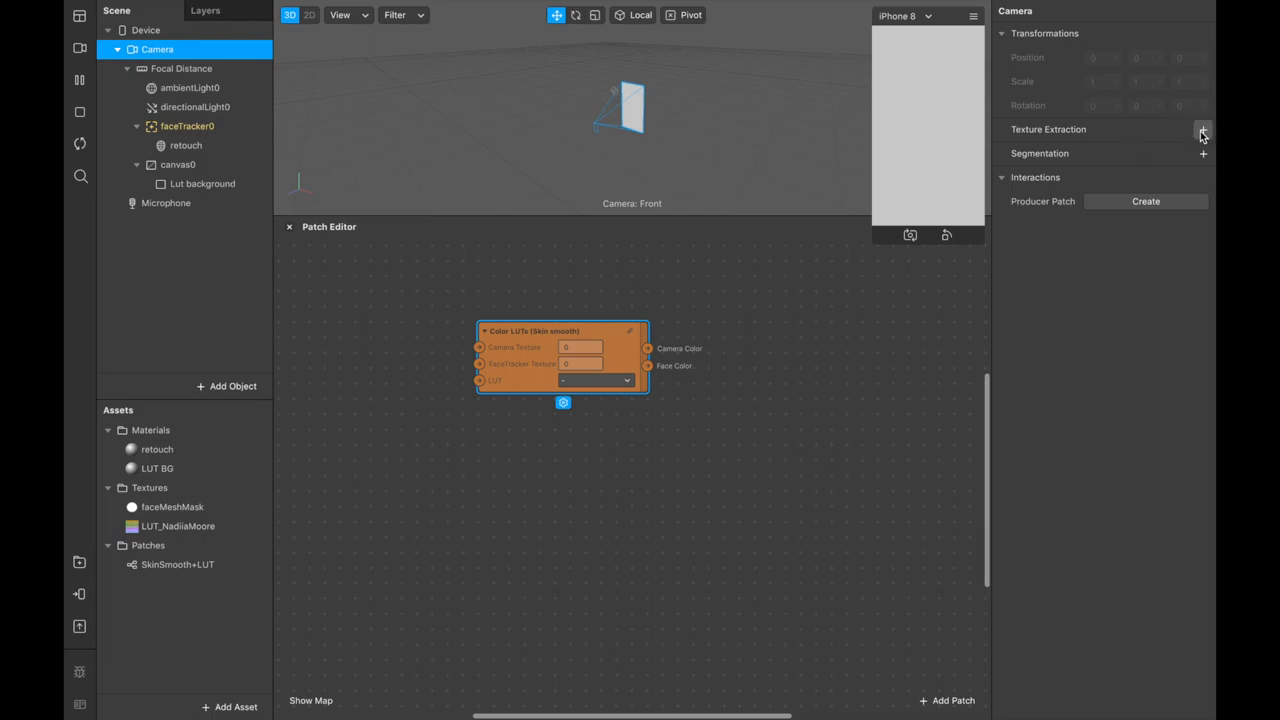
click(1203, 133)
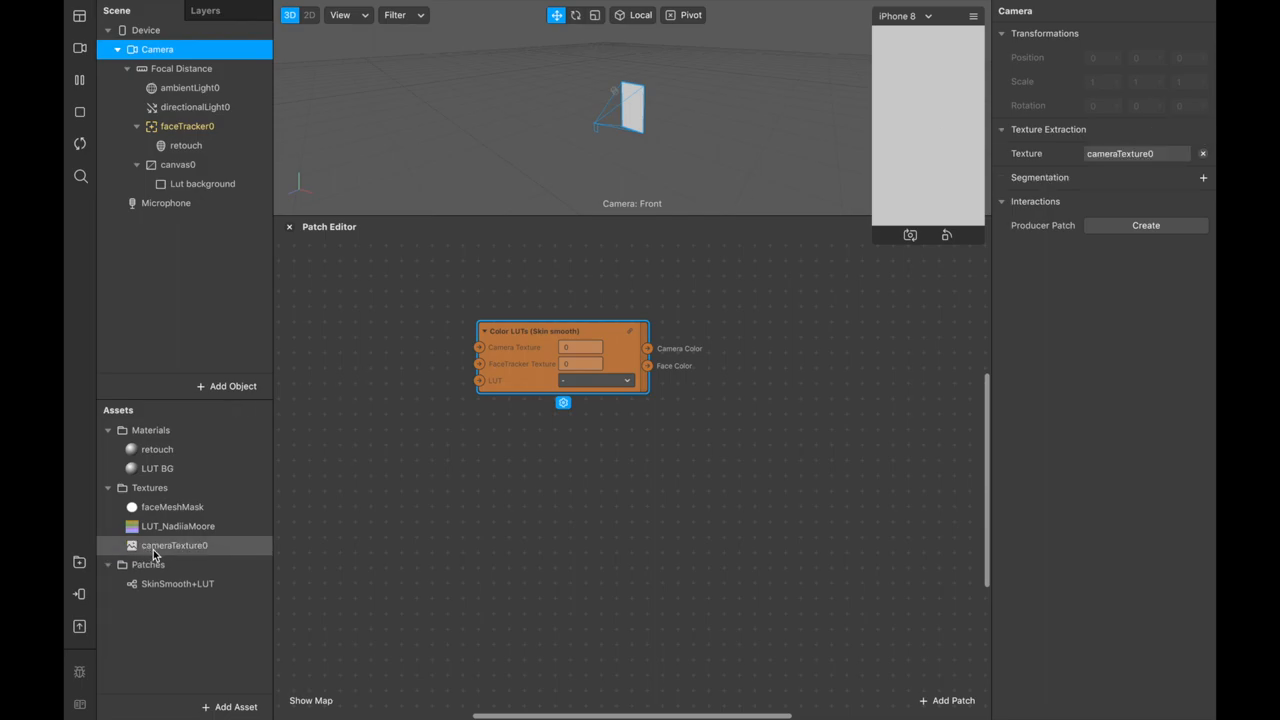
click(174, 545)
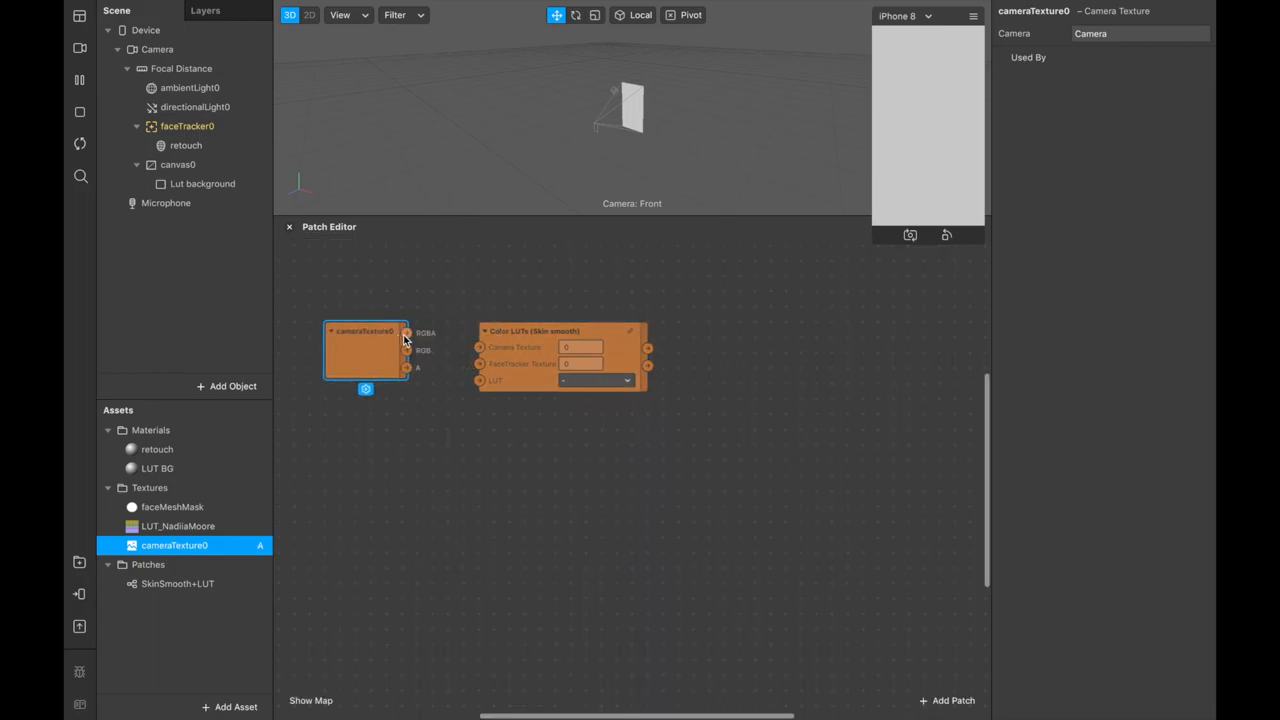
drag(406, 332, 480, 347)
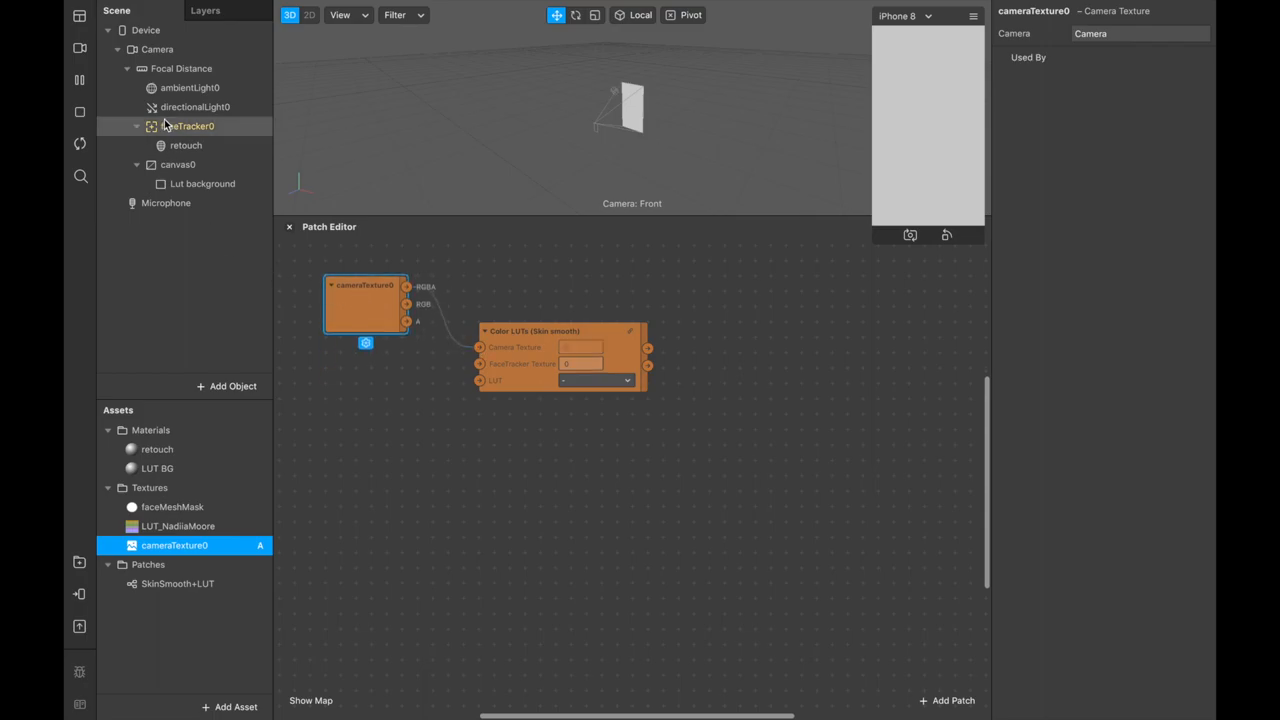
Move canvas0 above faceTracker0 and extract a texture from faceTracker0.
click(177, 164)
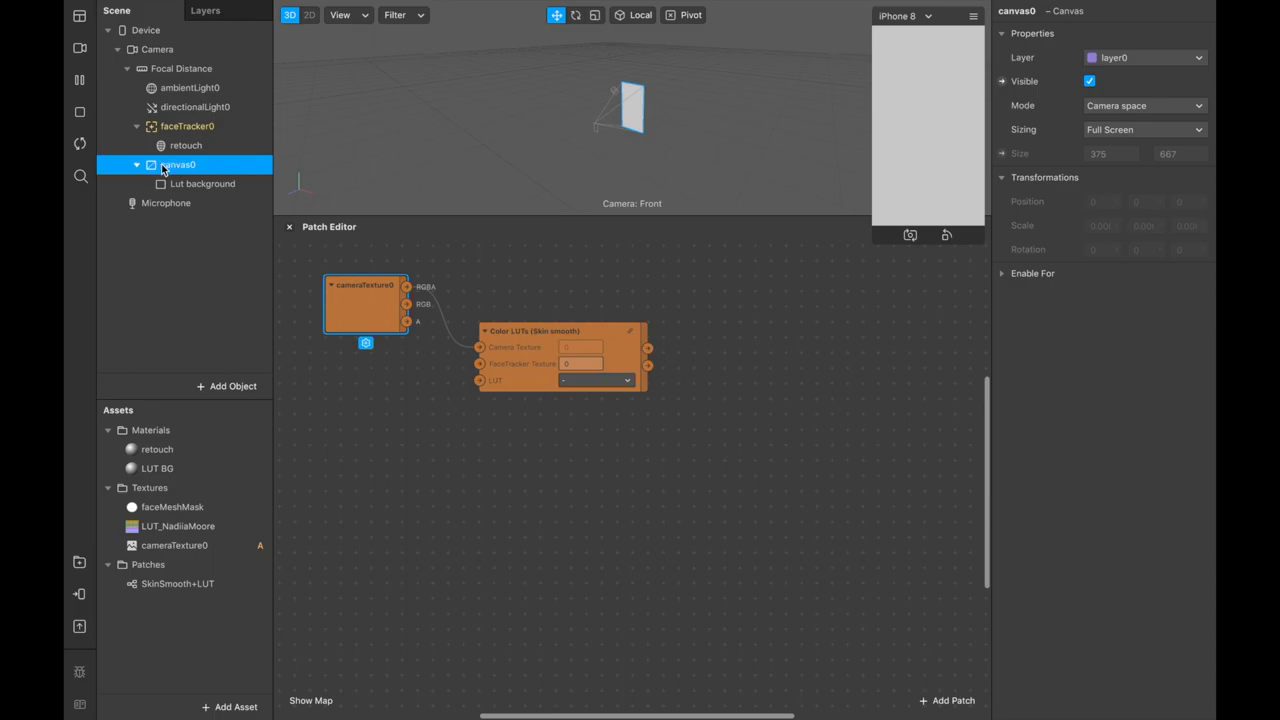
click(187, 125)
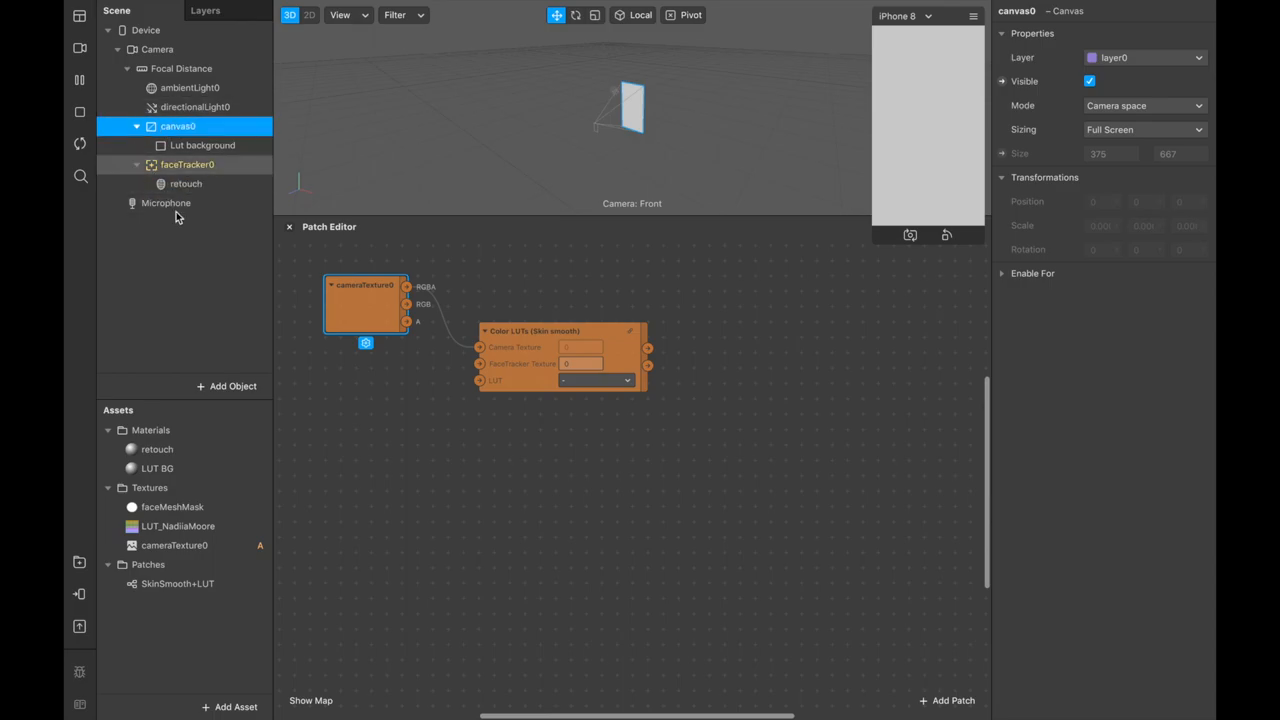
click(187, 164)
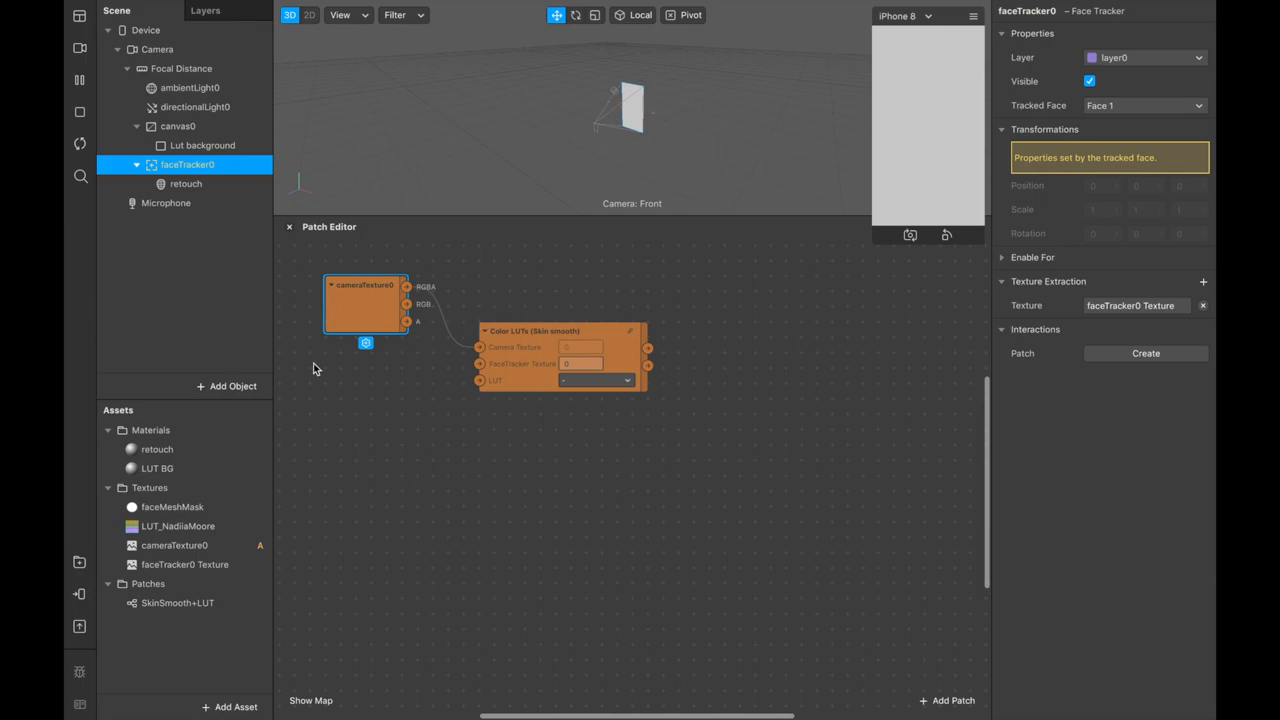
Wire faceTracker0 Texture into the patch's FaceTracker Texture input.
click(184, 564)
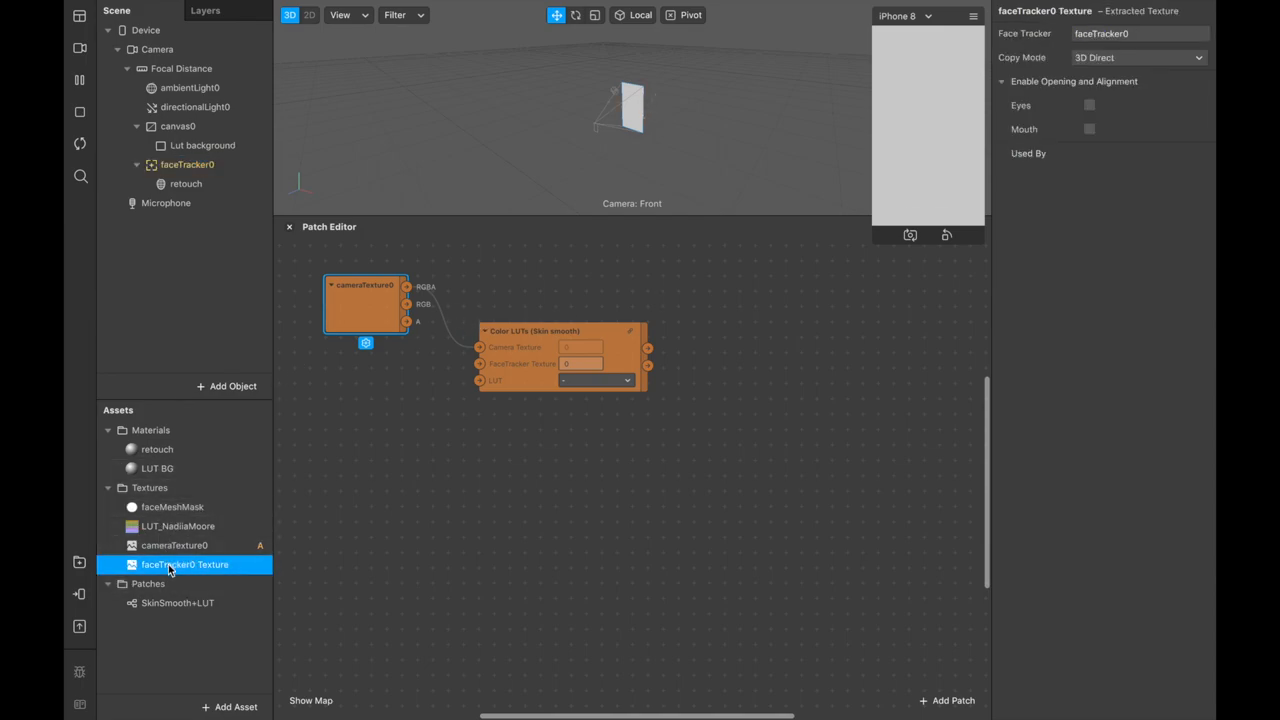
drag(184, 564, 378, 380)
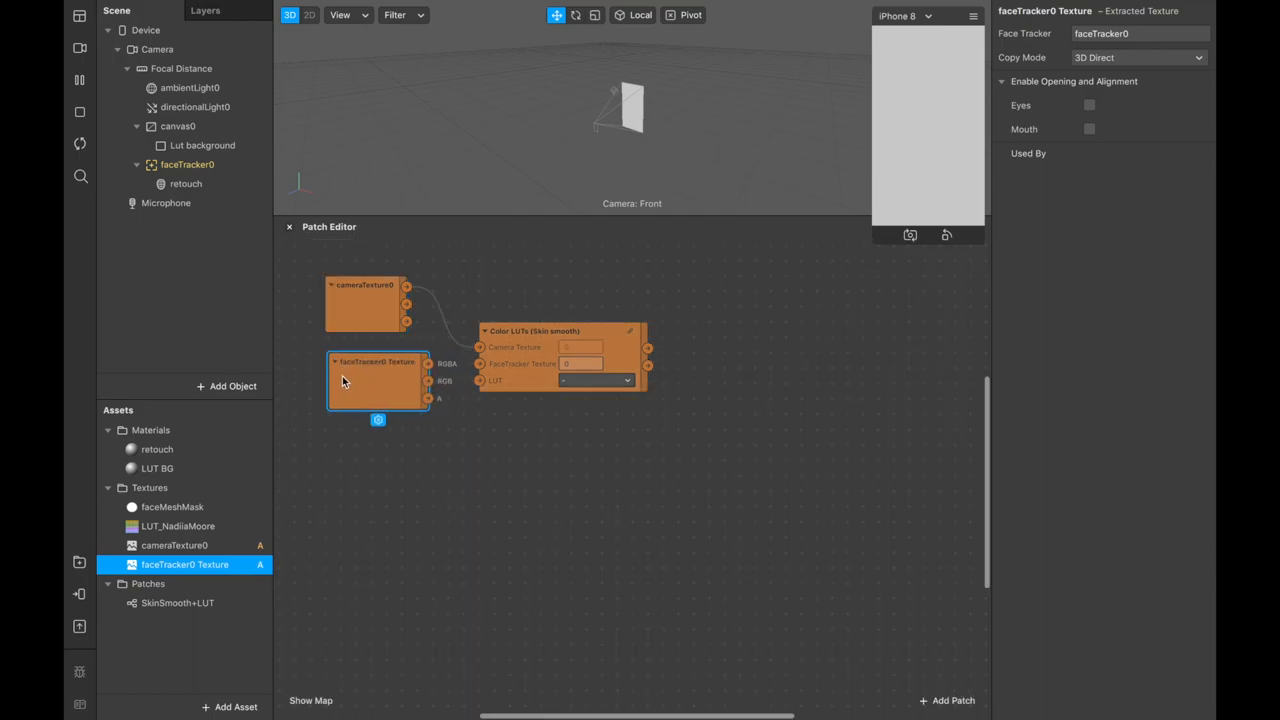
drag(377, 380, 344, 380)
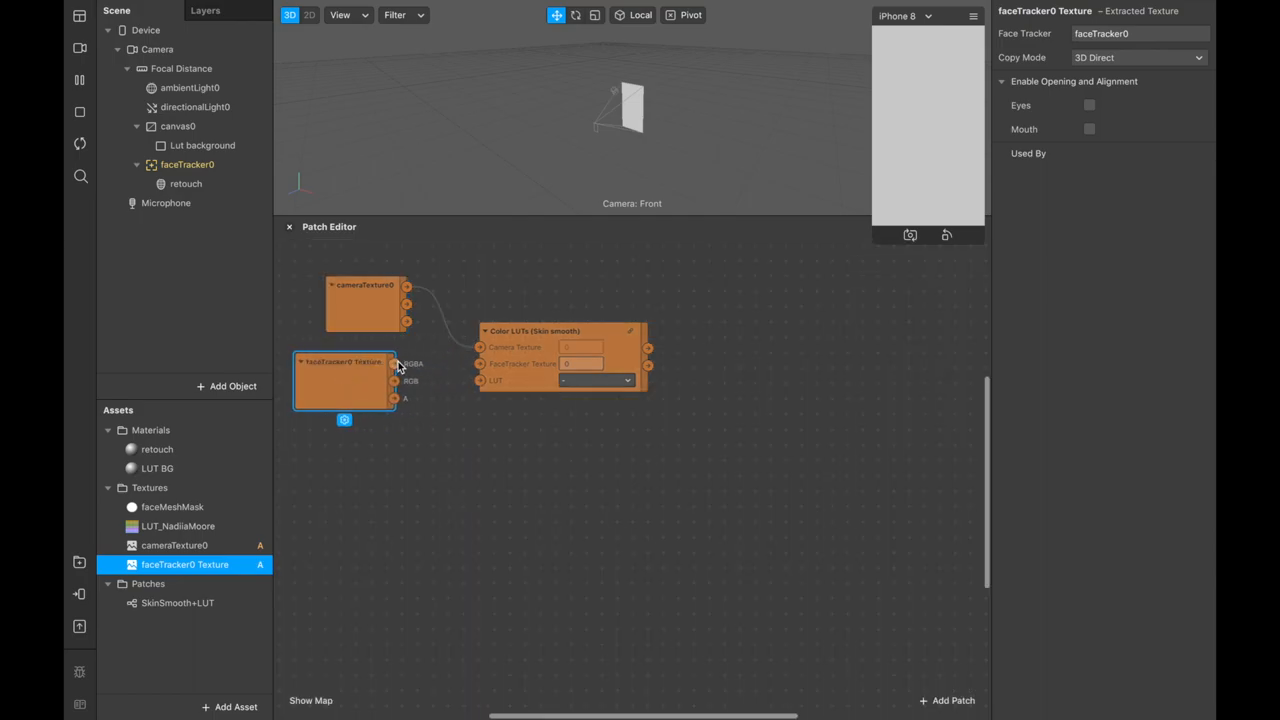
drag(395, 363, 480, 363)
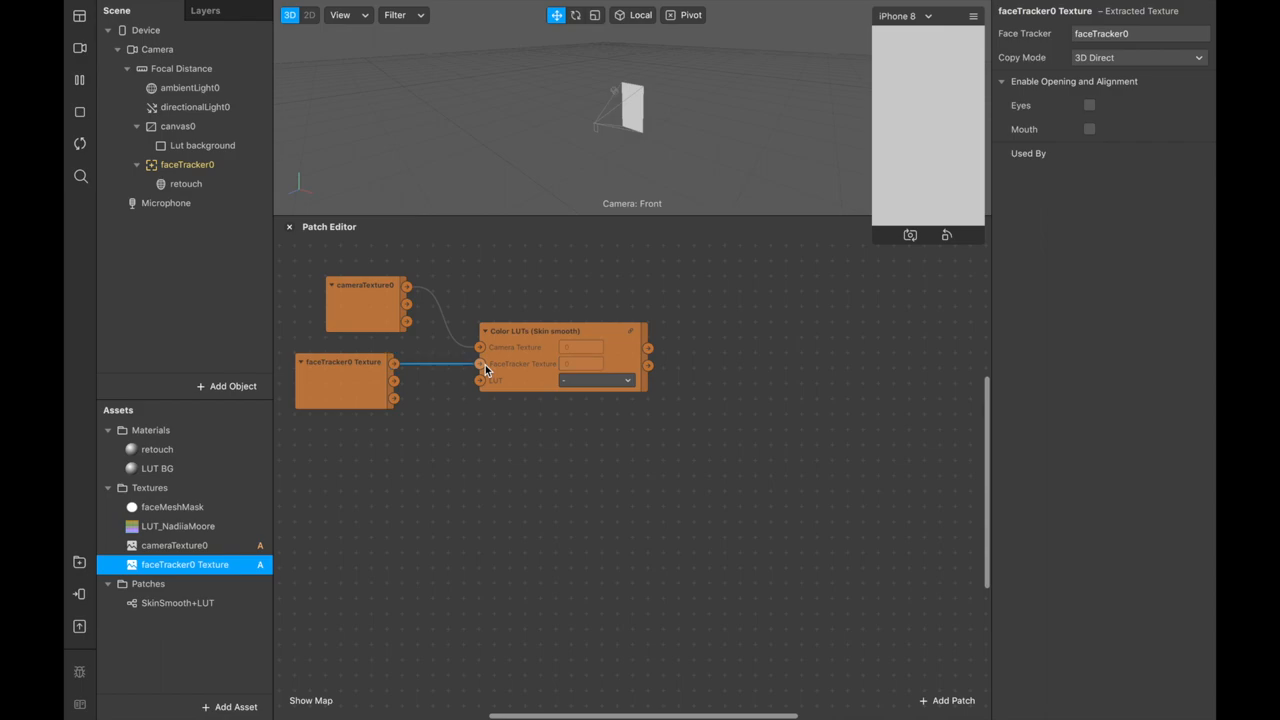
Wire the LUT_NadiiaMoore texture into the patch's LUT input.
click(180, 526)
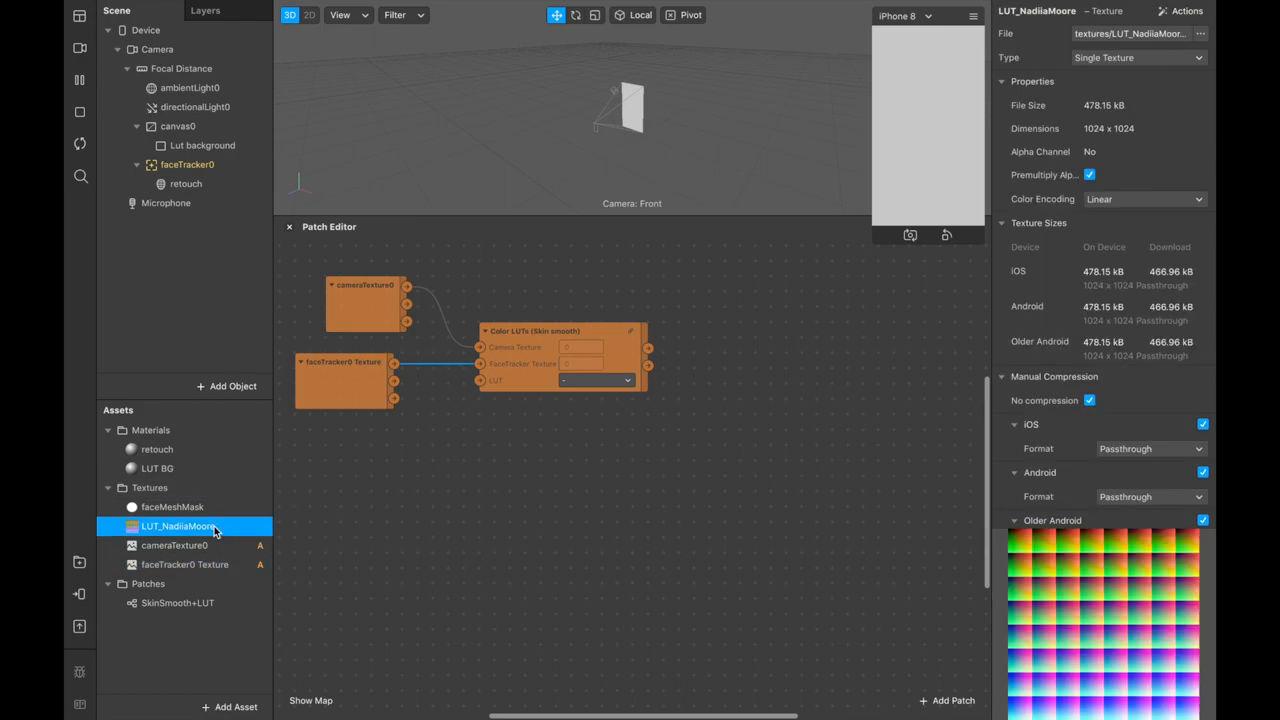
drag(178, 526, 404, 465)
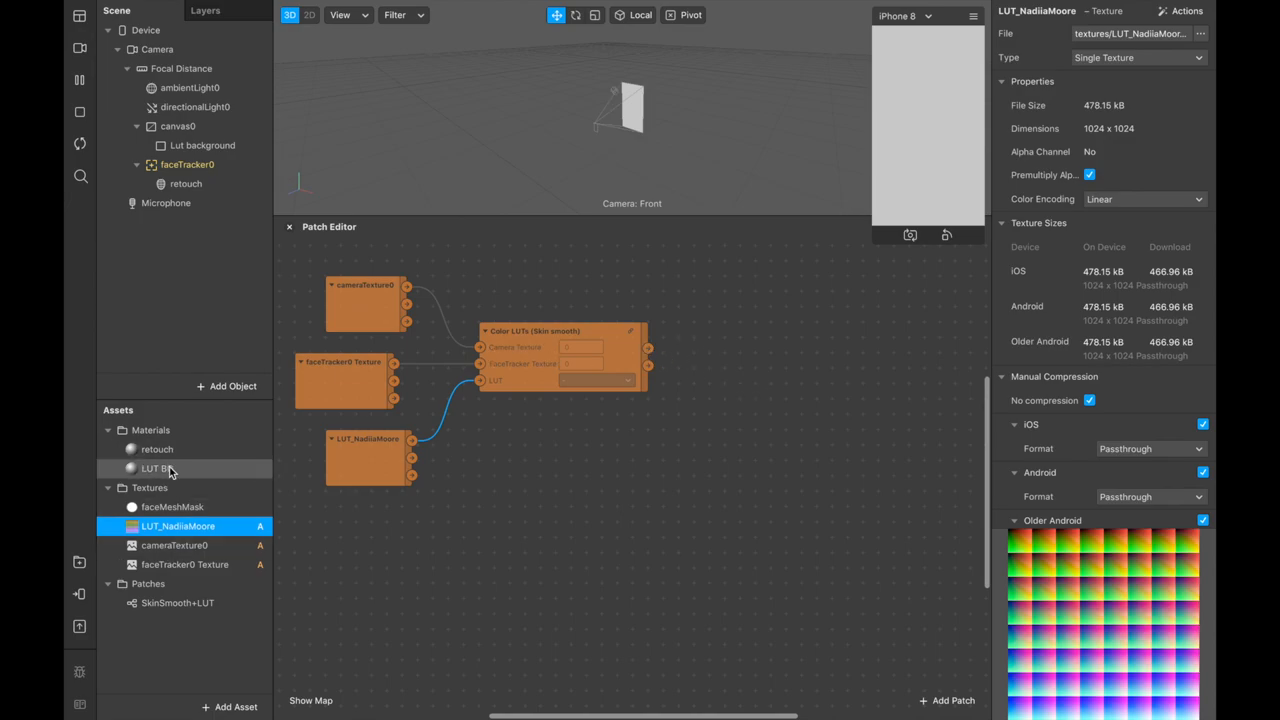
Make LUT BG a Flat material fed by the patch's Camera Color output as its diffuse texture.
click(157, 468)
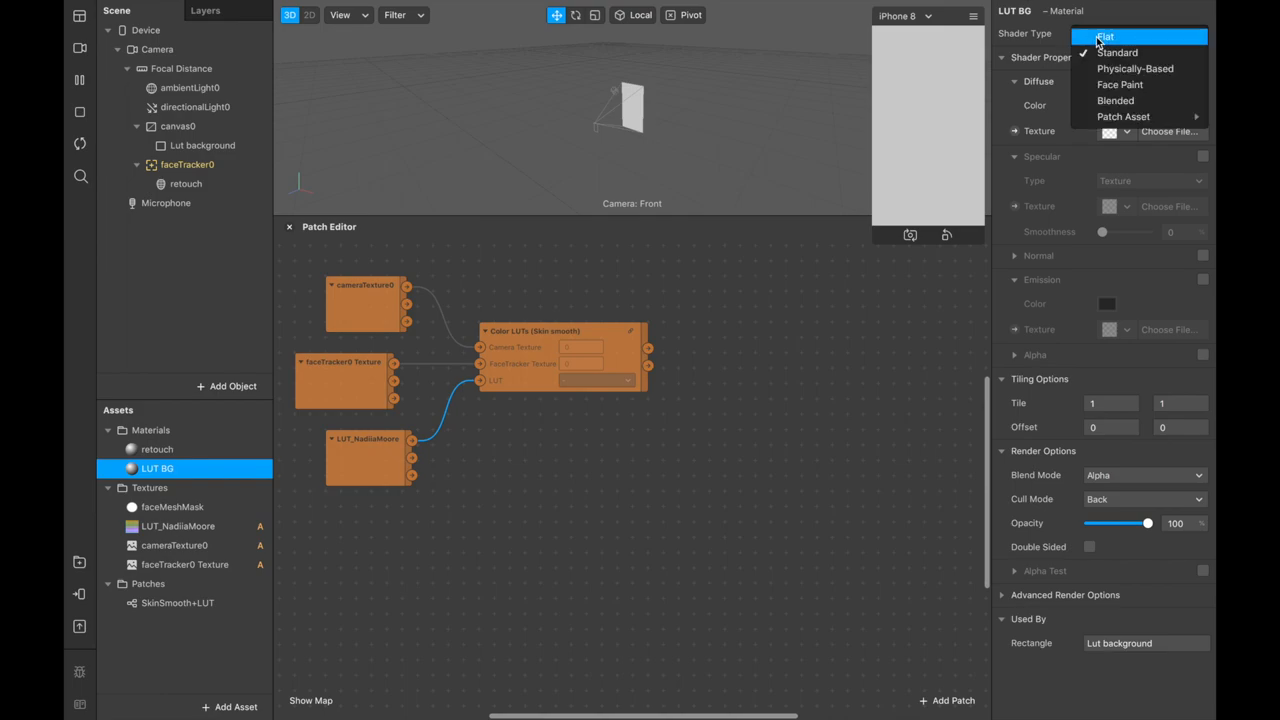
click(1105, 37)
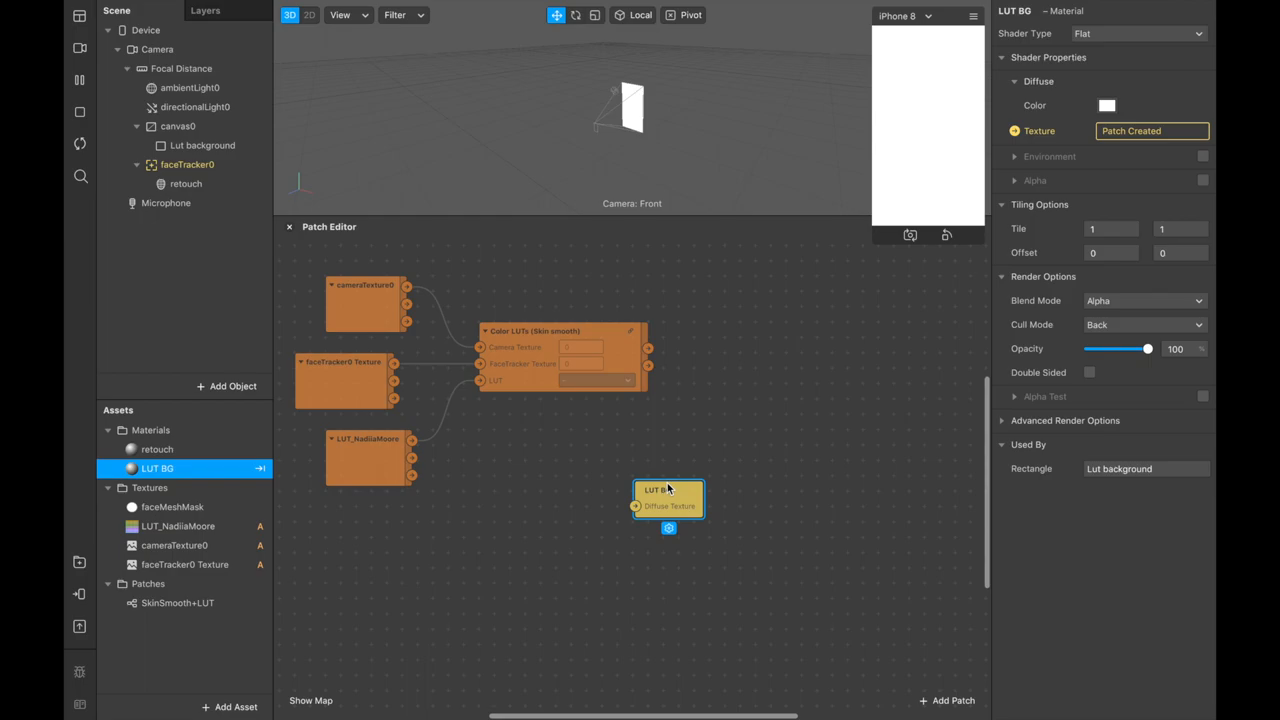
drag(668, 498, 744, 295)
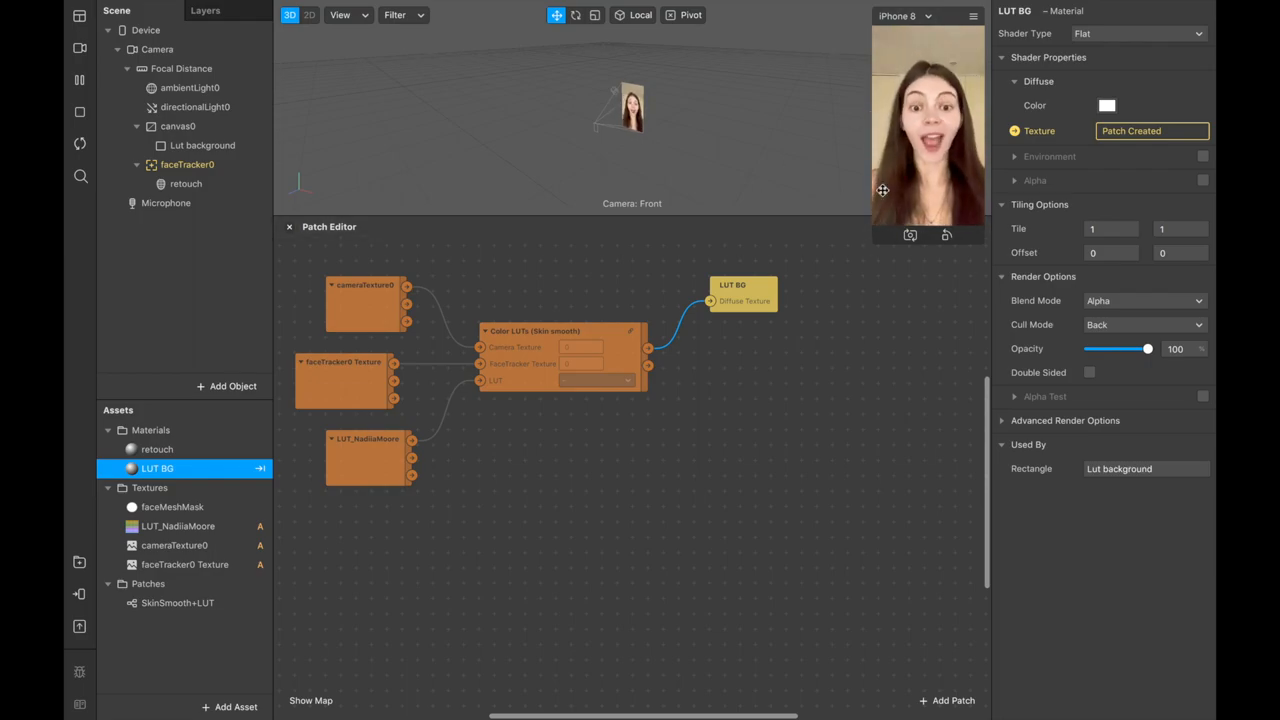
click(187, 164)
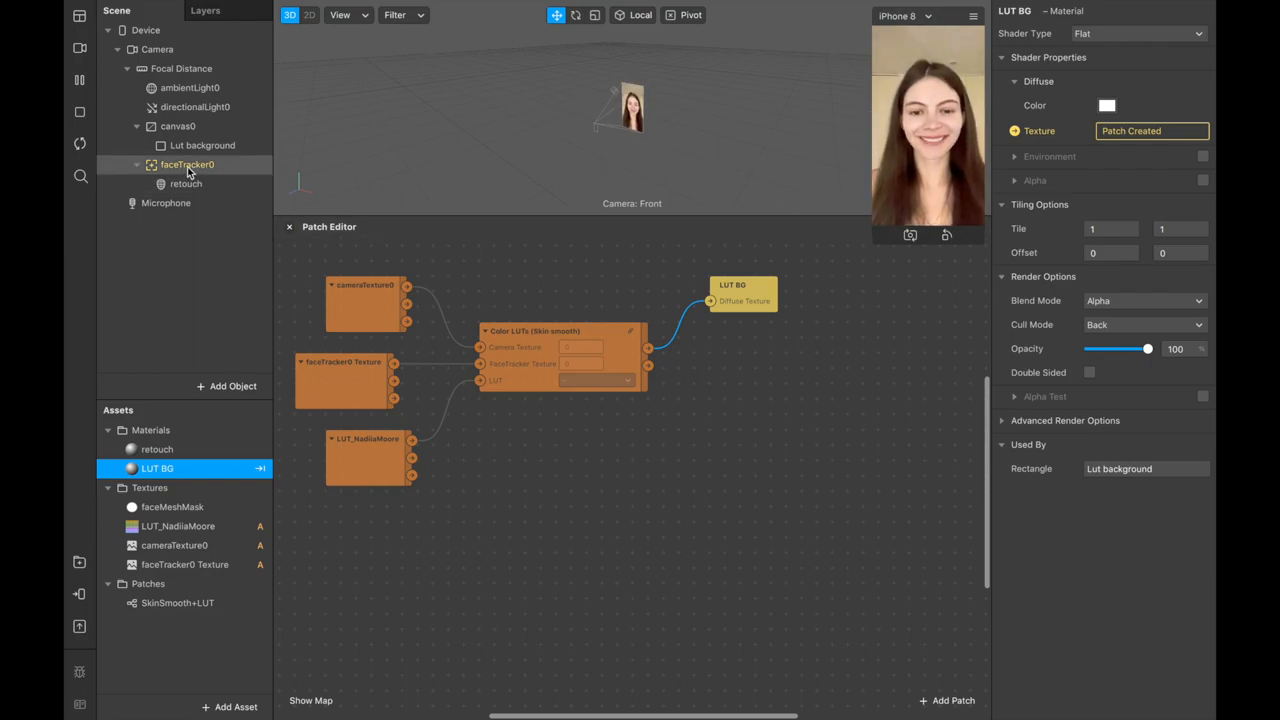
click(186, 164)
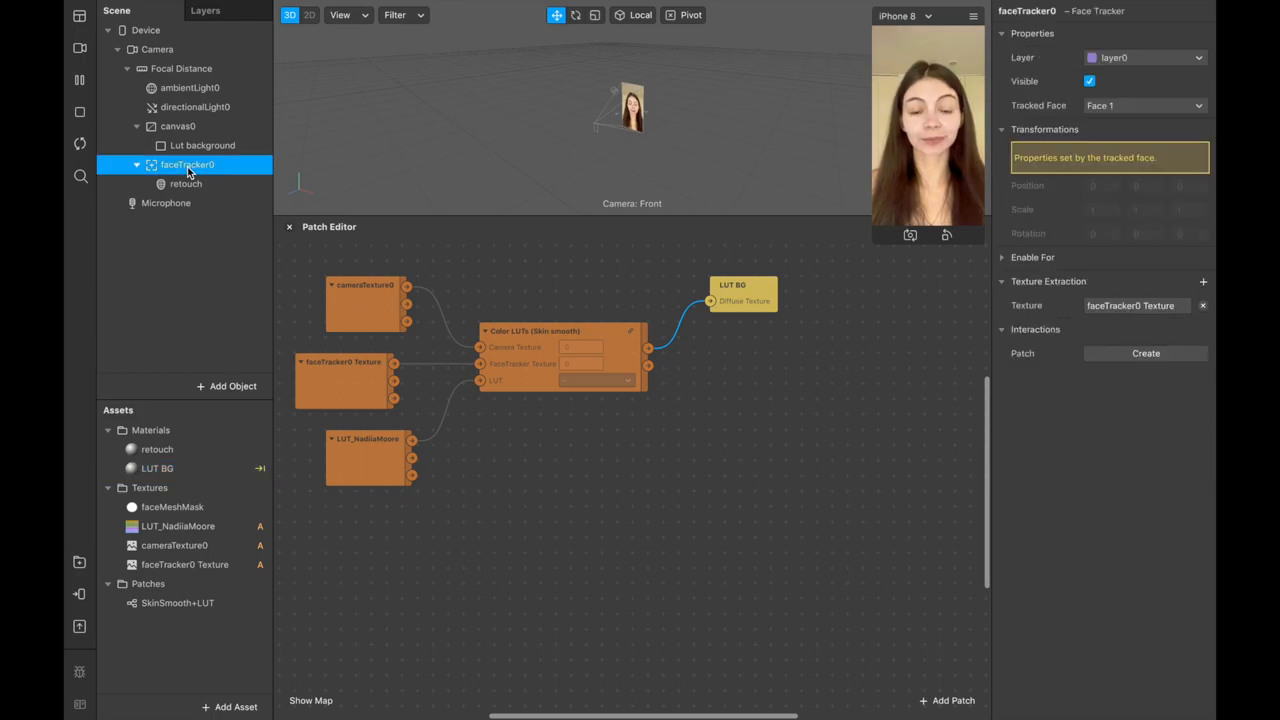
Add a new face mesh under faceTracker0 and name it LUT skin.
right_click(187, 165)
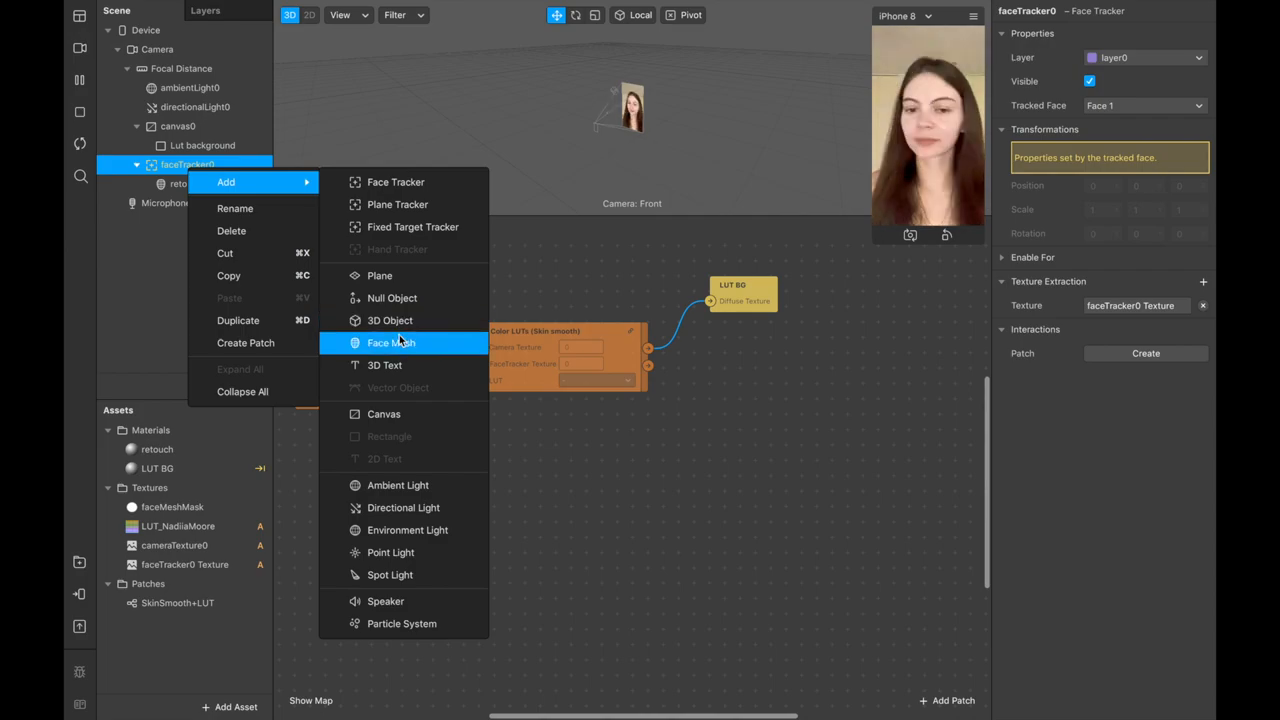
click(390, 342)
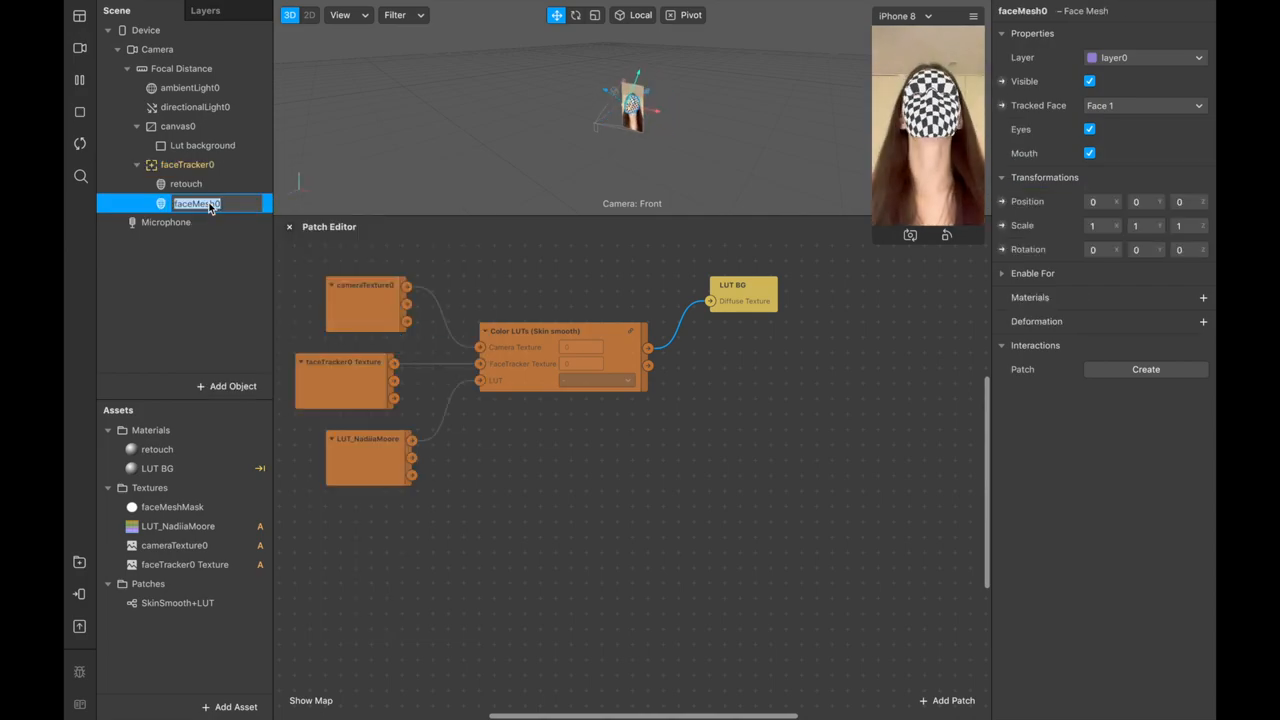
text(LUT skin)
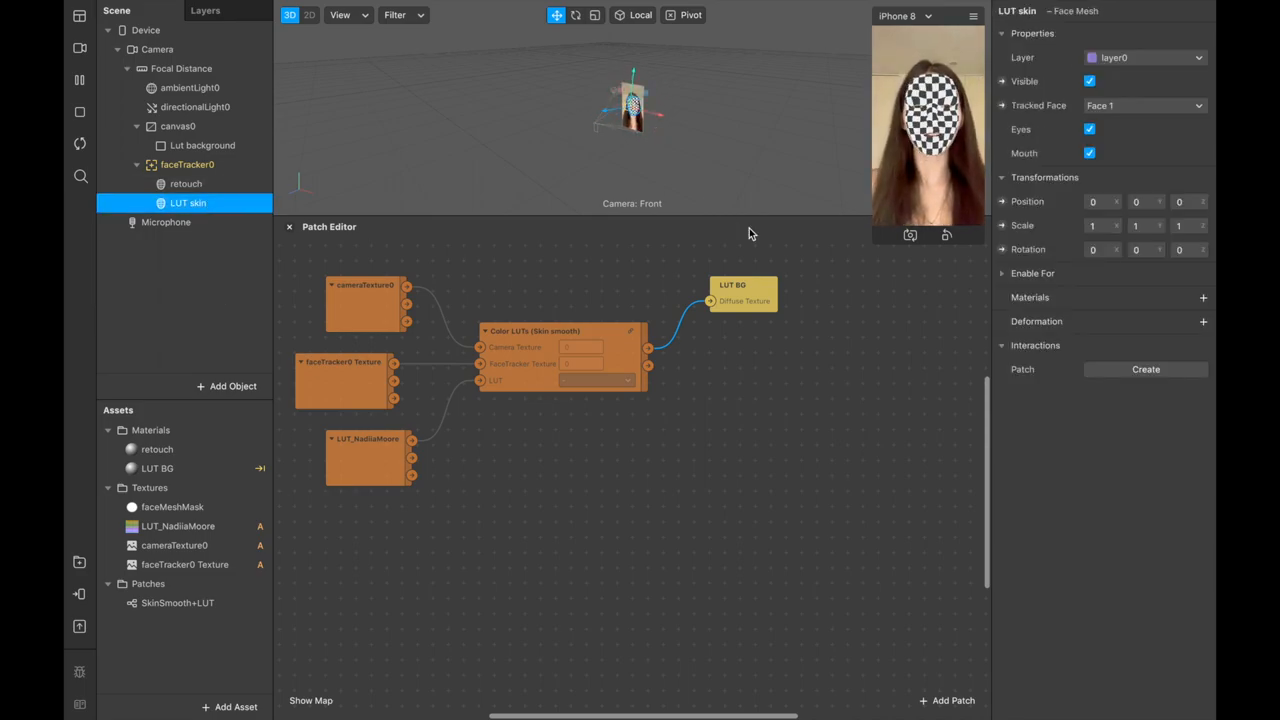
Give the LUT skin mesh a brand-new material renamed 'LUT skin'.
click(1204, 297)
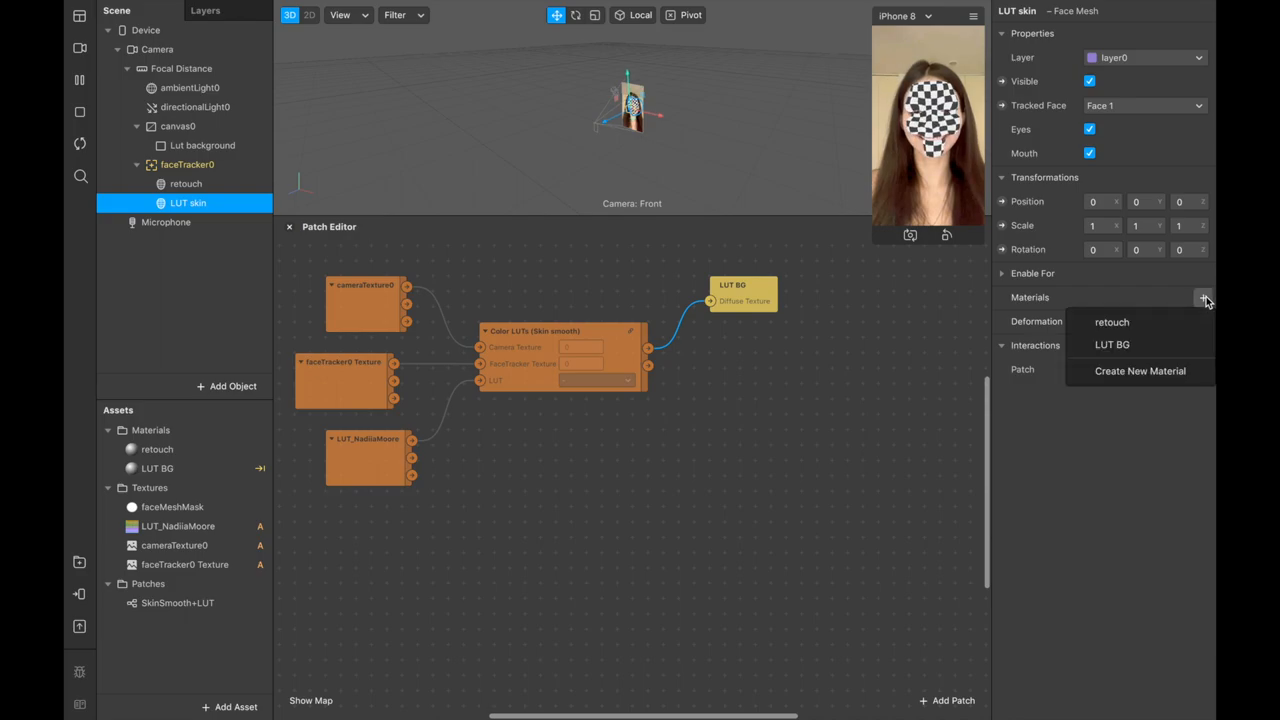
click(1140, 371)
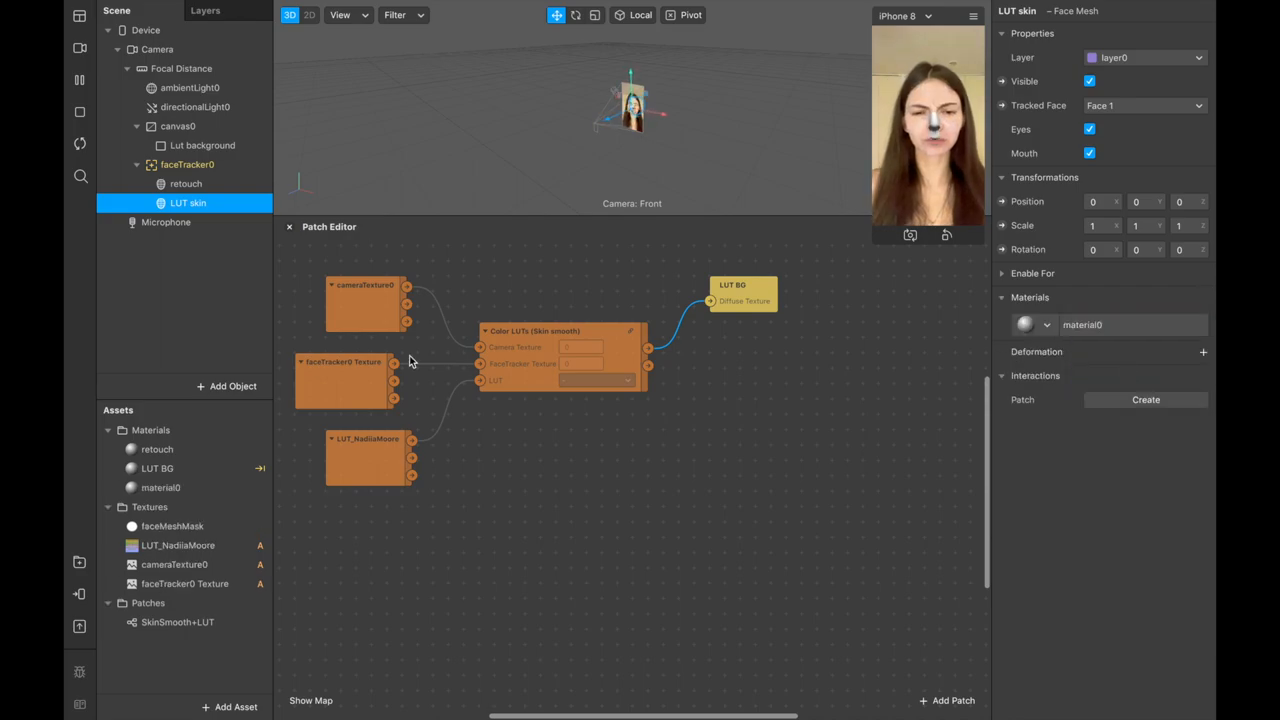
double_click(162, 488)
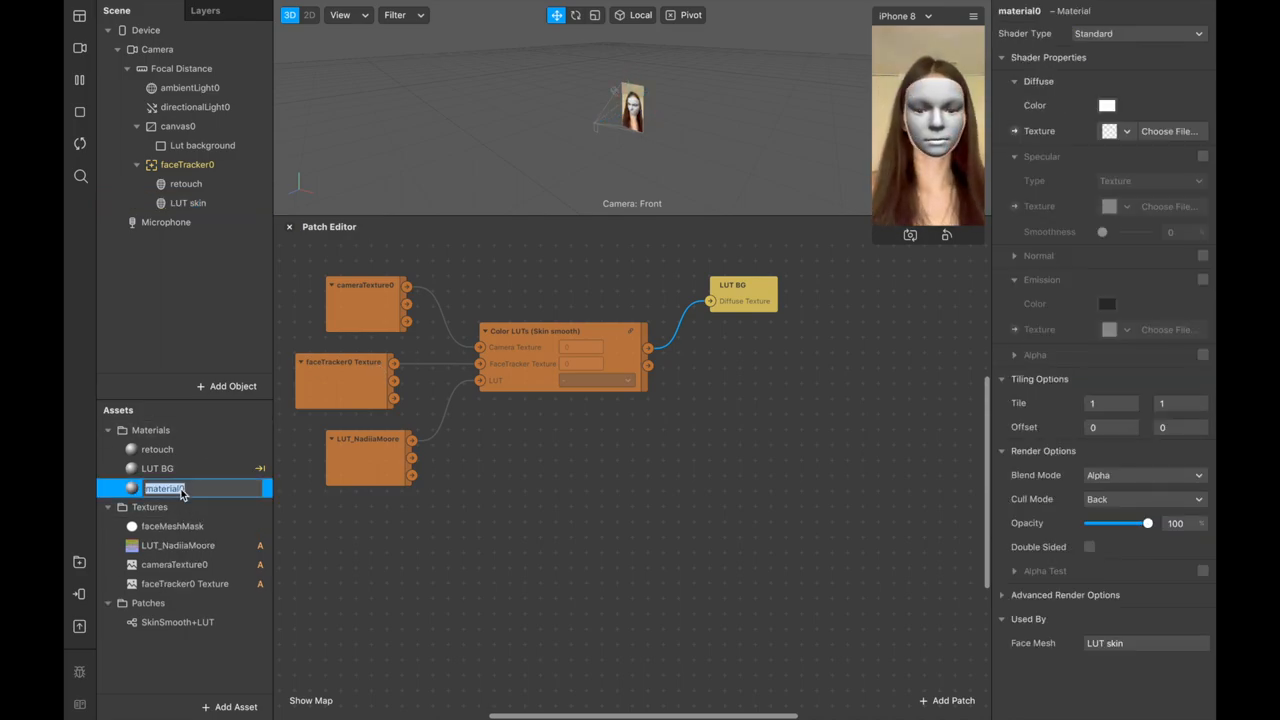
text(LUT skin)
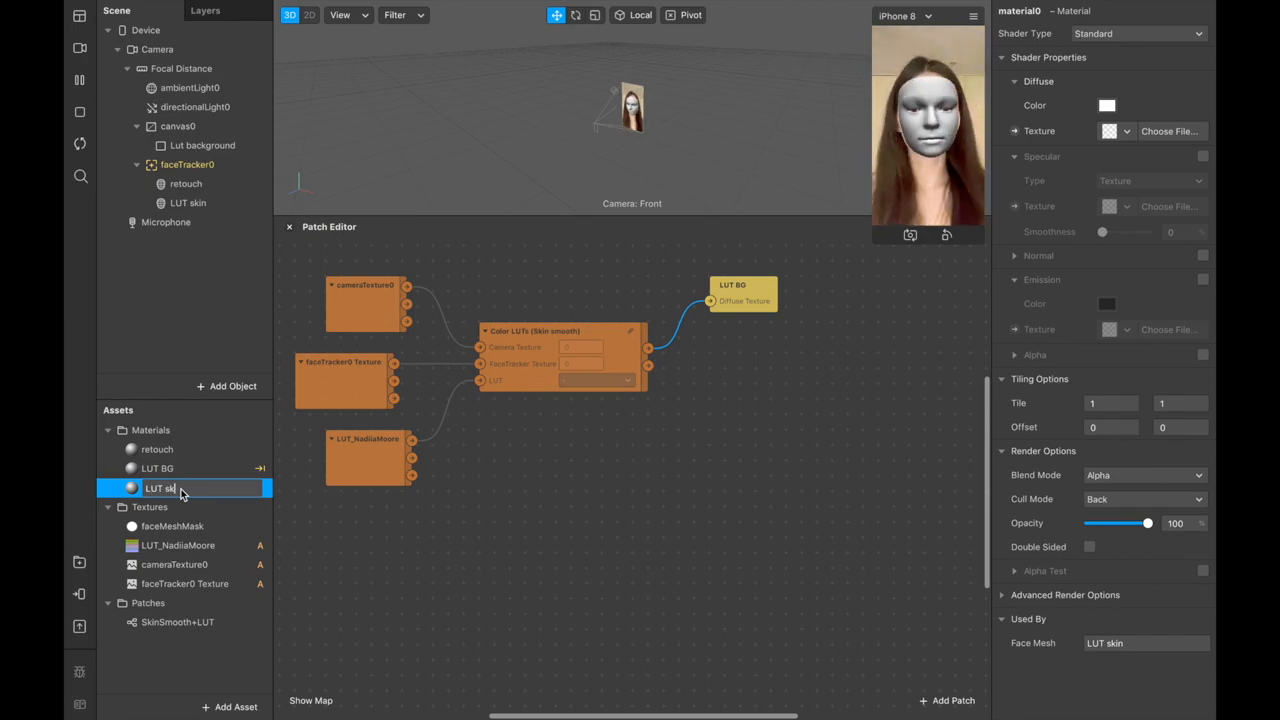
click(160, 488)
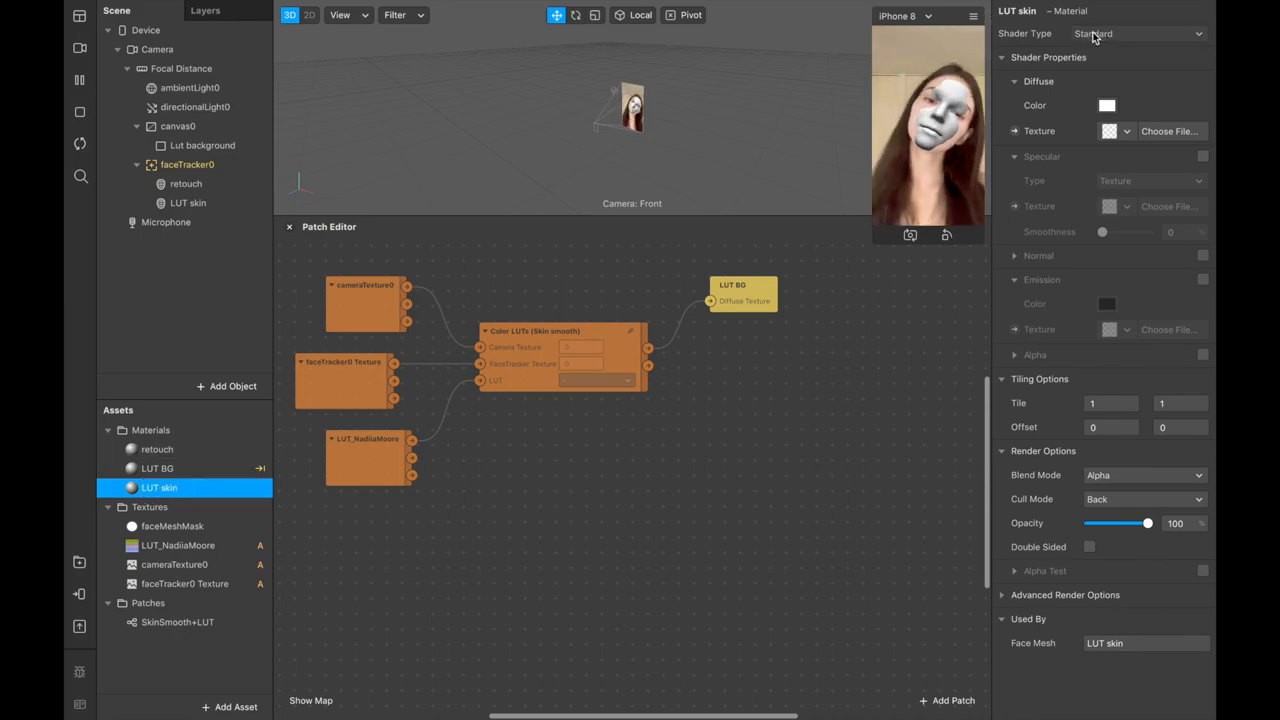
Make the LUT skin material Flat and feed Face Color into its Diffuse Texture.
click(1137, 33)
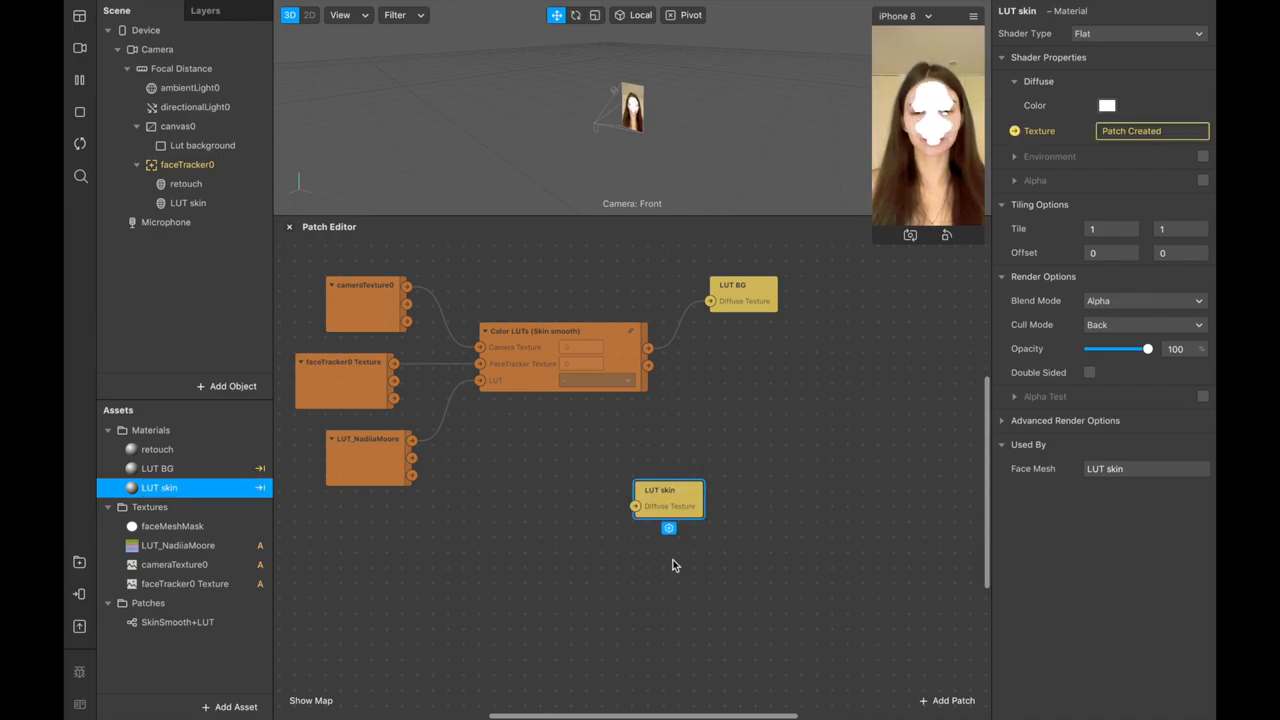
drag(667, 497, 752, 357)
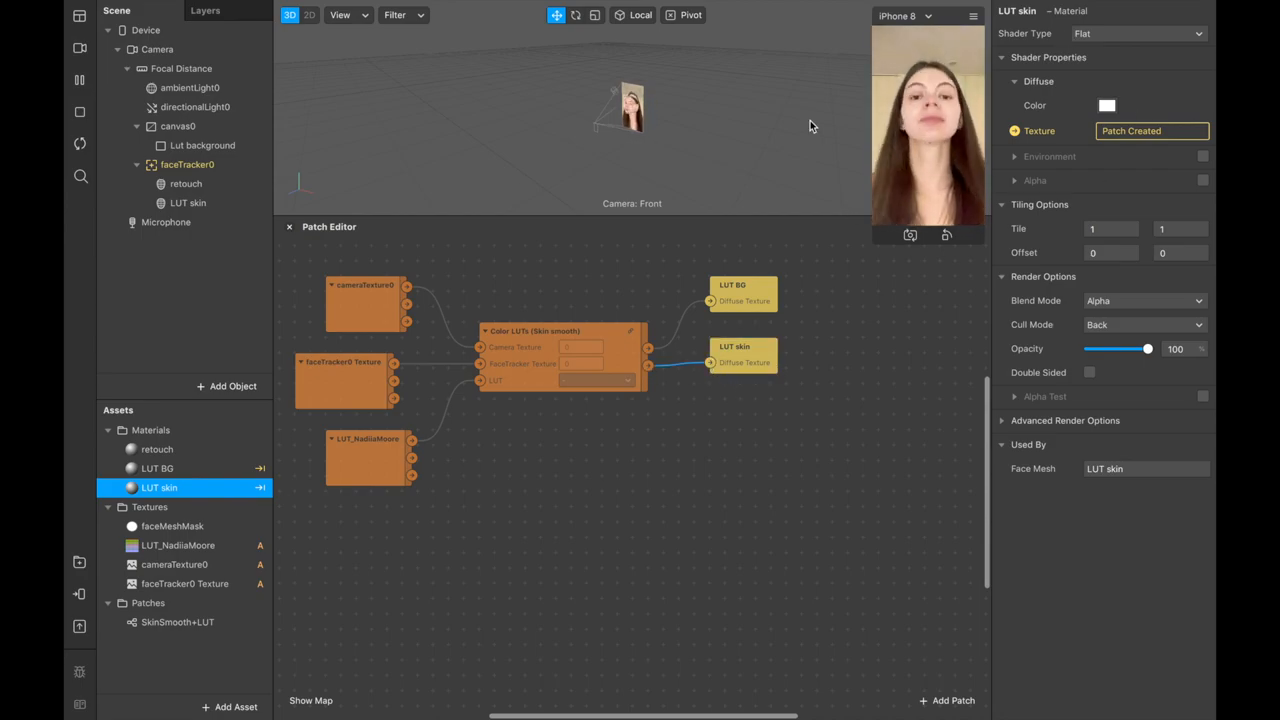
click(187, 164)
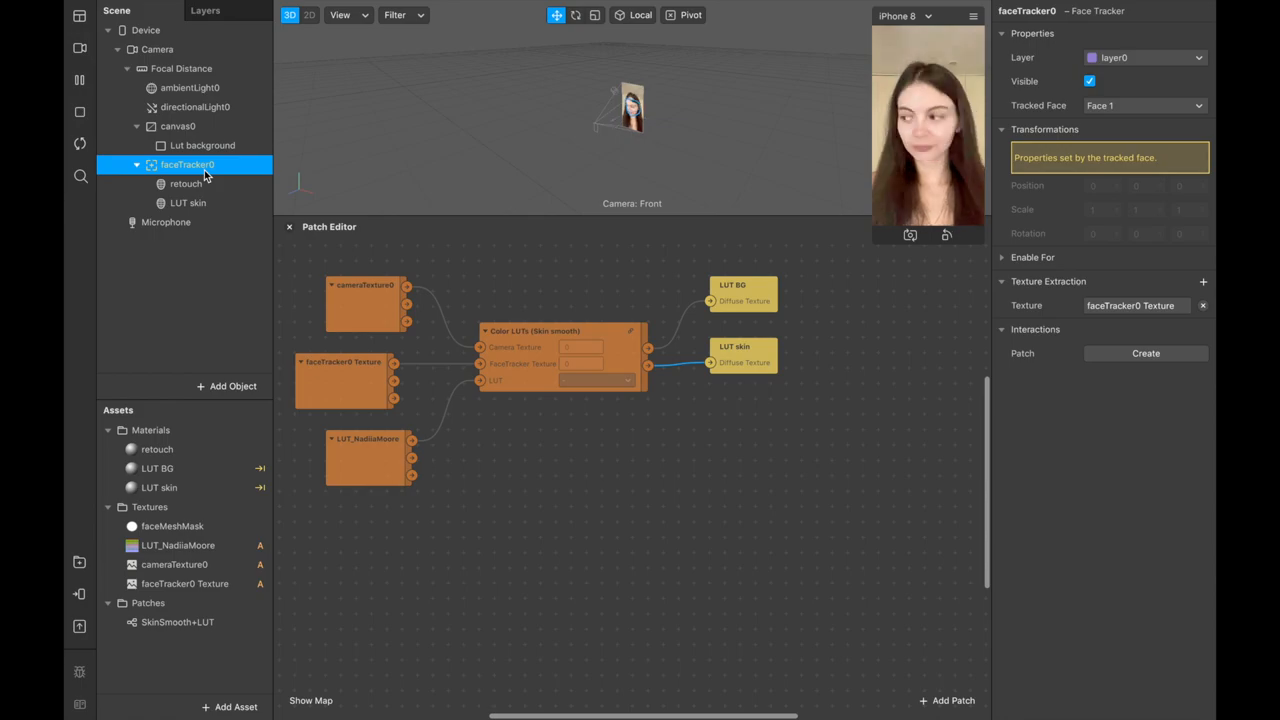
Add a face mesh 'deformation' under faceTracker0 wearing the LUT skin material.
right_click(187, 164)
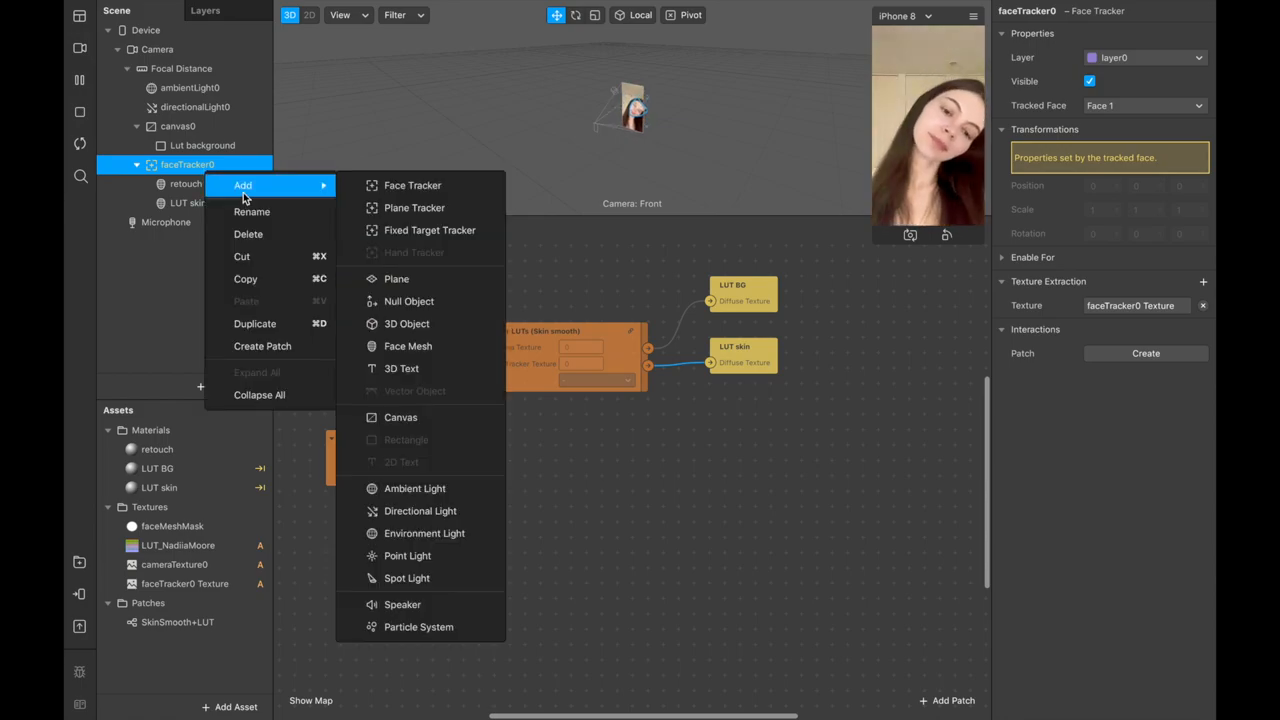
mouse_move(407, 323)
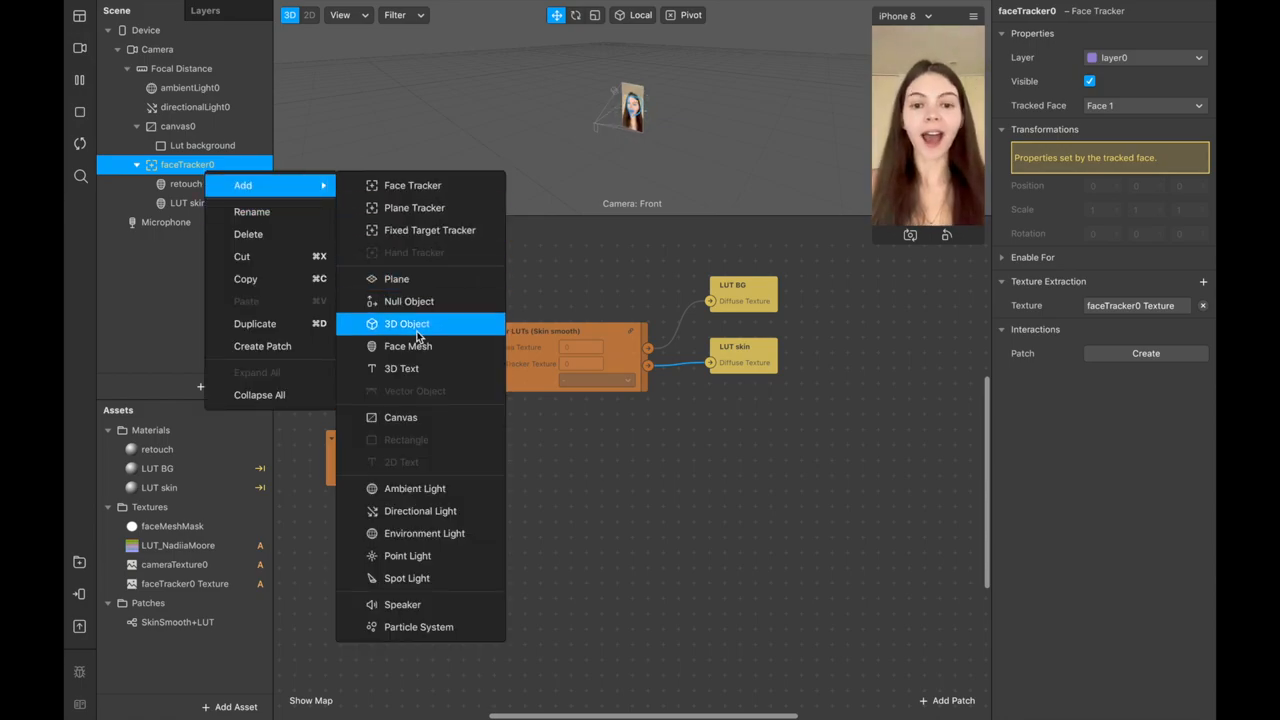
click(407, 345)
text(deformation)
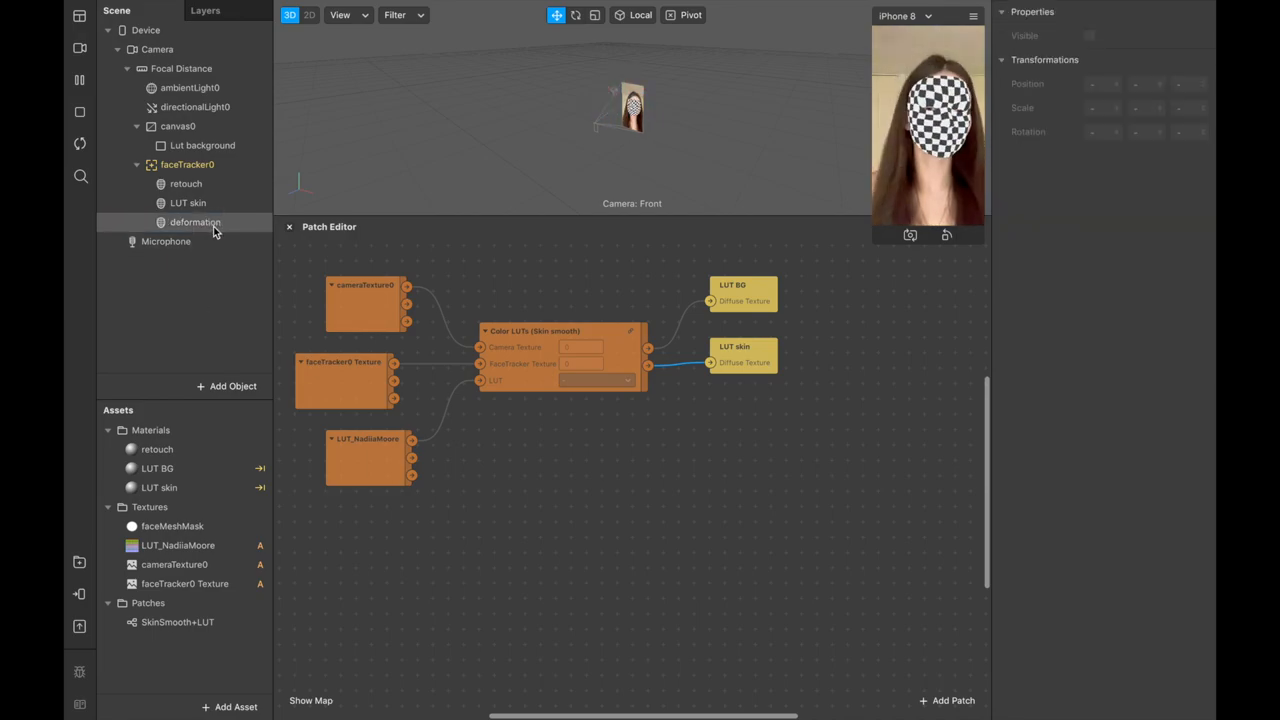
click(195, 221)
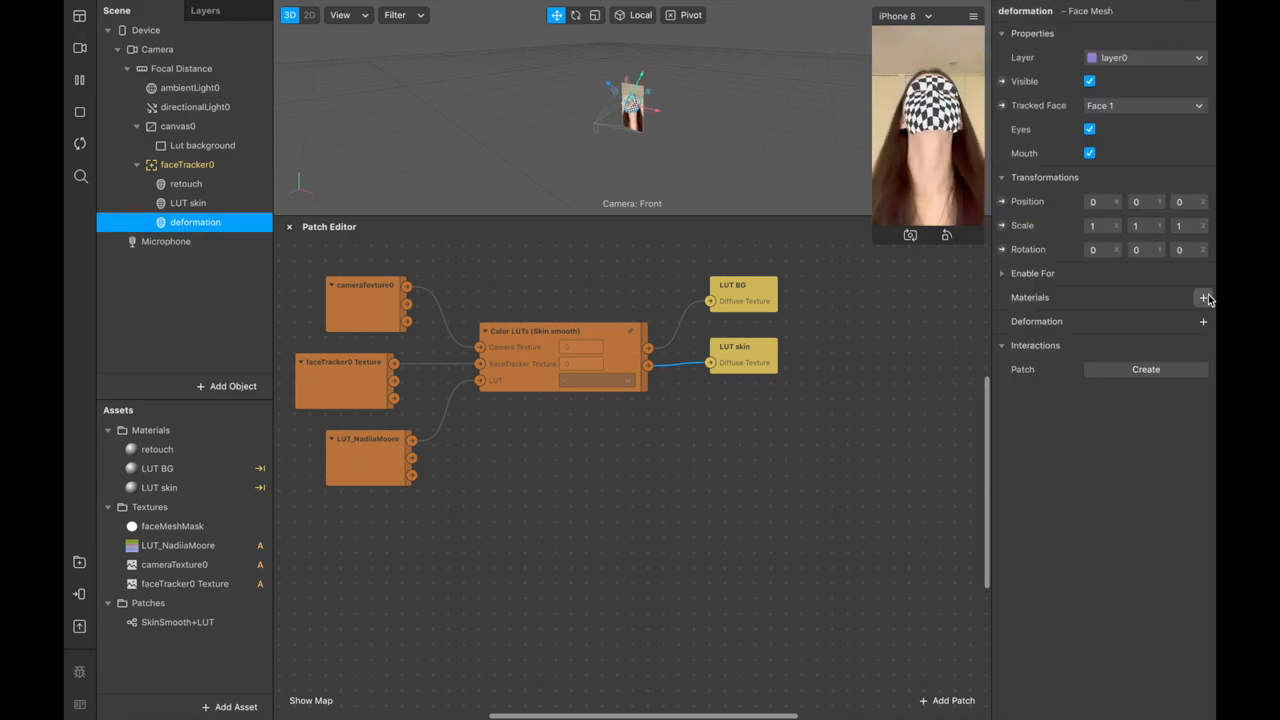
click(1204, 297)
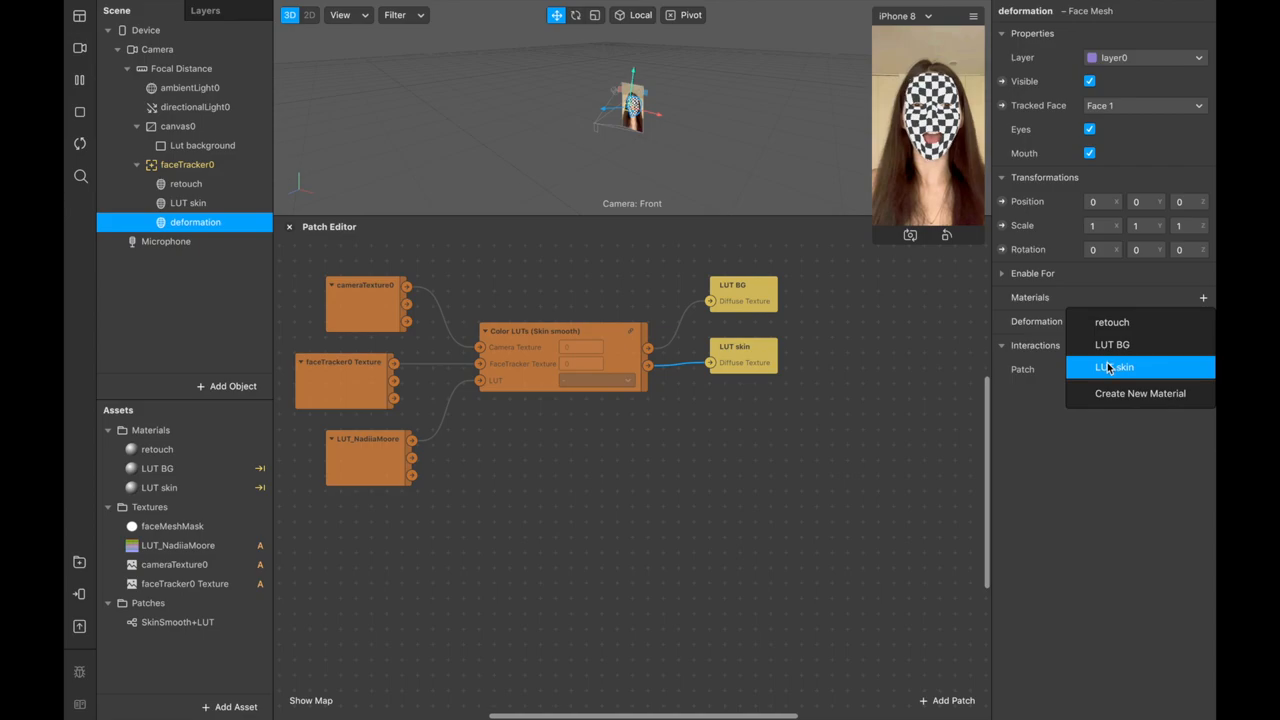
click(1114, 367)
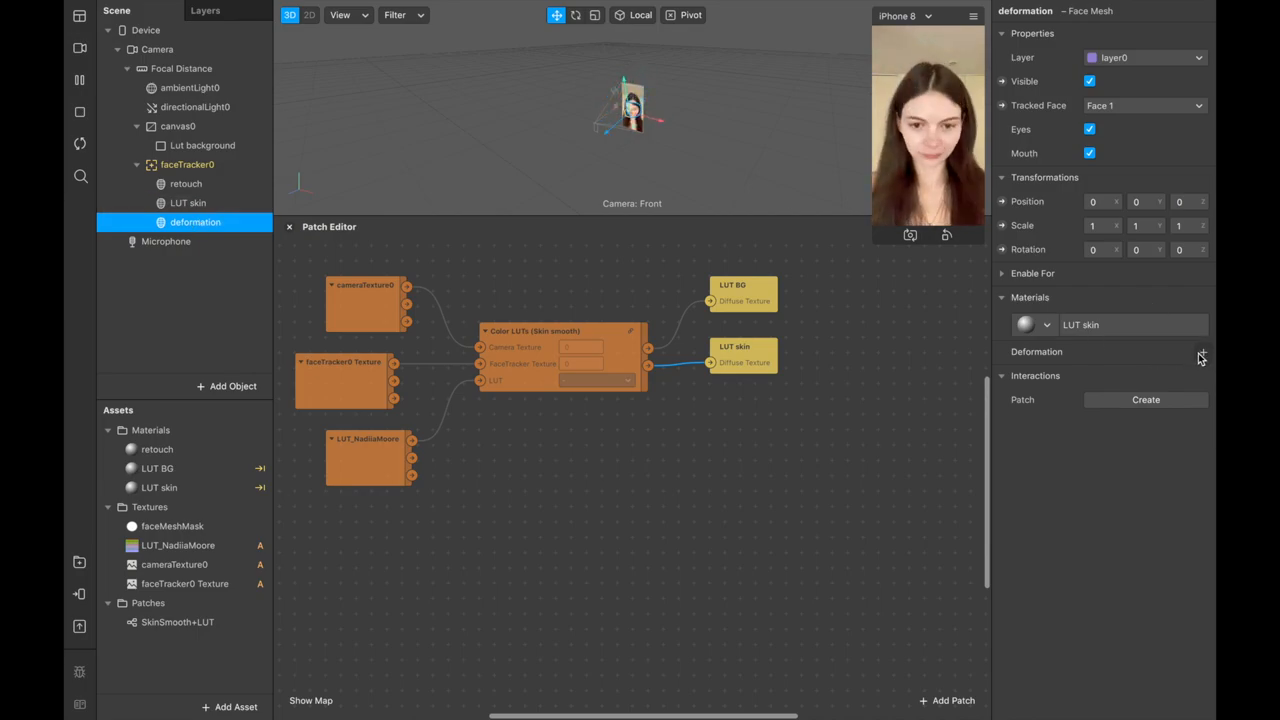
Import eyes + nose + lips +cheeks.obj from the Desktop as the mesh's deformation shape.
click(1203, 352)
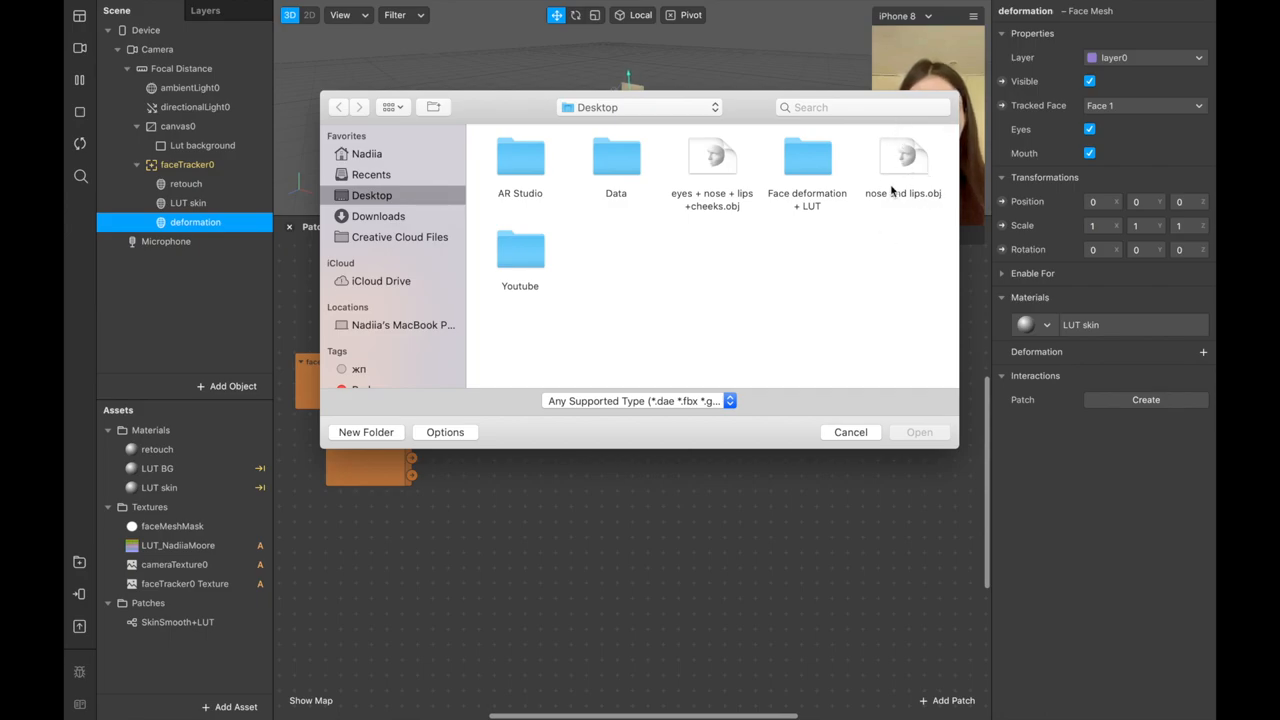
mouse_move(708, 177)
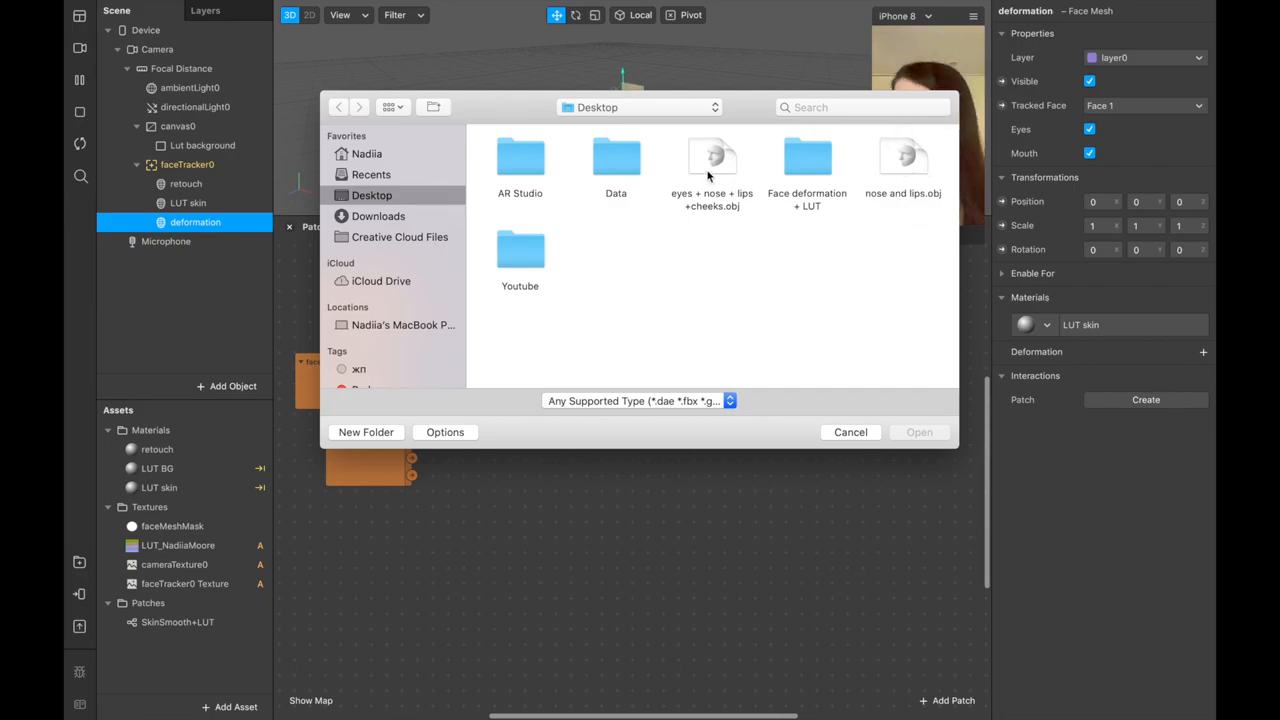
click(712, 160)
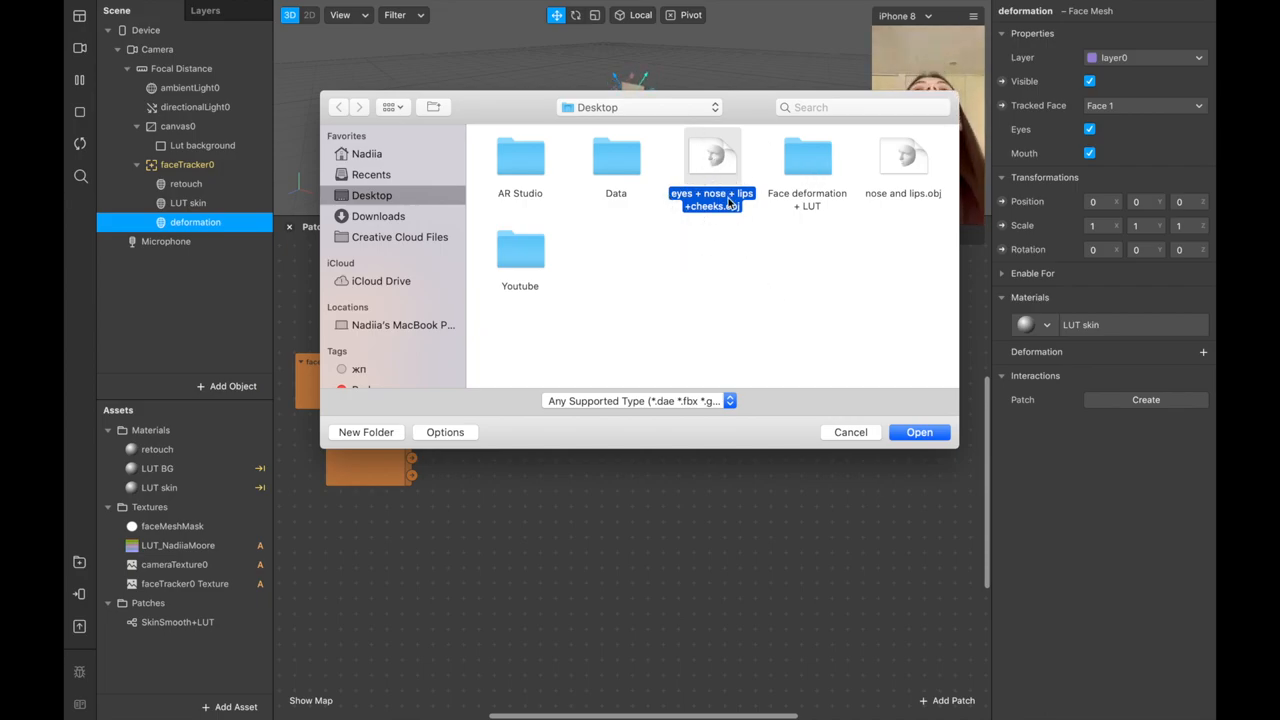
mouse_move(808, 263)
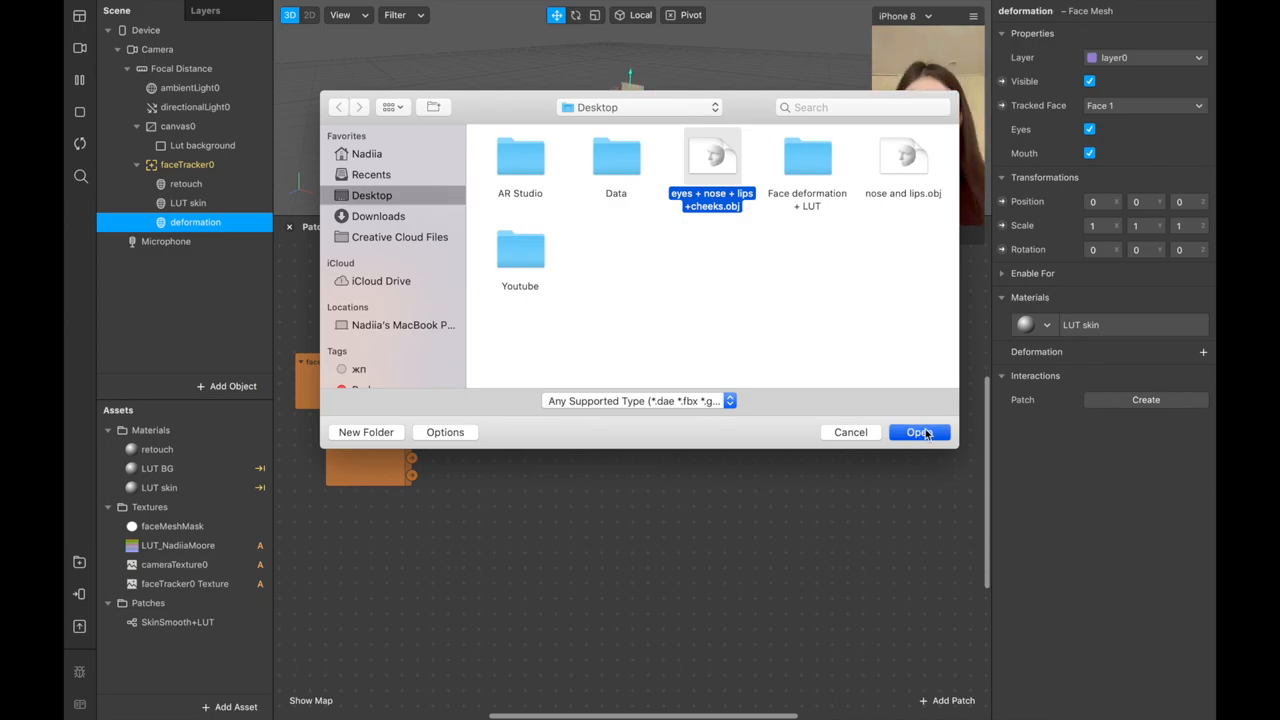
click(918, 432)
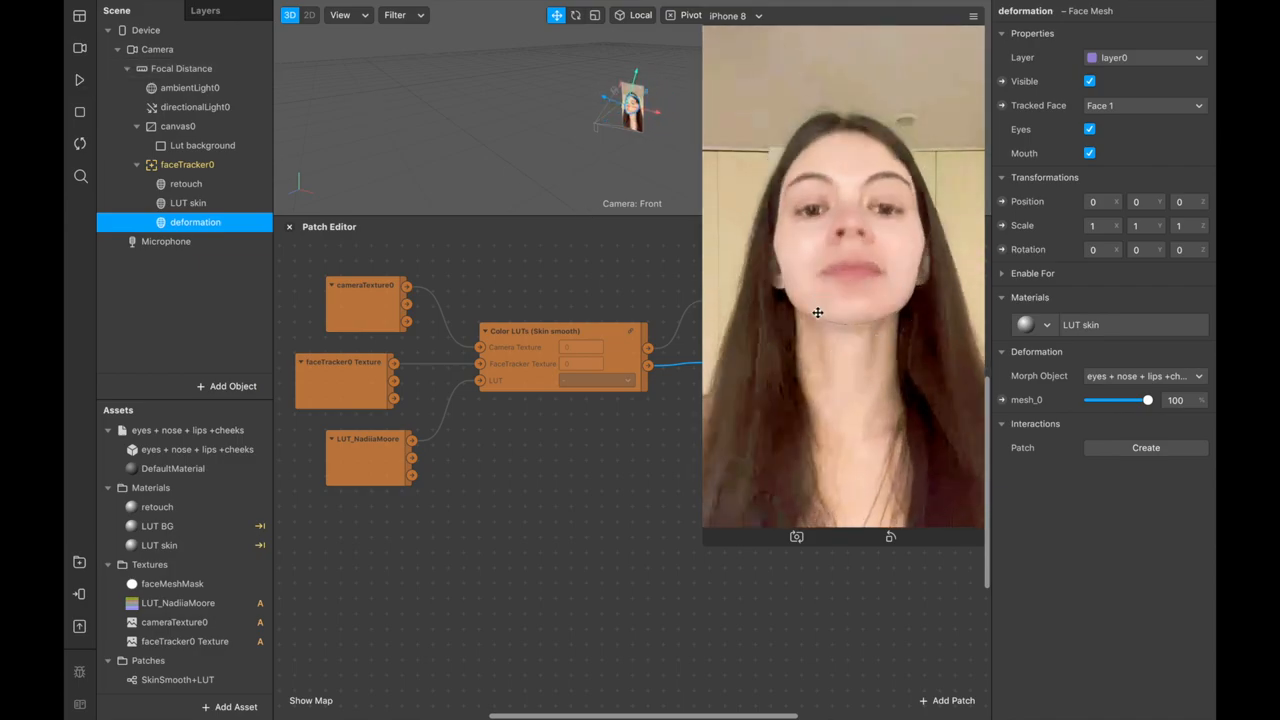
Enable alpha on the LUT skin material using faceMeshMask as its alpha texture.
click(157, 526)
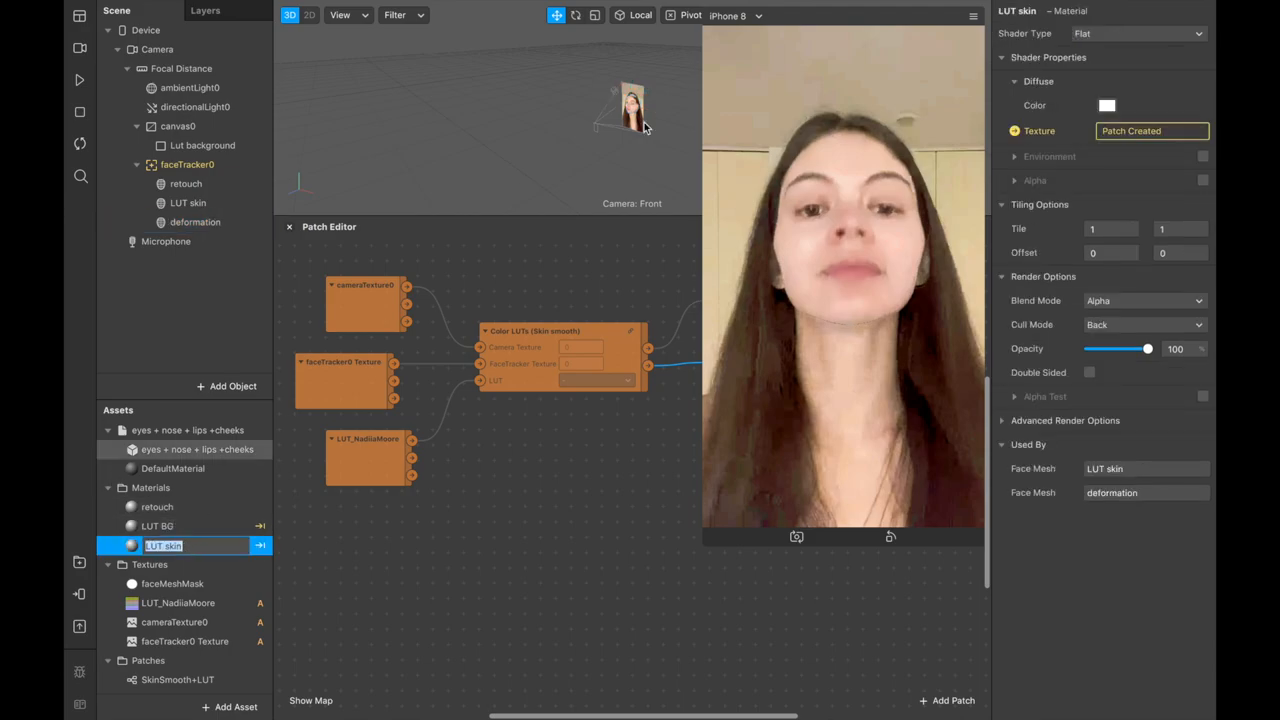
click(1015, 180)
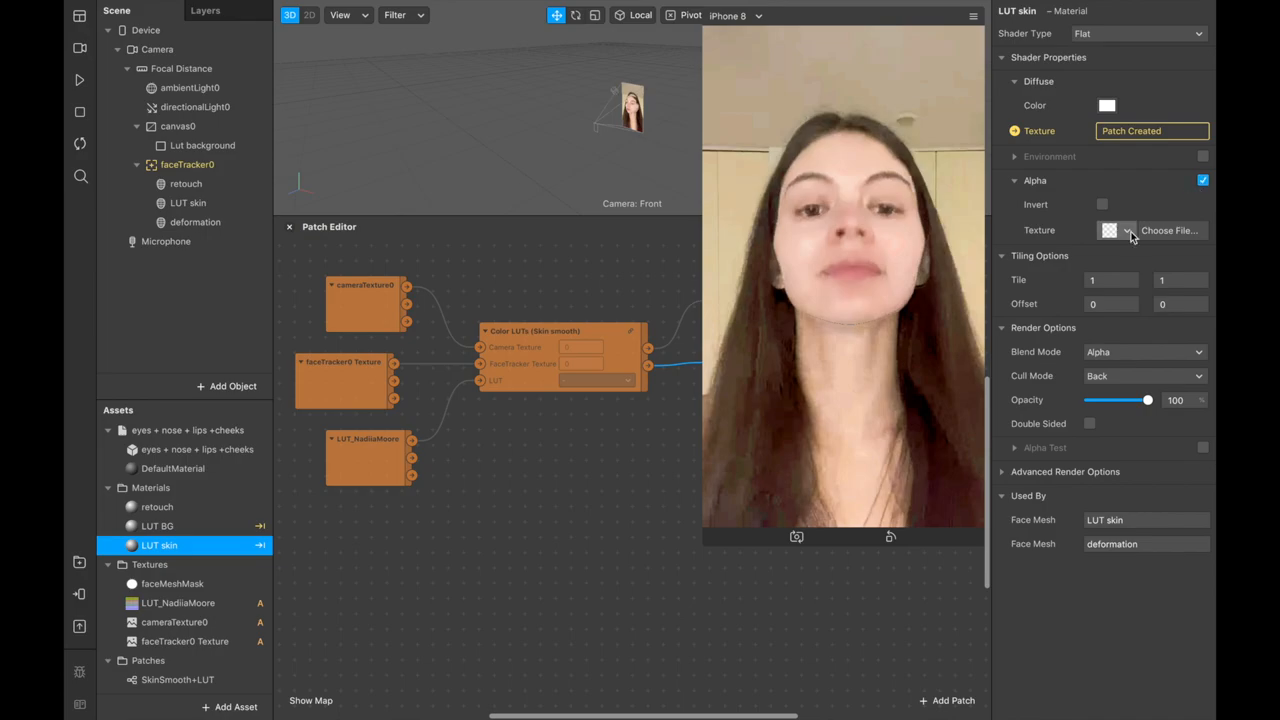
click(1127, 230)
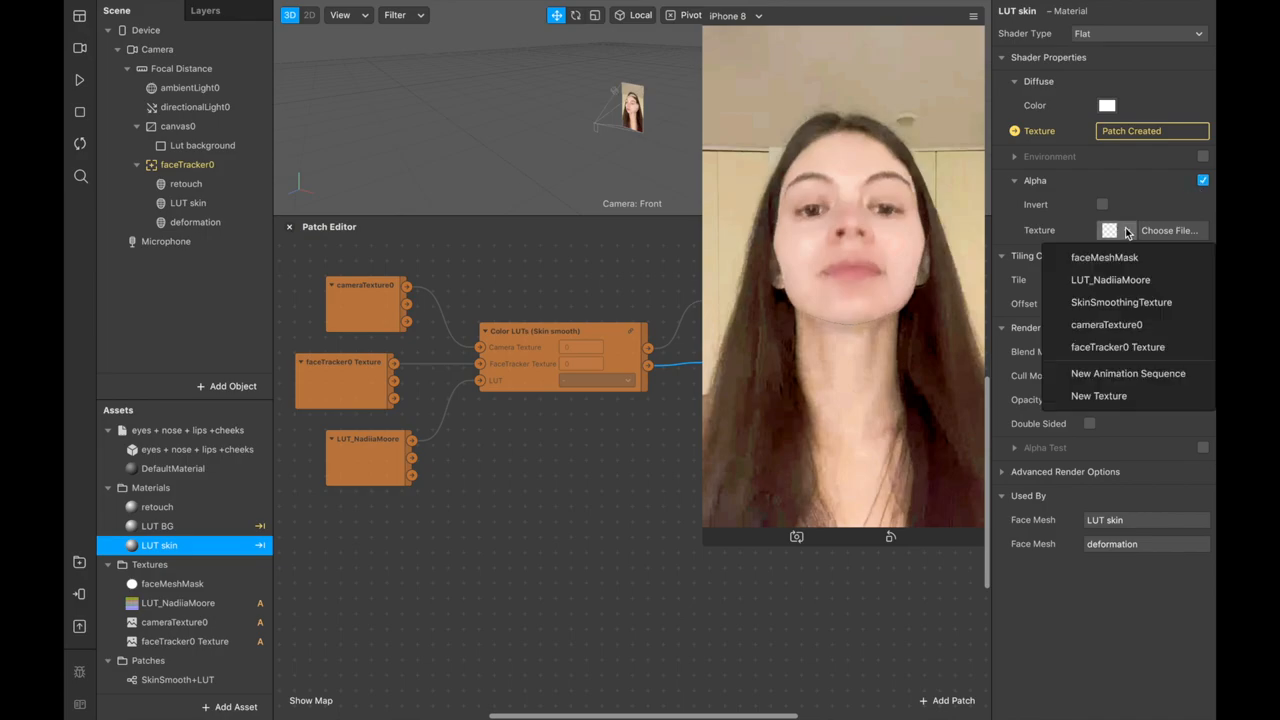
click(1104, 257)
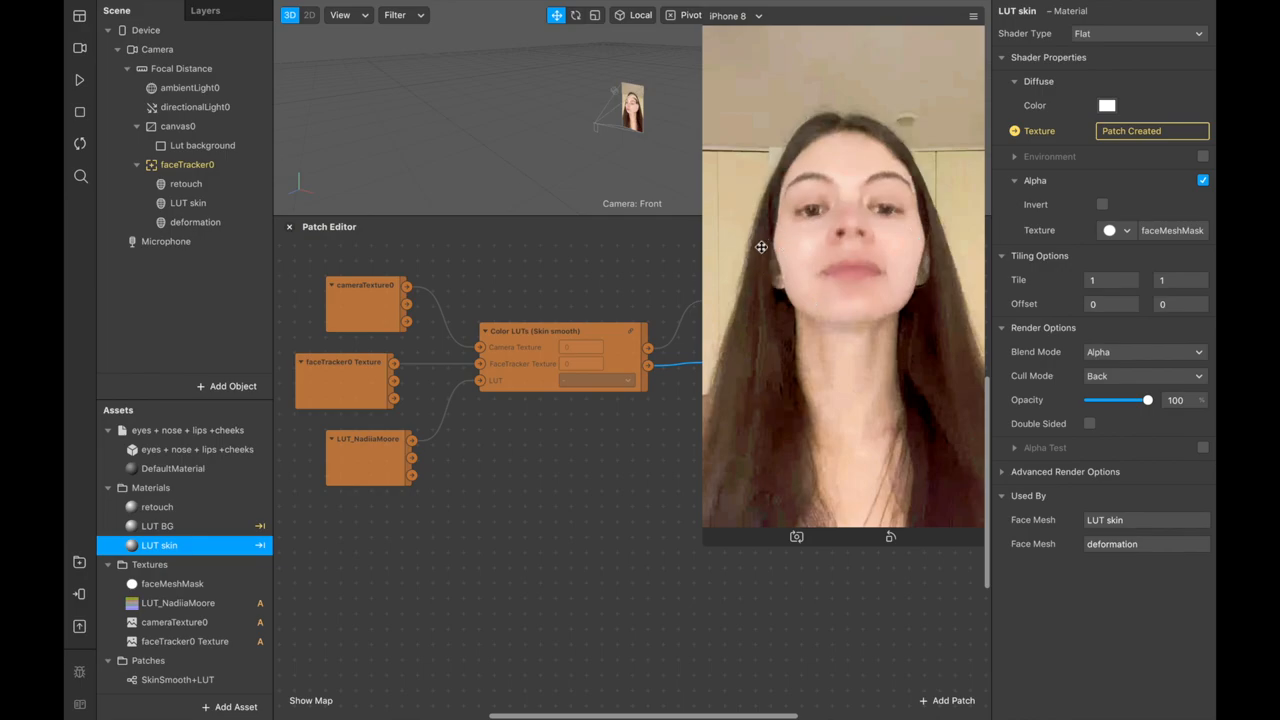
mouse_move(885, 214)
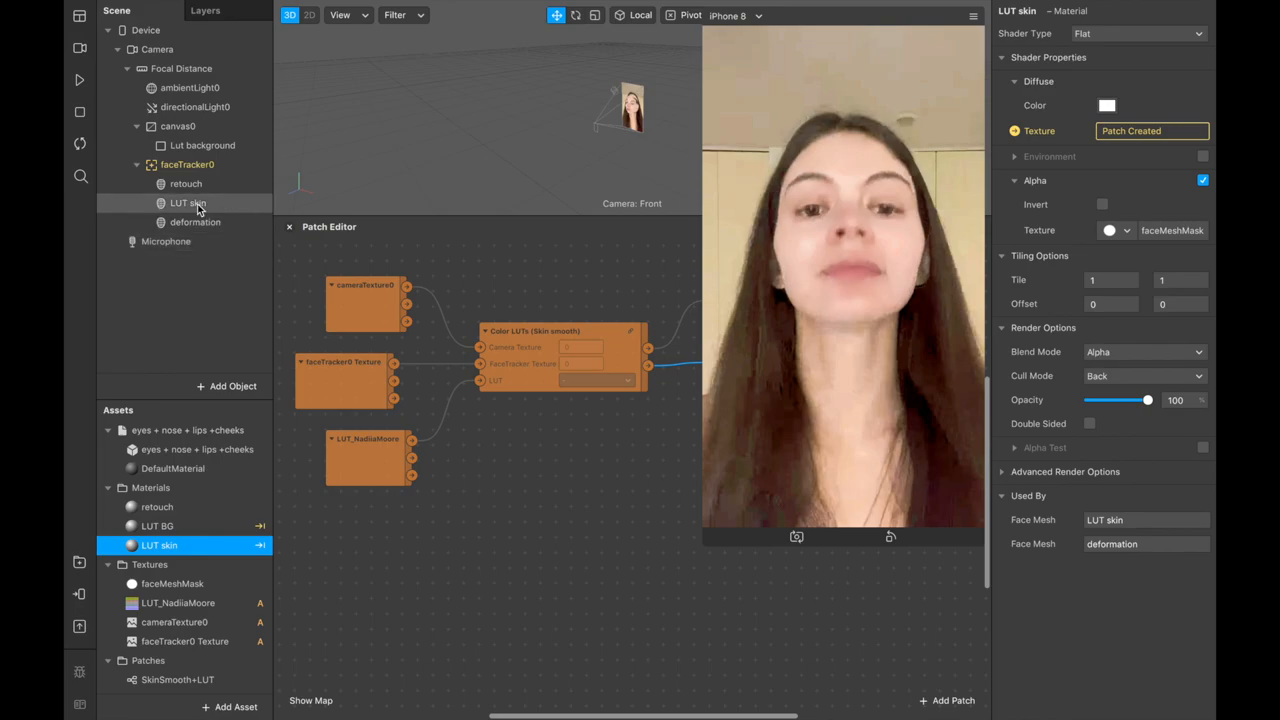
Turn off the Eyes and Mouth openings on the LUT skin face mesh.
click(188, 203)
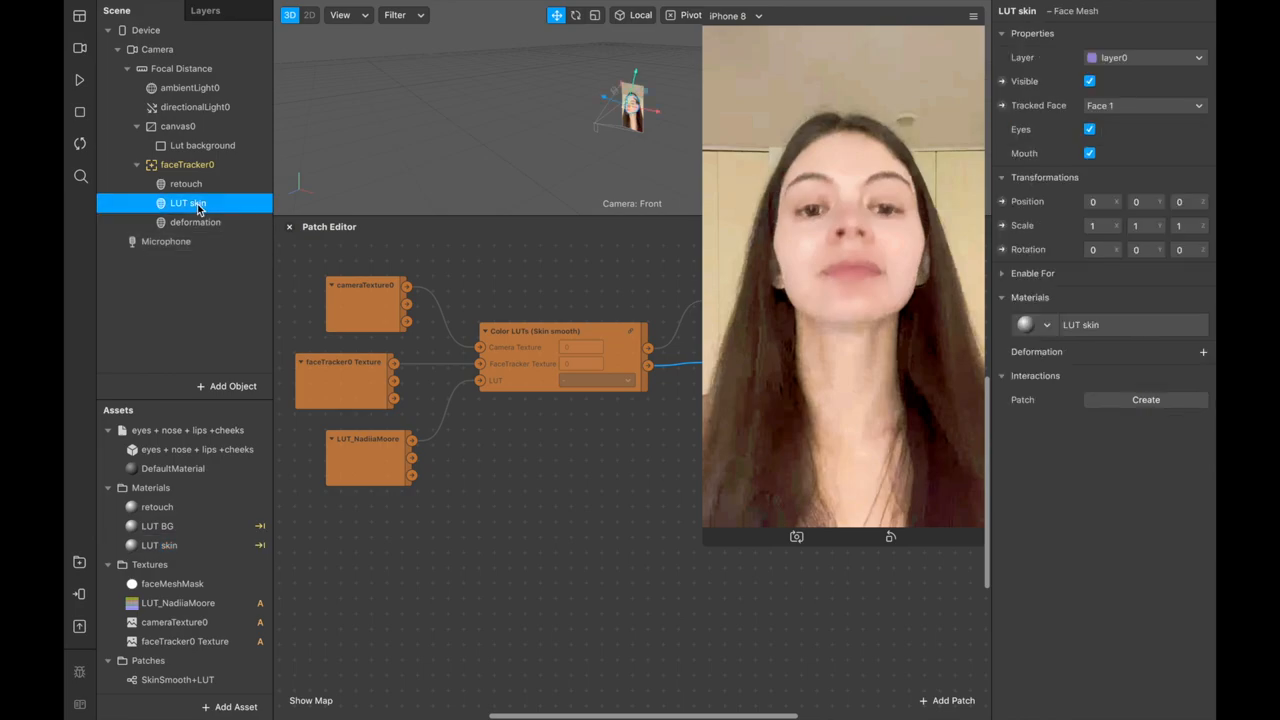
click(1090, 129)
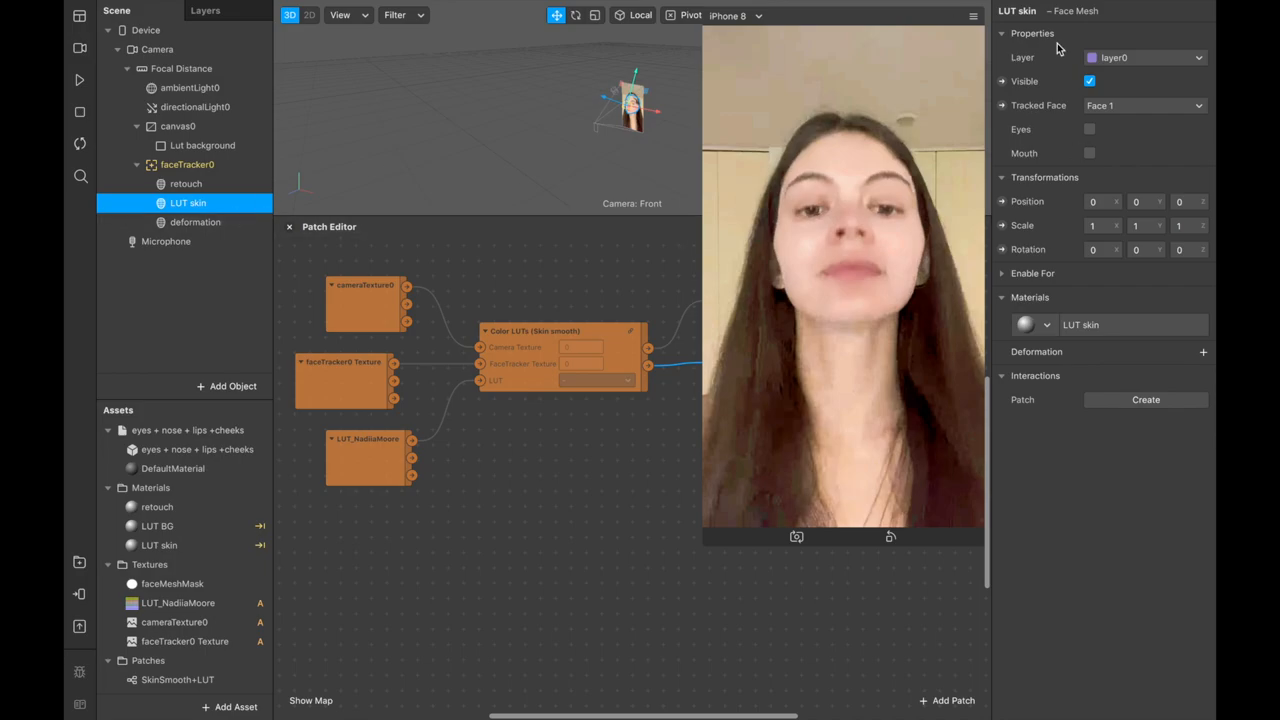
click(1090, 153)
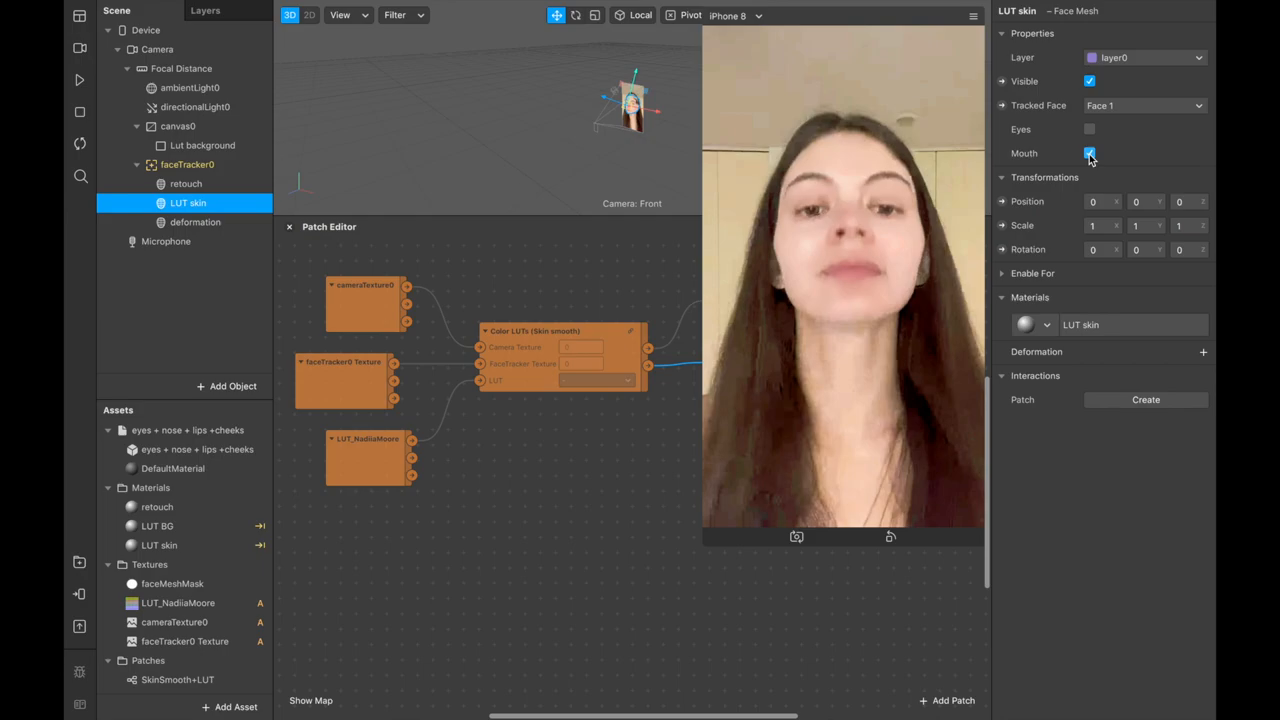
click(1089, 153)
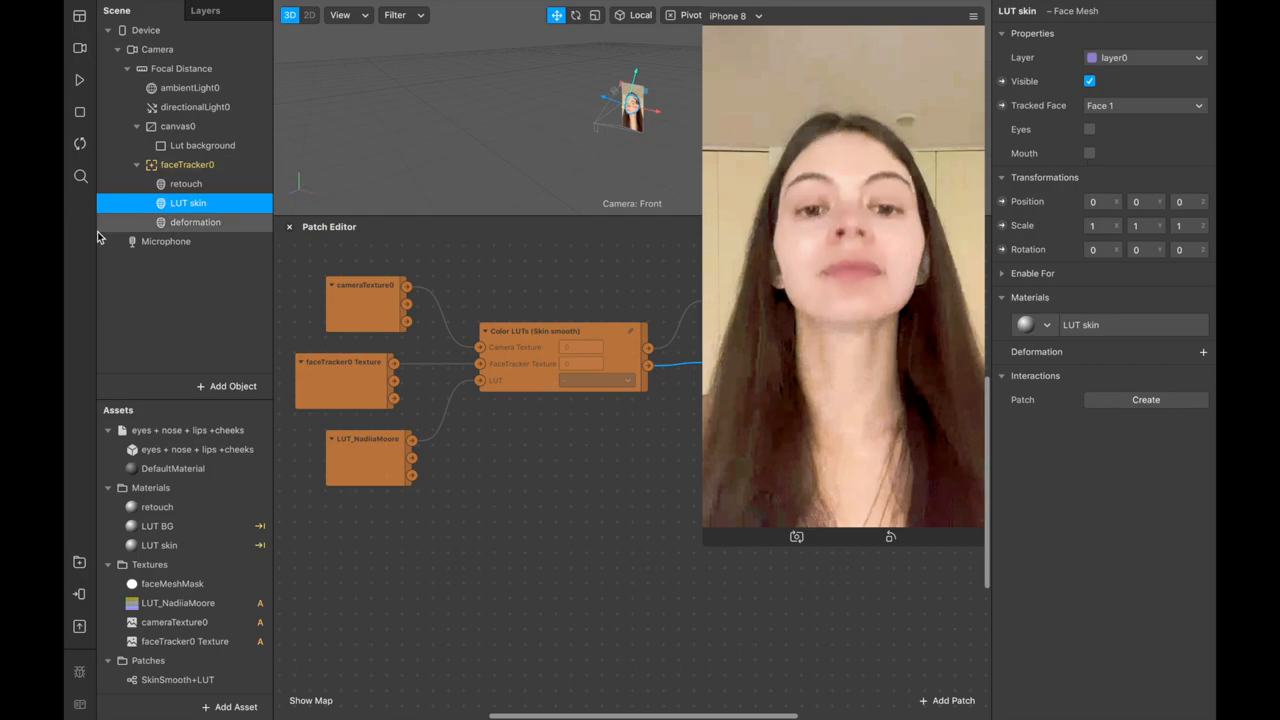
Turn off the Eyes and Mouth openings on the deformation face mesh.
click(195, 222)
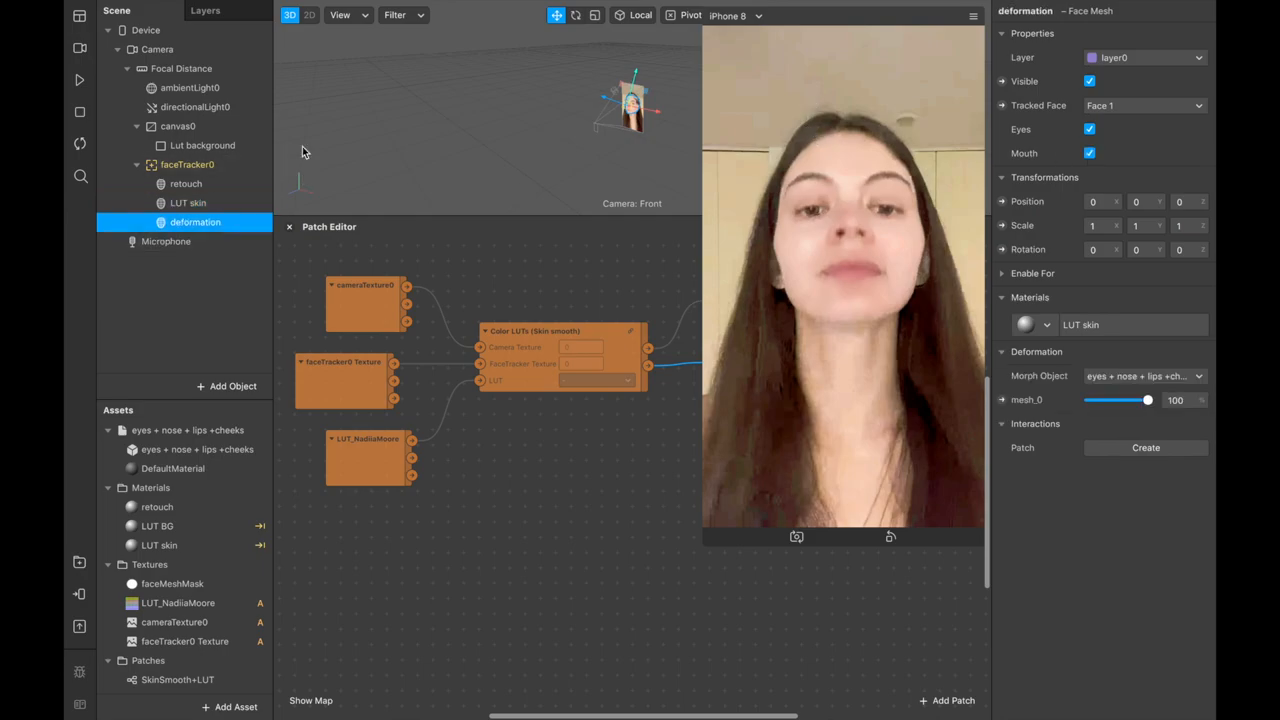
click(1089, 129)
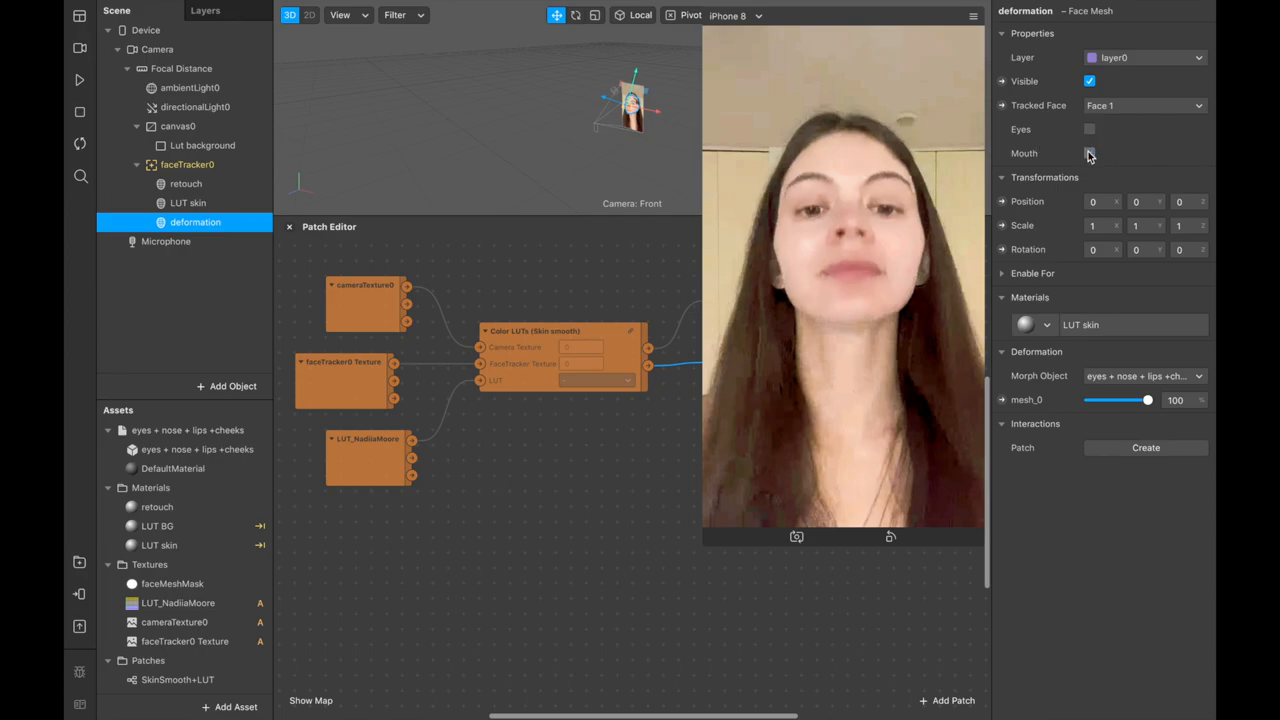
click(158, 545)
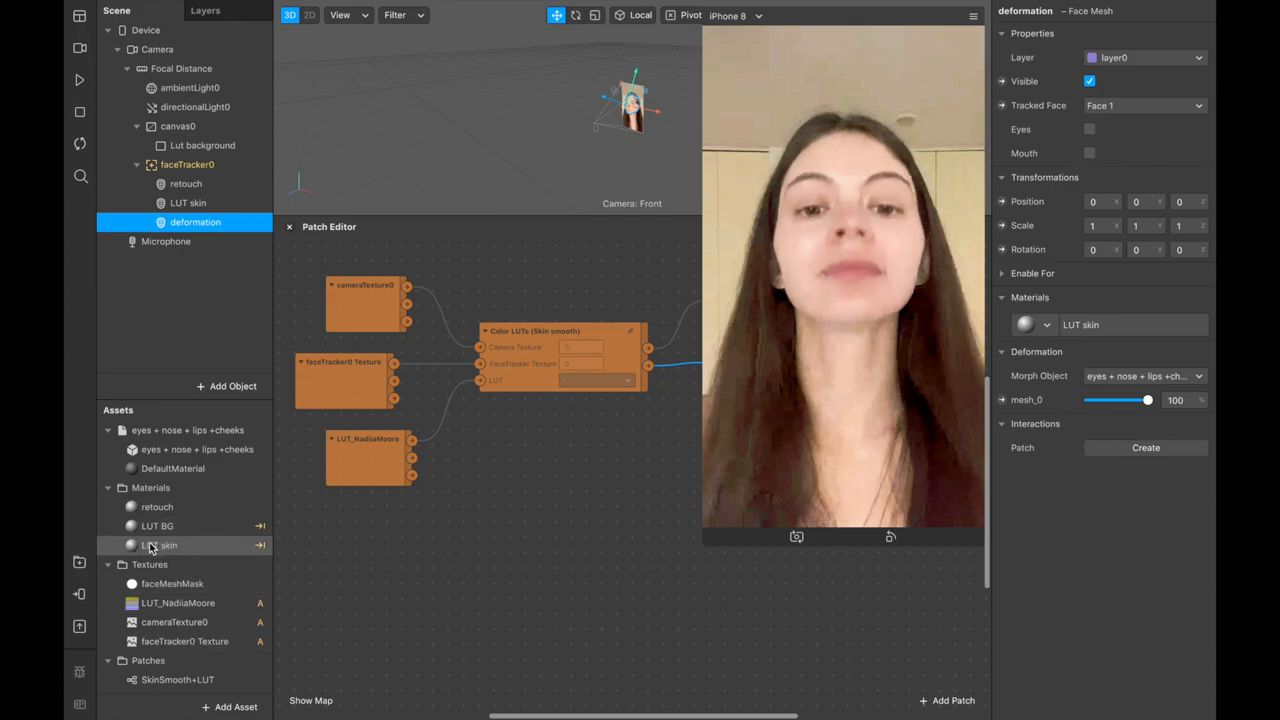
click(158, 545)
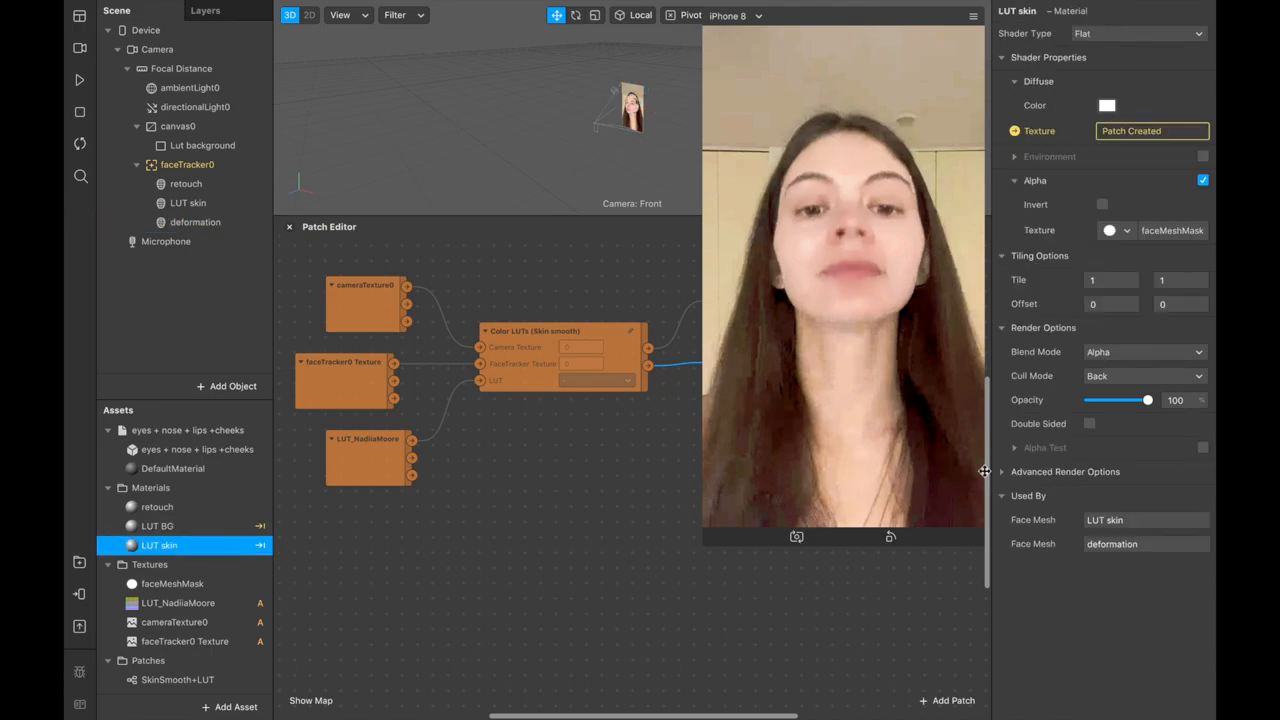
Disable Use Depth Test in LUT skin's Advanced Render Options and play the preview.
click(1065, 471)
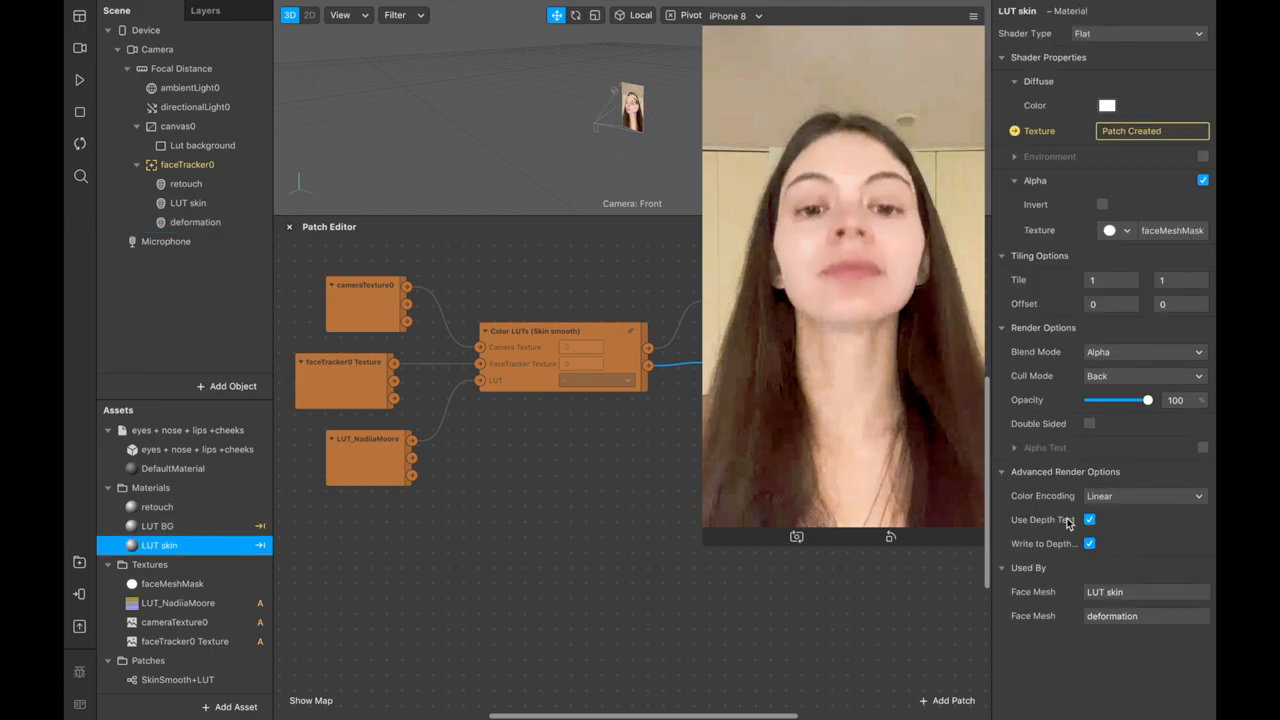
click(1089, 519)
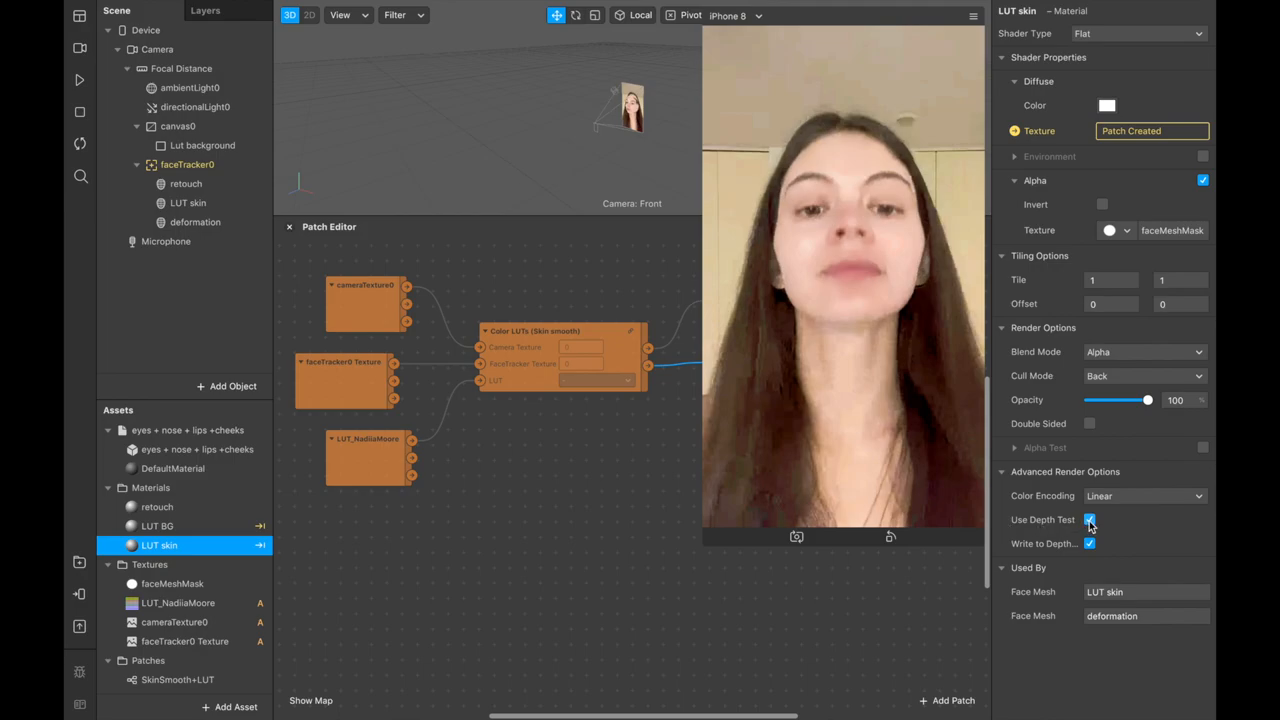
click(1090, 519)
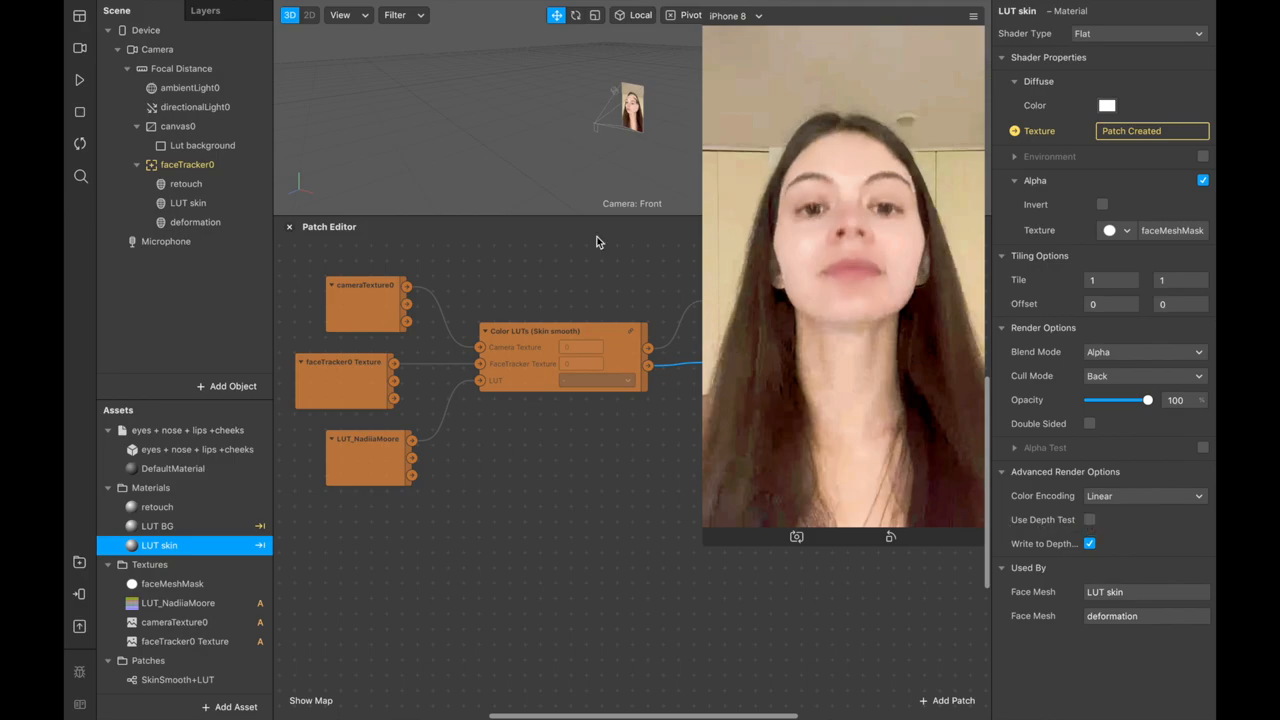
mouse_move(80, 80)
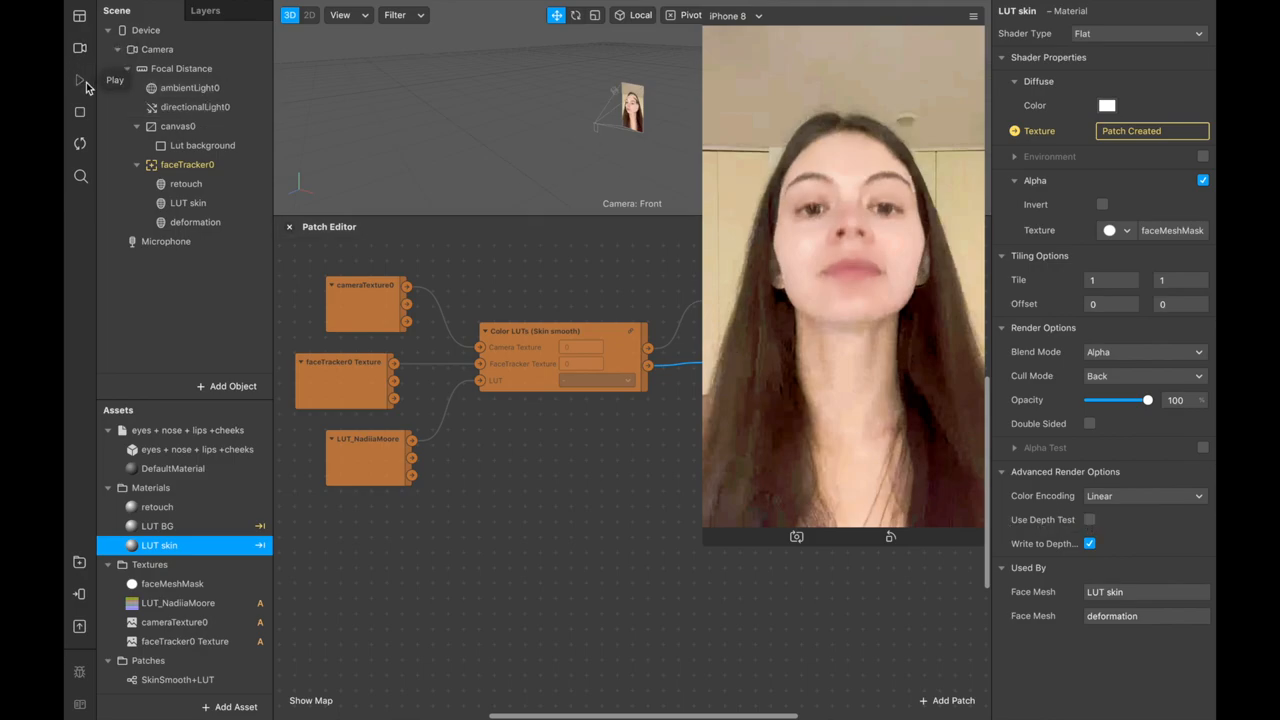
click(80, 80)
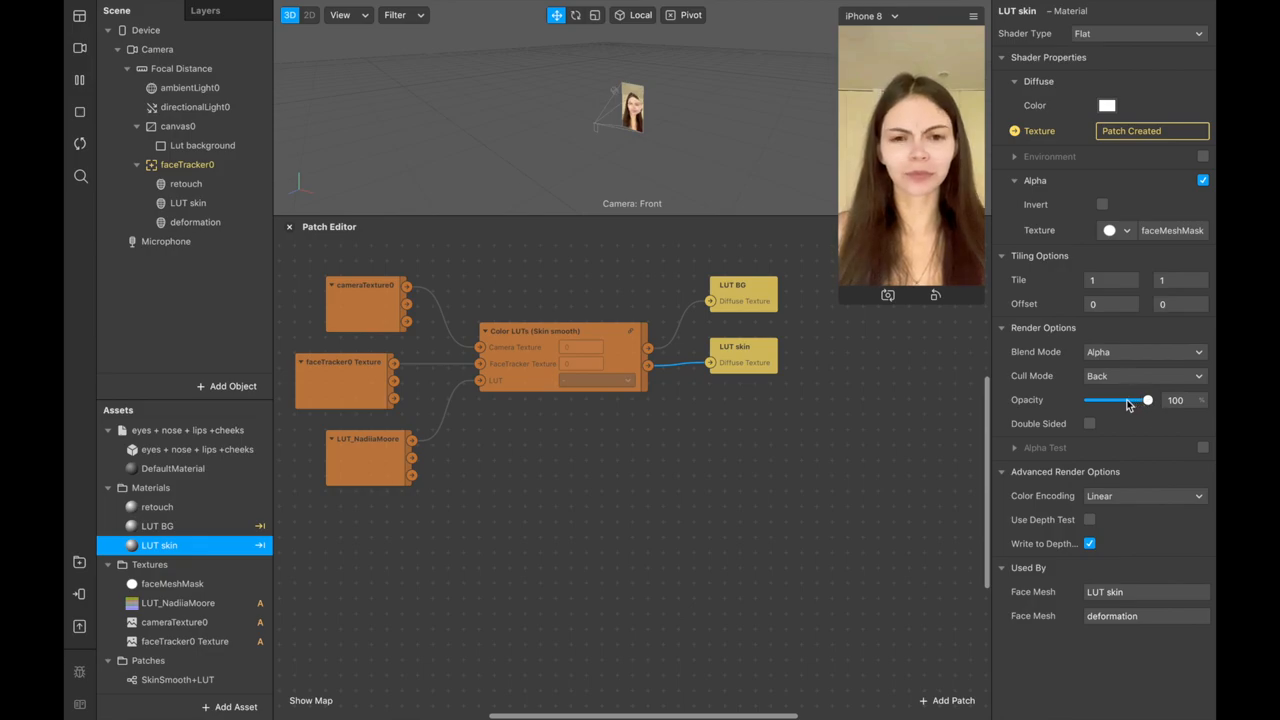
drag(1148, 400, 1143, 400)
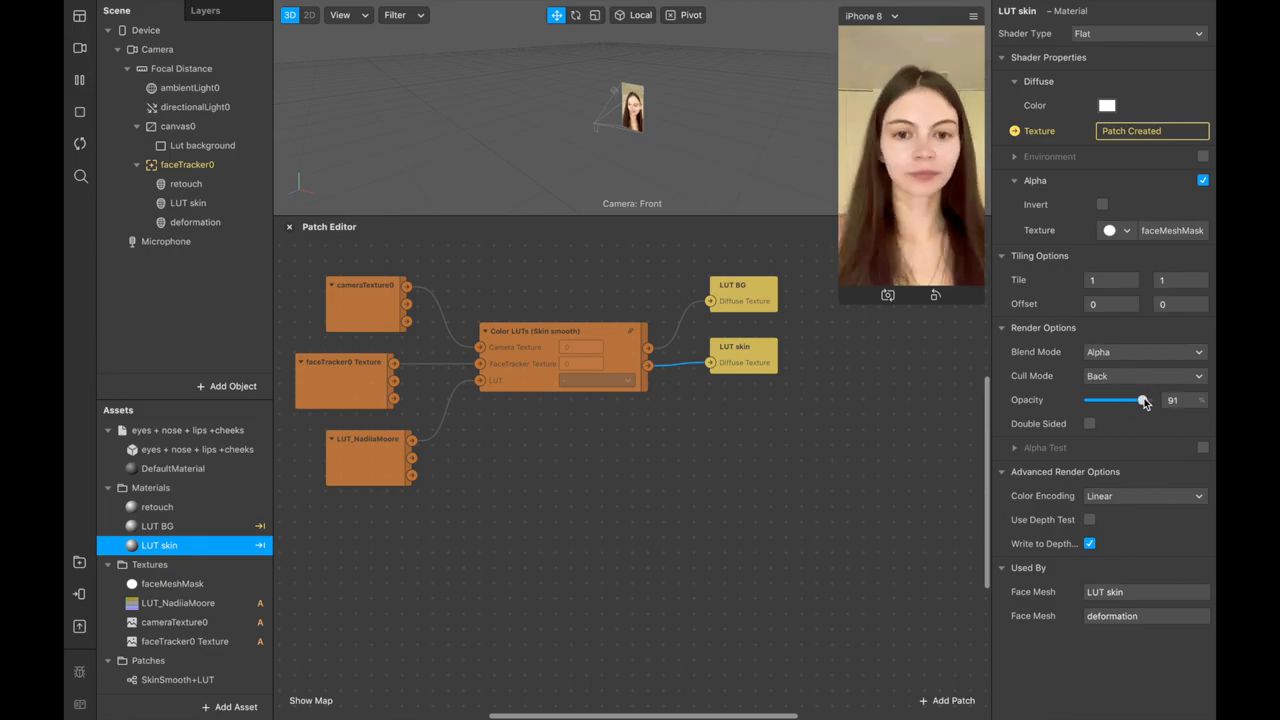
drag(1143, 400, 1148, 400)
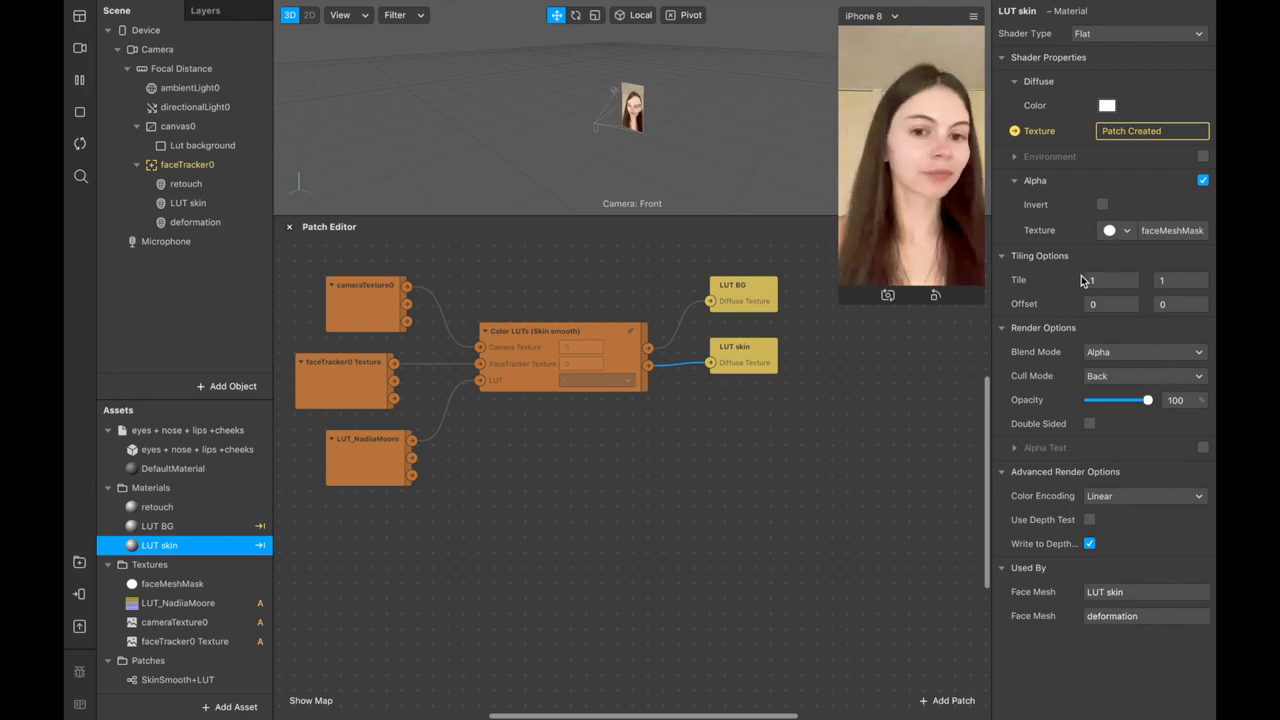